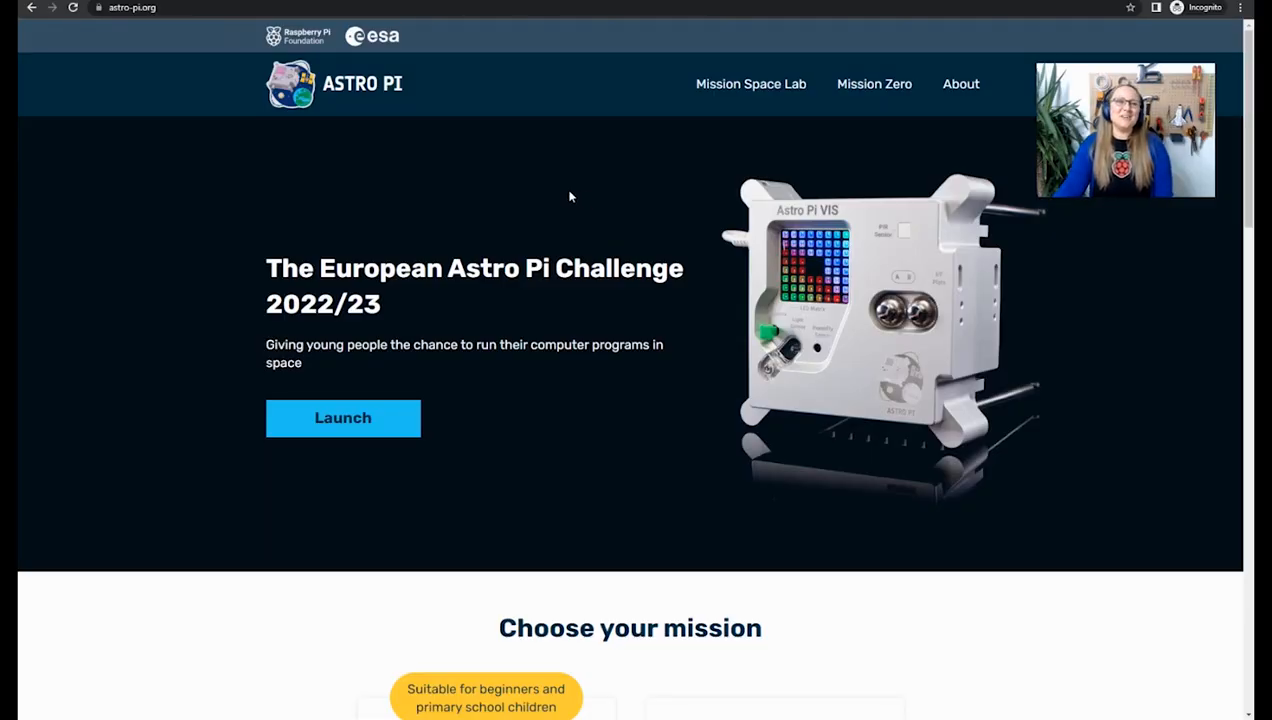
pyautogui.moveTo(384, 172)
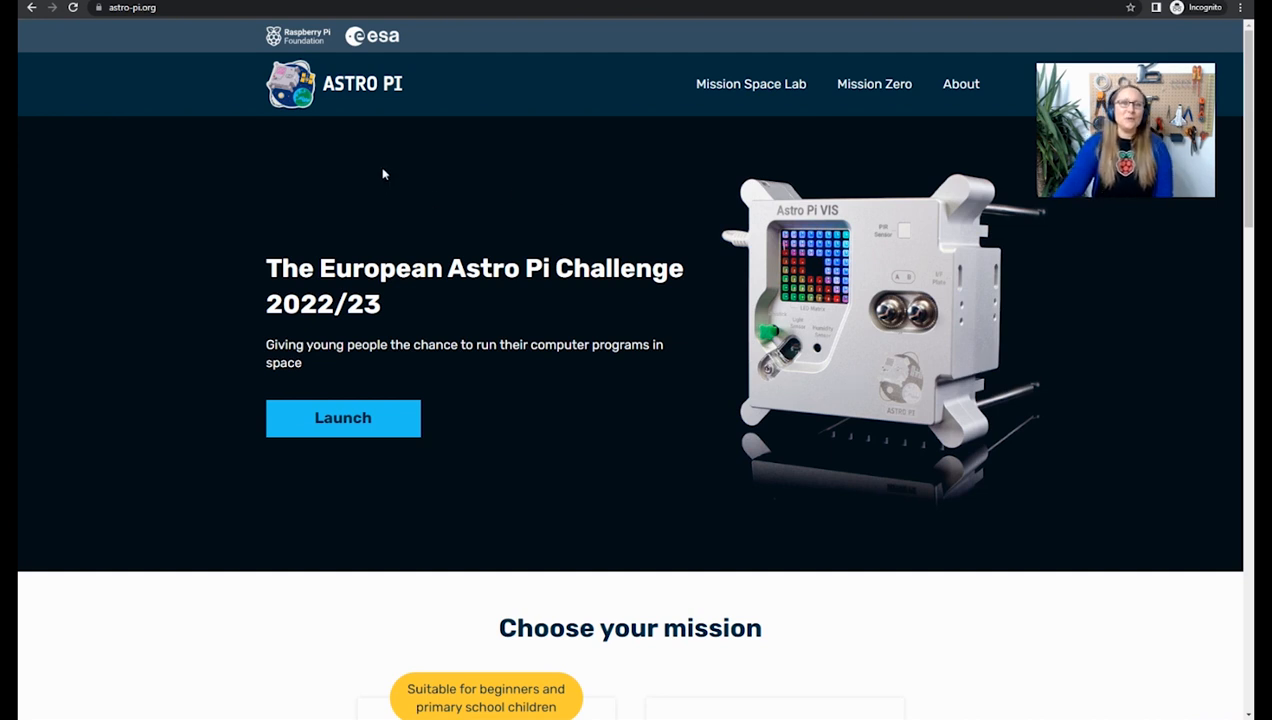
# Go from the astro-pi.org home page to the Mission Zero page's 'How to take part' steps
pyautogui.scroll(-3)
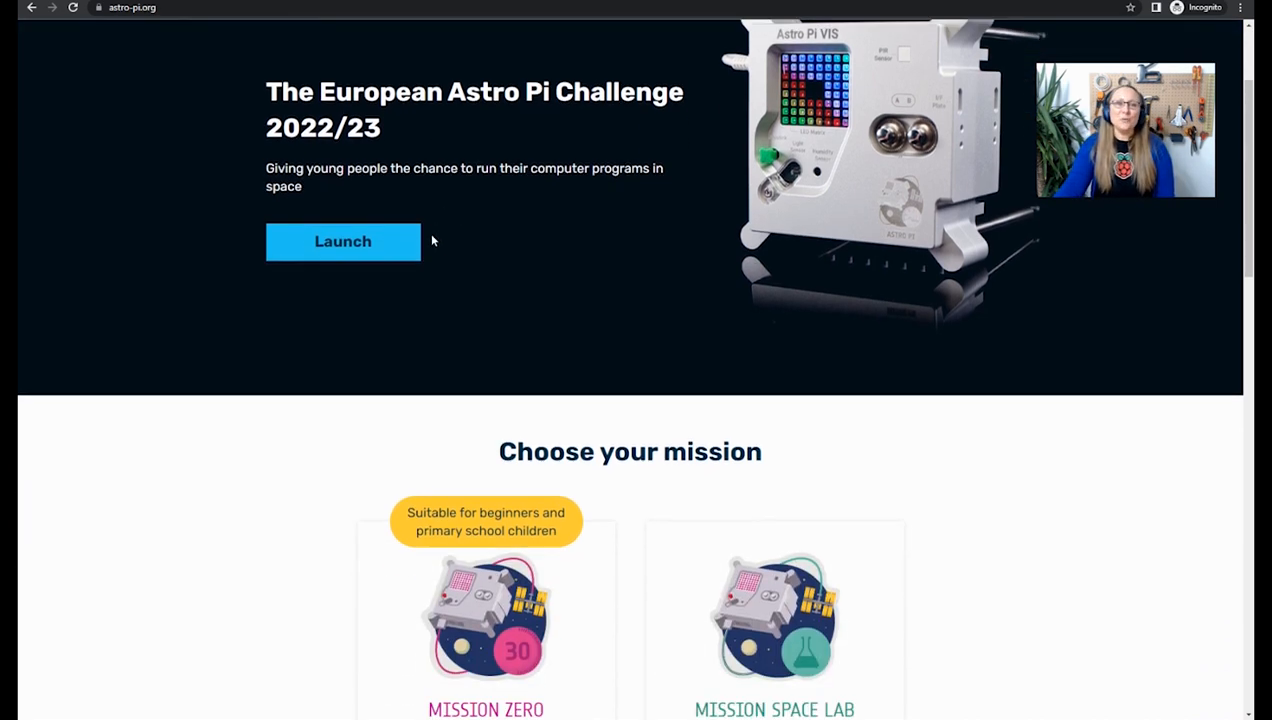
pyautogui.scroll(-3)
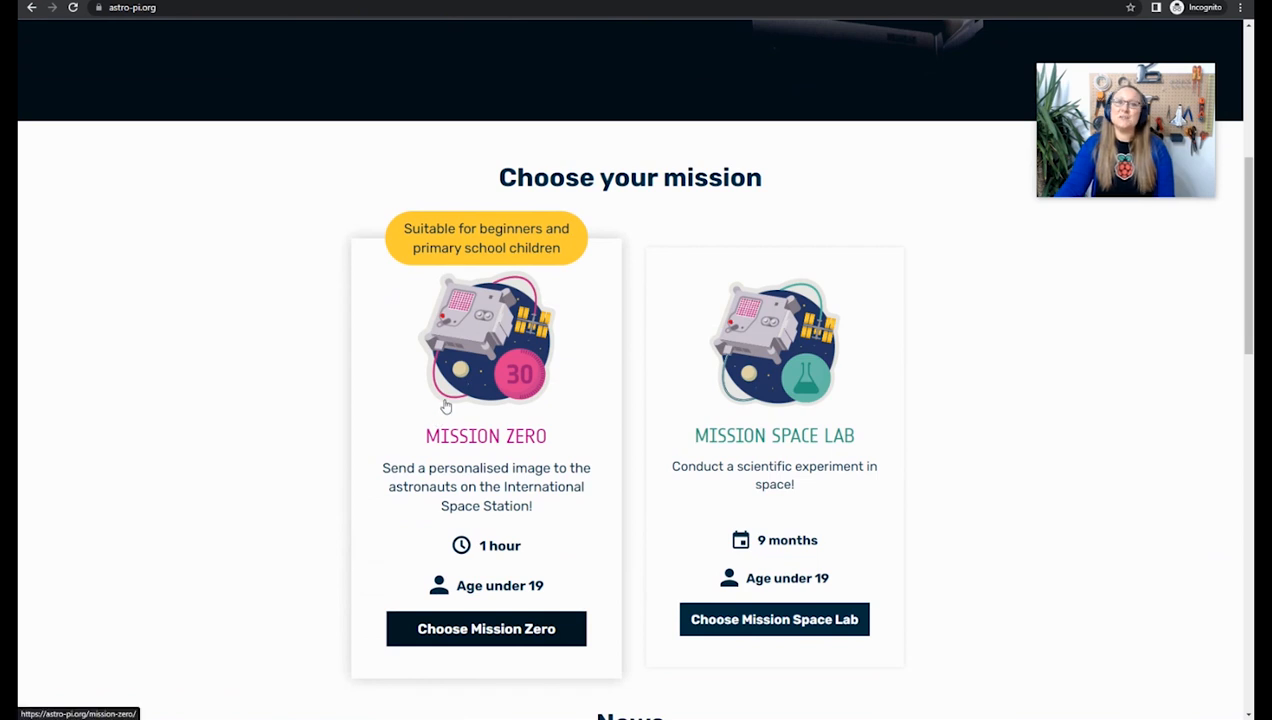
pyautogui.click(486, 628)
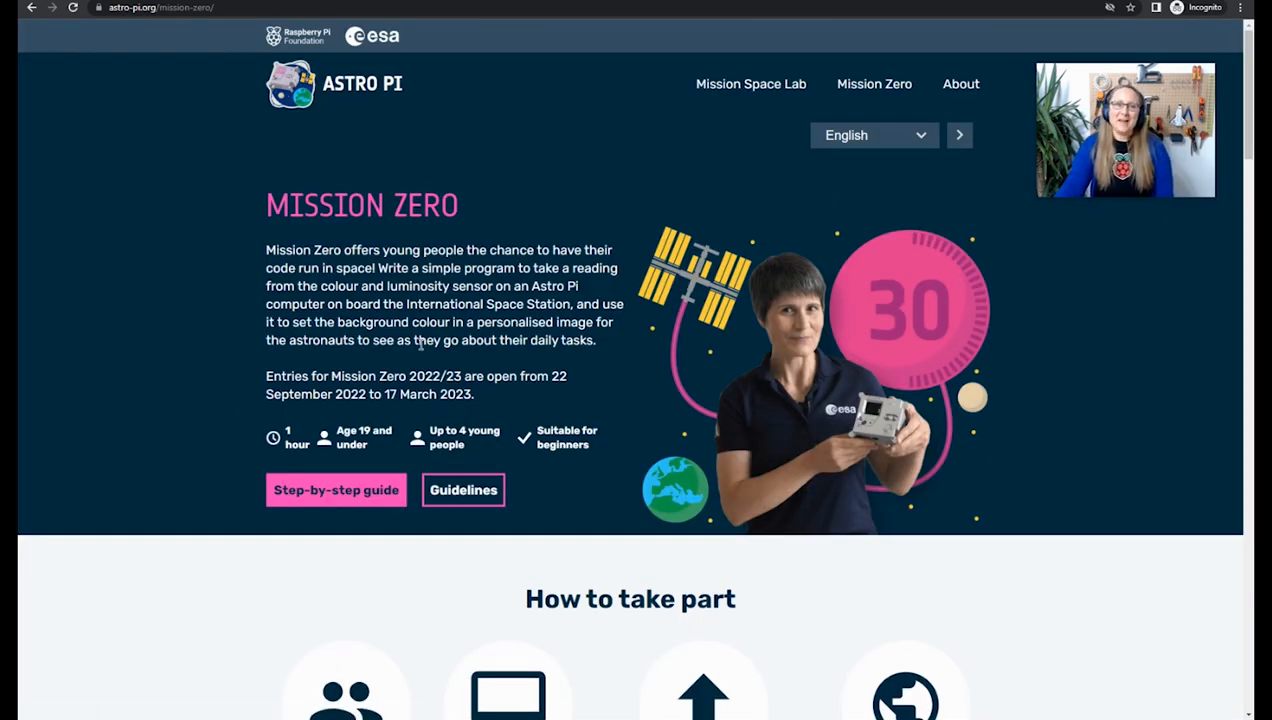
pyautogui.scroll(-3)
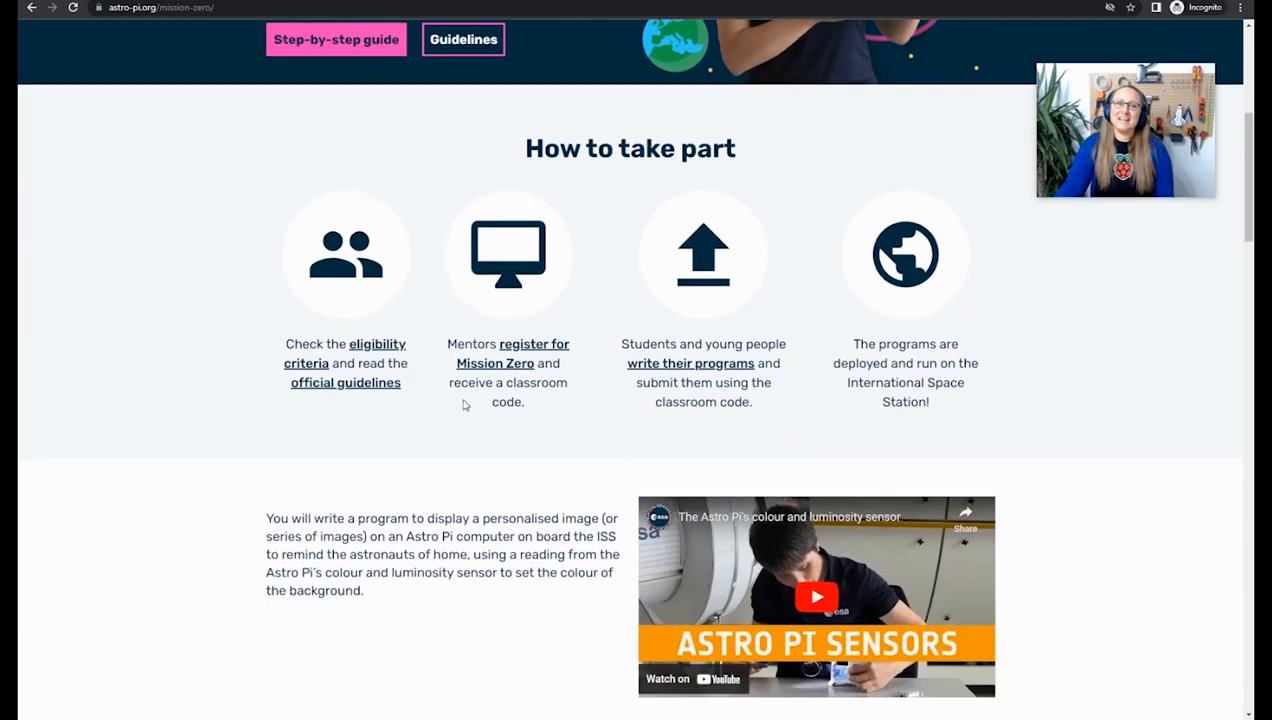
pyautogui.moveTo(508, 364)
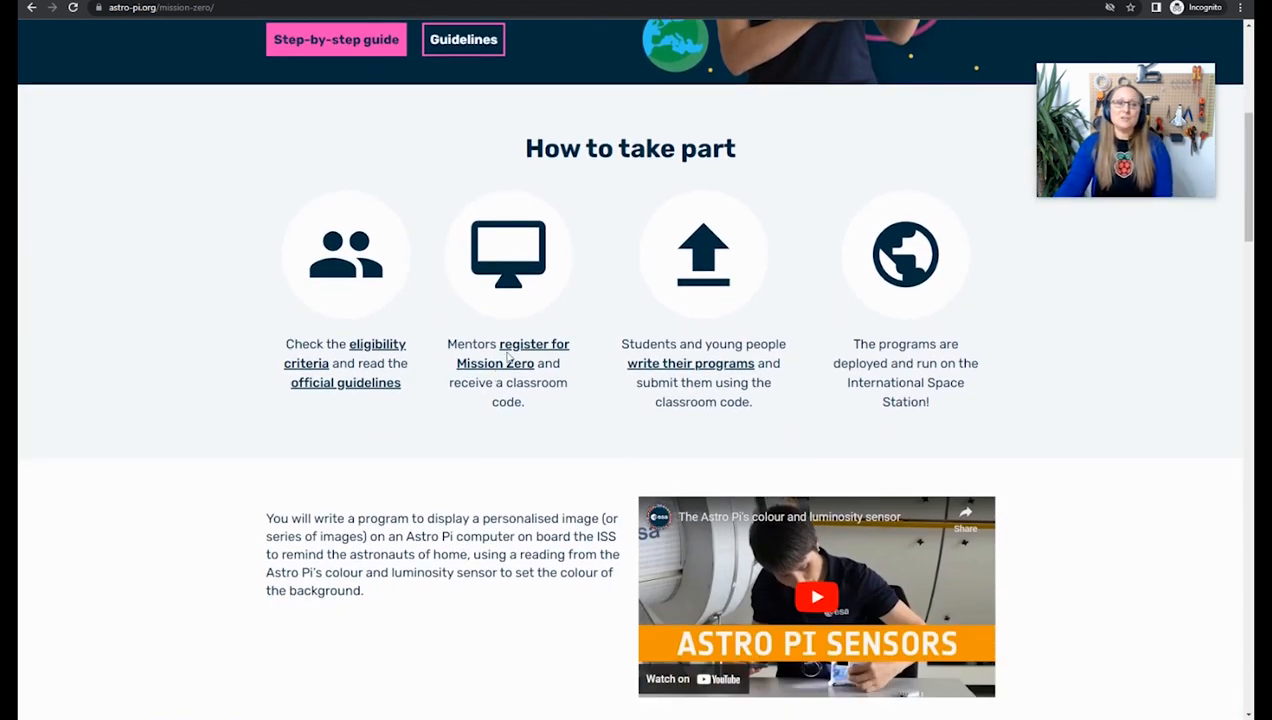
pyautogui.moveTo(504, 370)
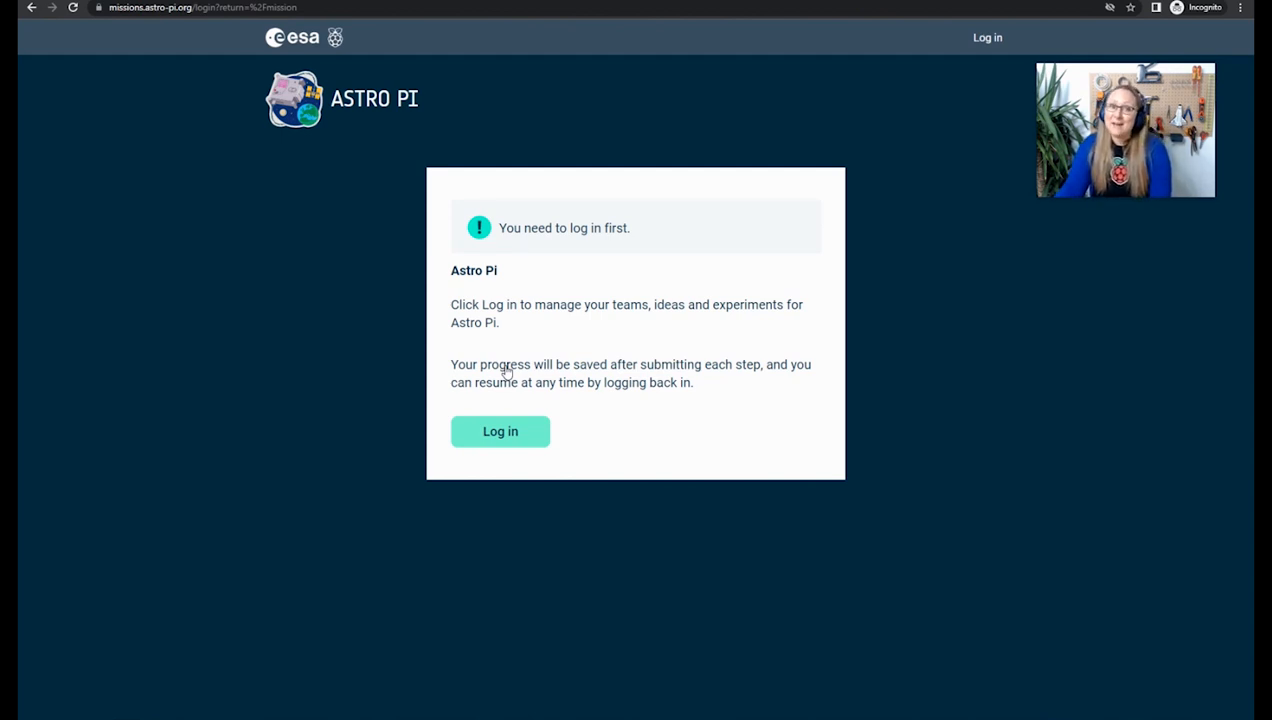
pyautogui.moveTo(502, 436)
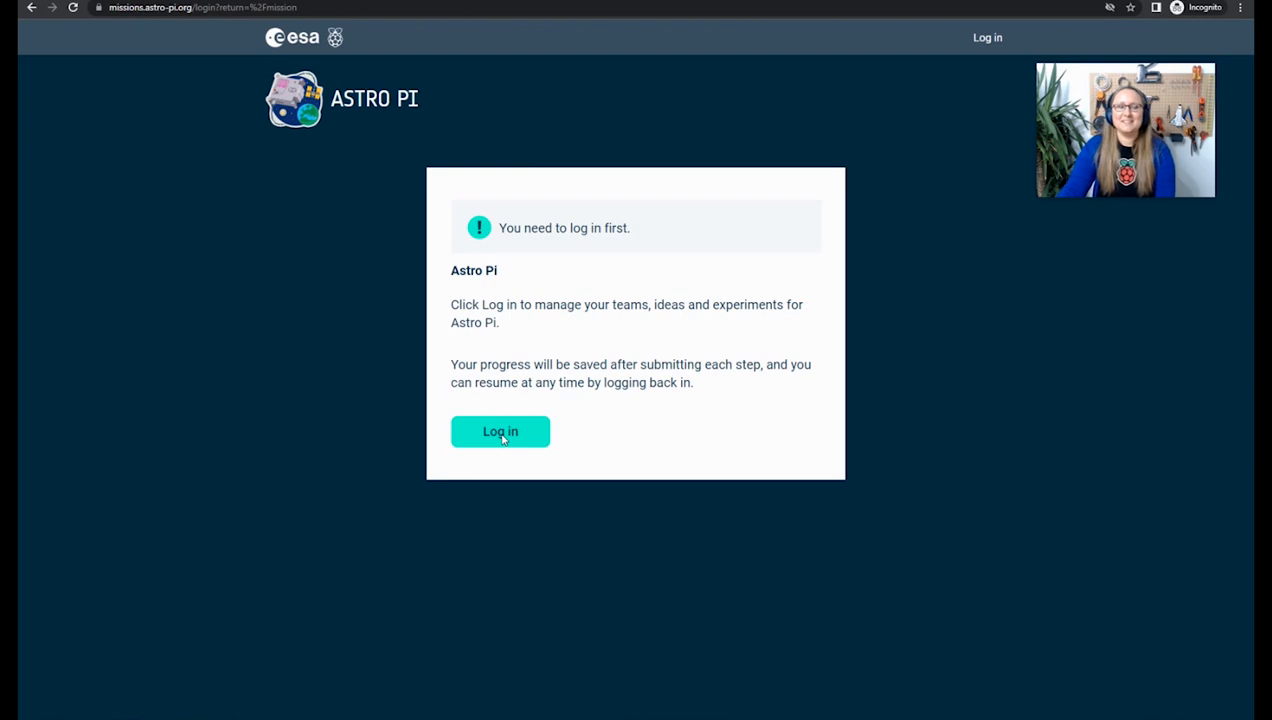
# Log in and accept the Raspberry Pi Foundation and ESA data-processing consents, then continue with Next
pyautogui.click(500, 432)
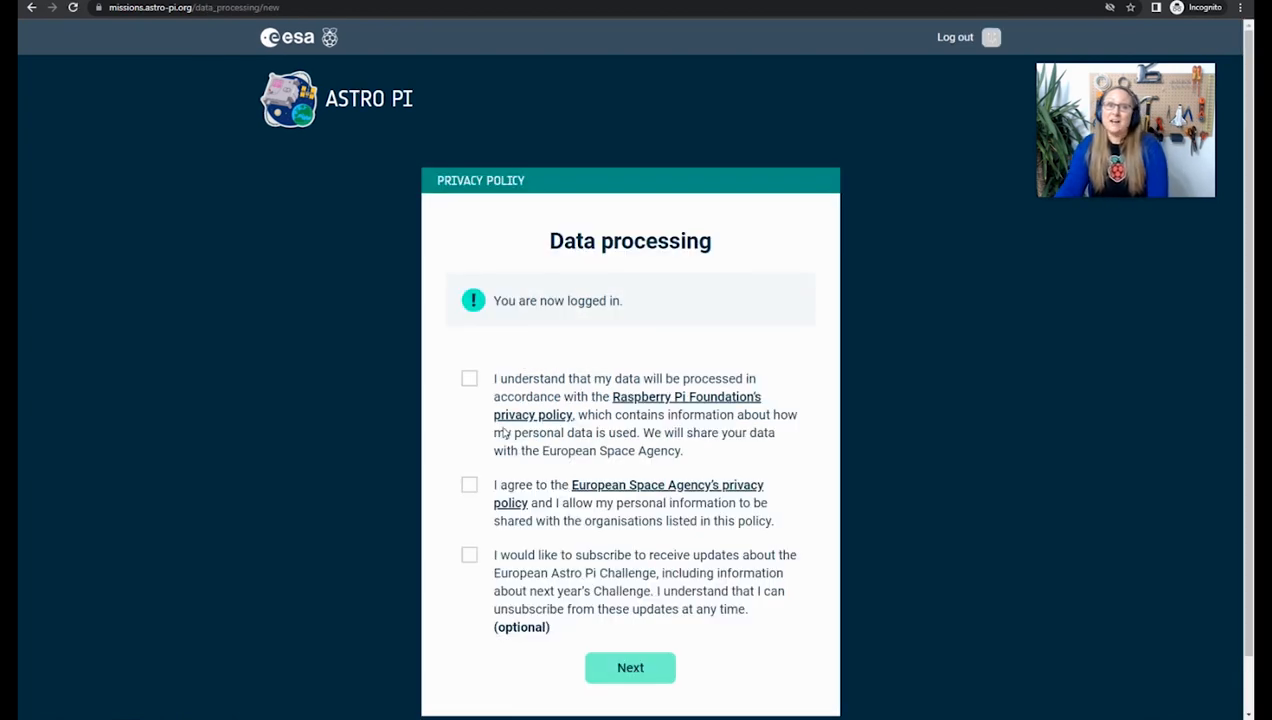
pyautogui.scroll(-3)
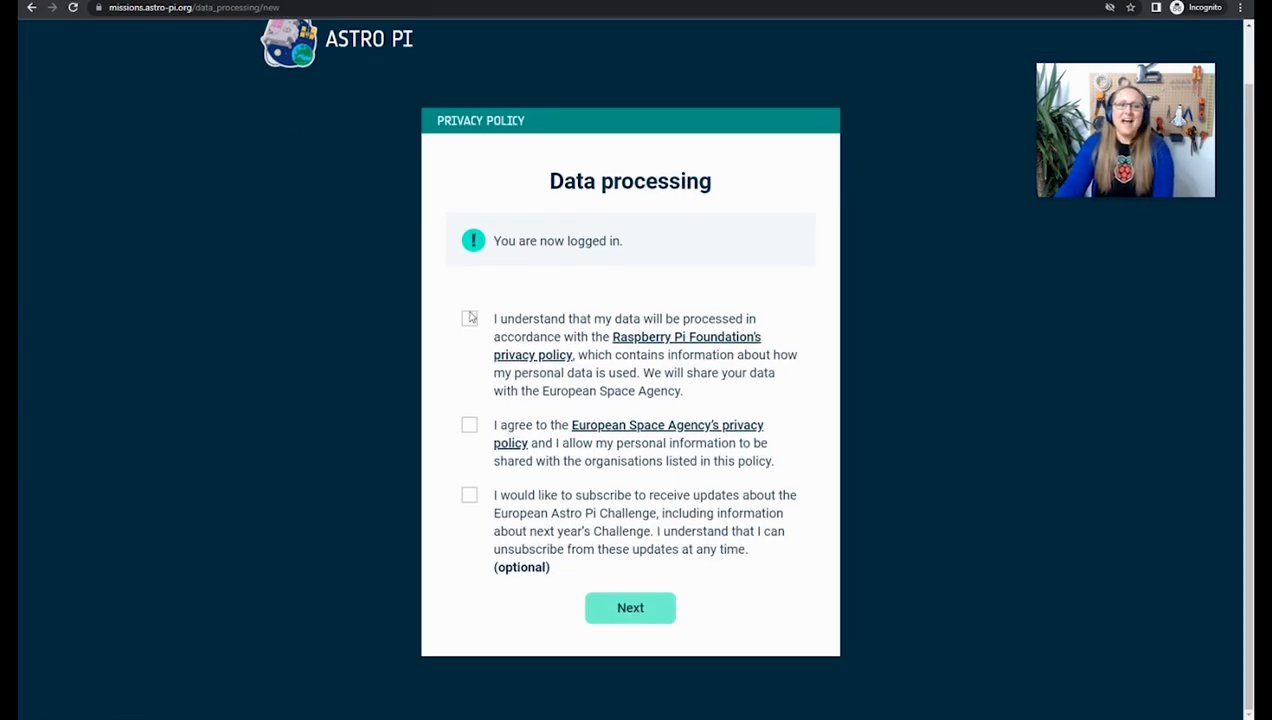
pyautogui.click(468, 316)
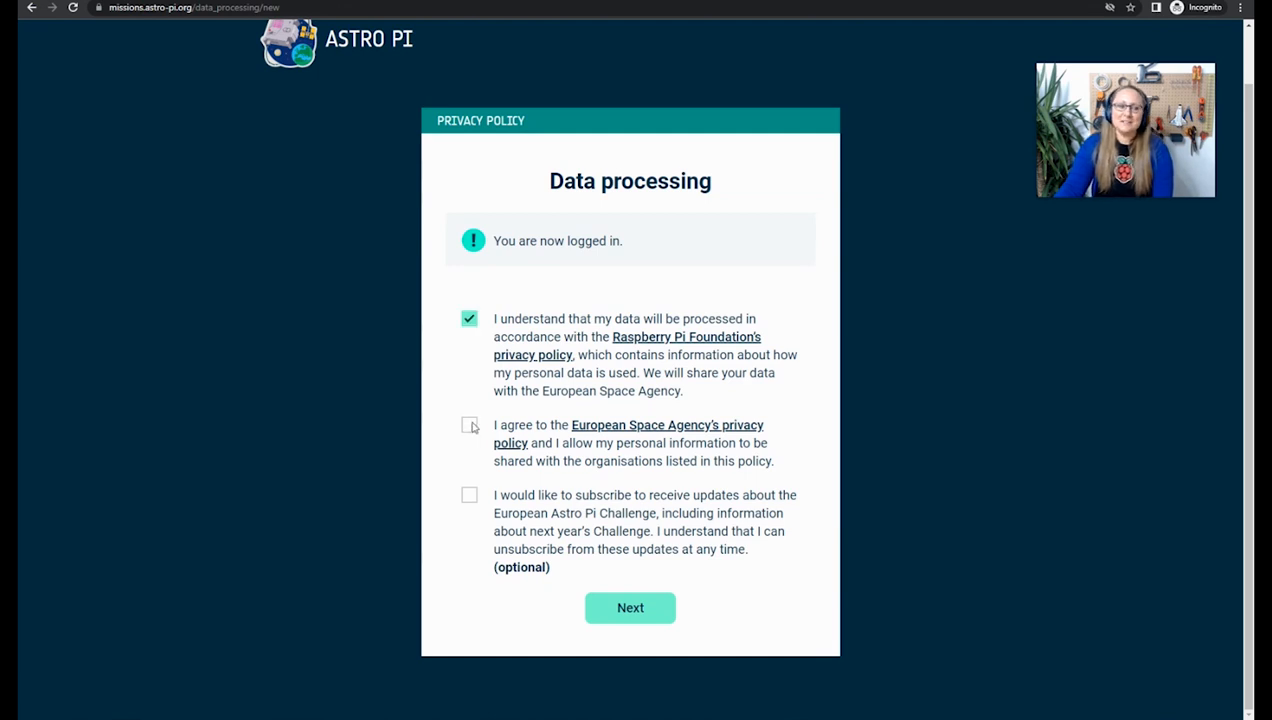
pyautogui.click(468, 424)
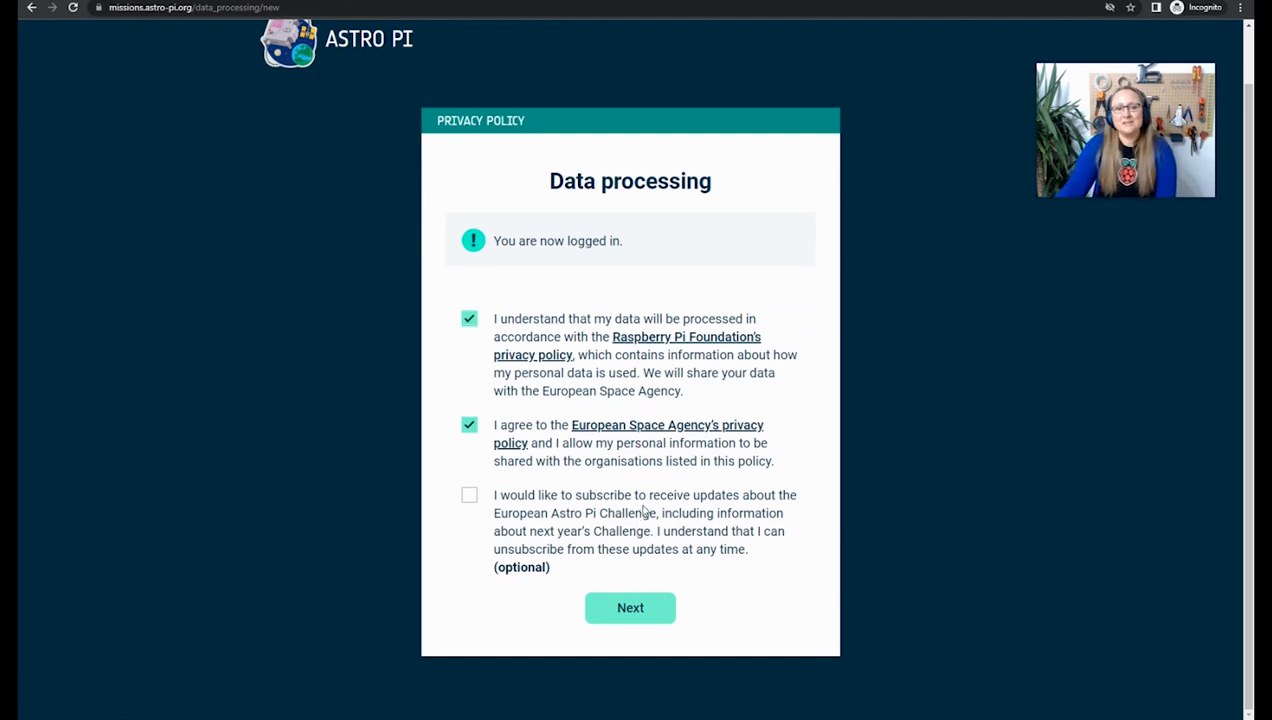
pyautogui.click(630, 608)
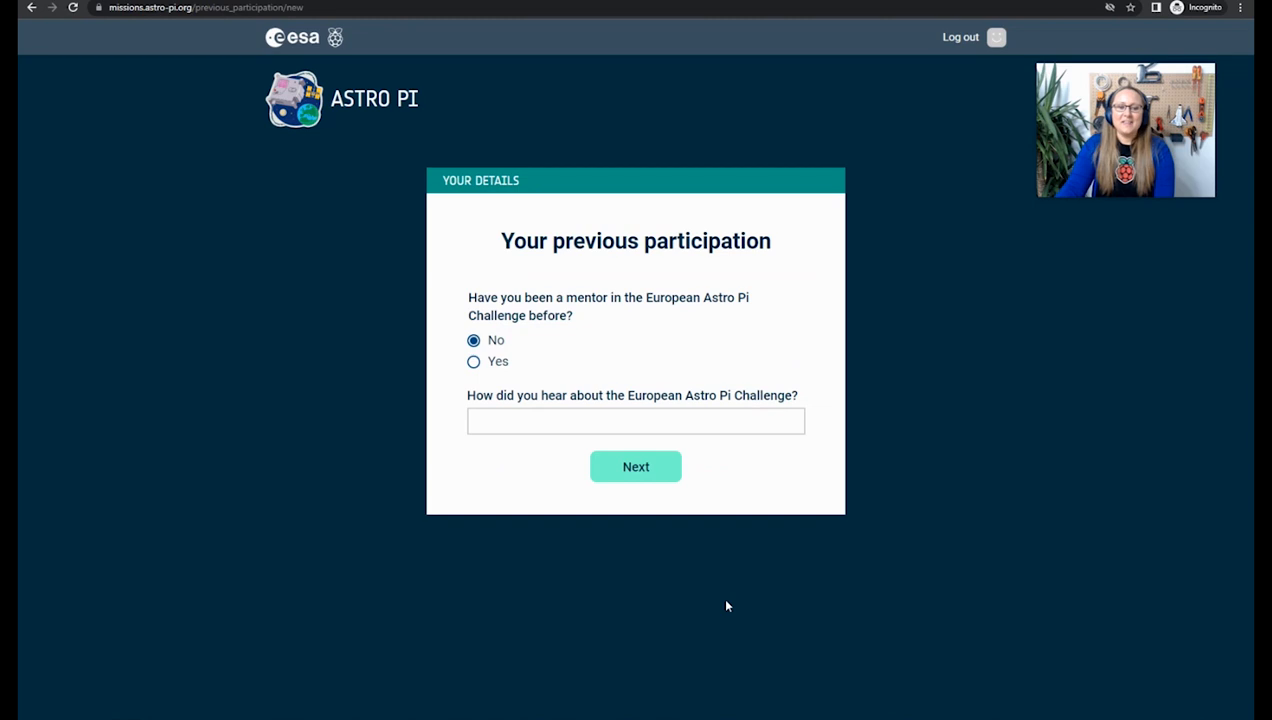
pyautogui.moveTo(568, 222)
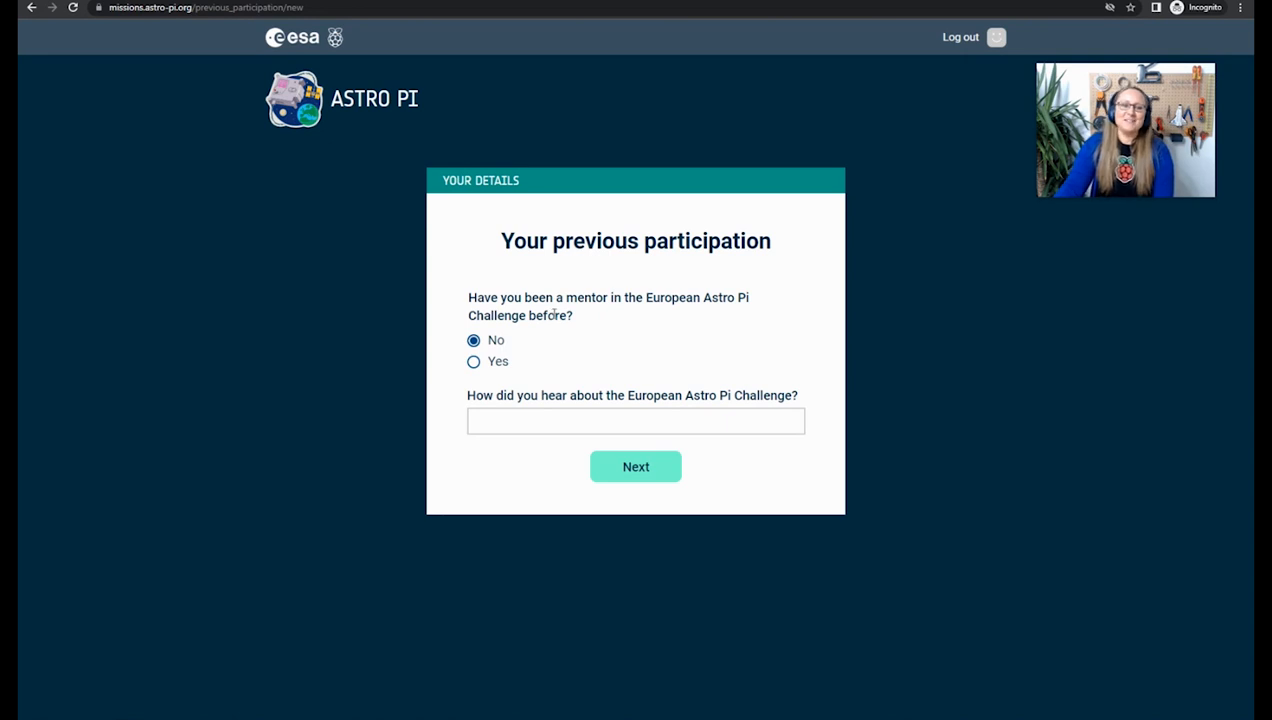
pyautogui.moveTo(576, 306)
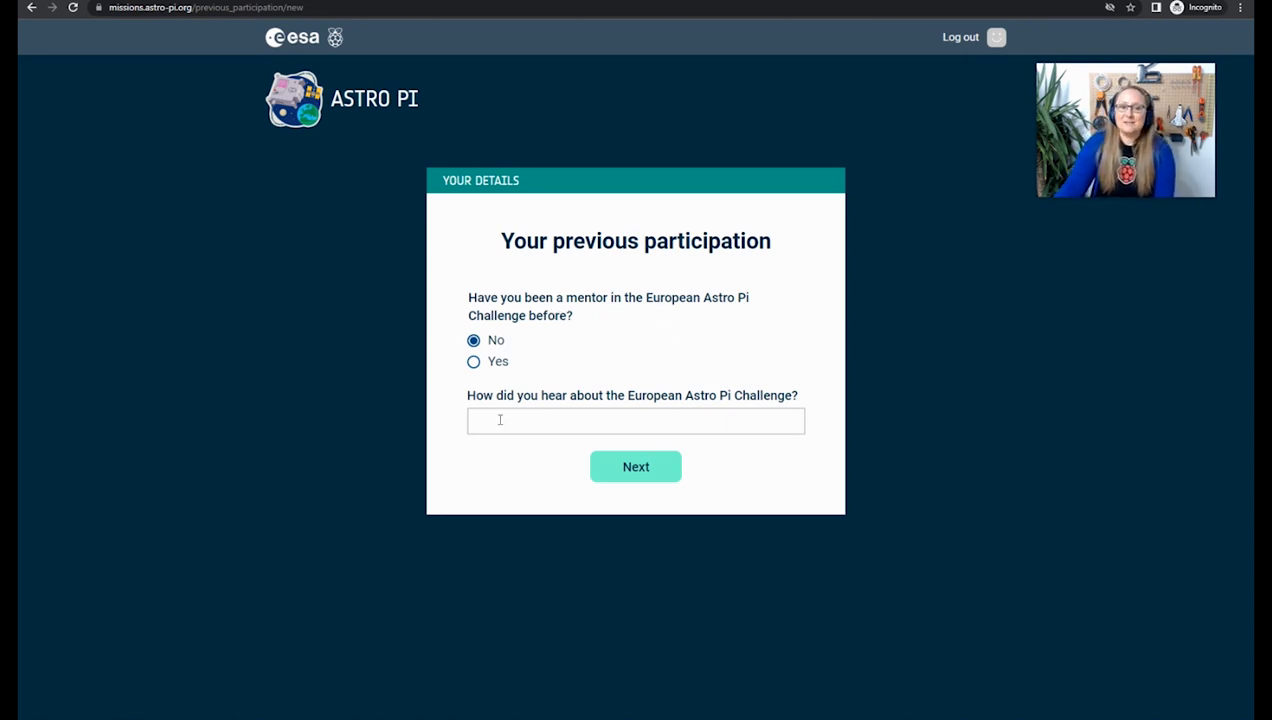
# Answer 'Social media' for how you heard about the challenge and continue to the Address form
pyautogui.write('Social media')
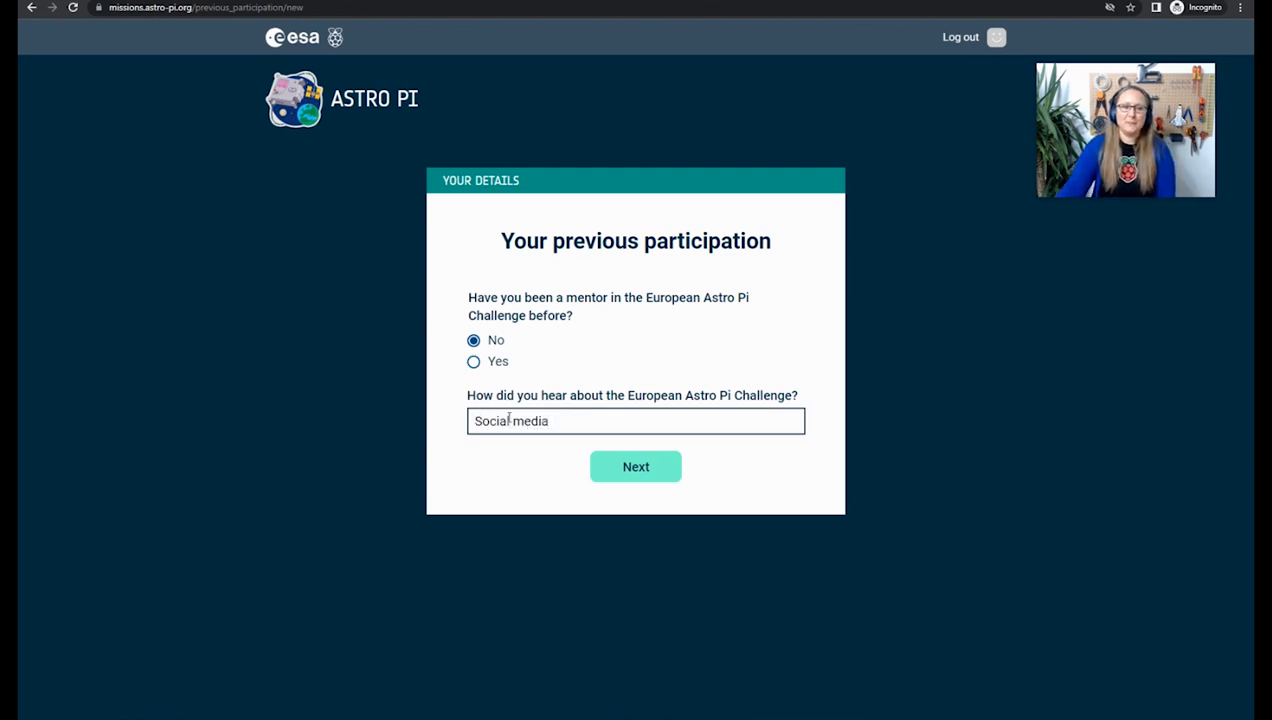
pyautogui.click(636, 466)
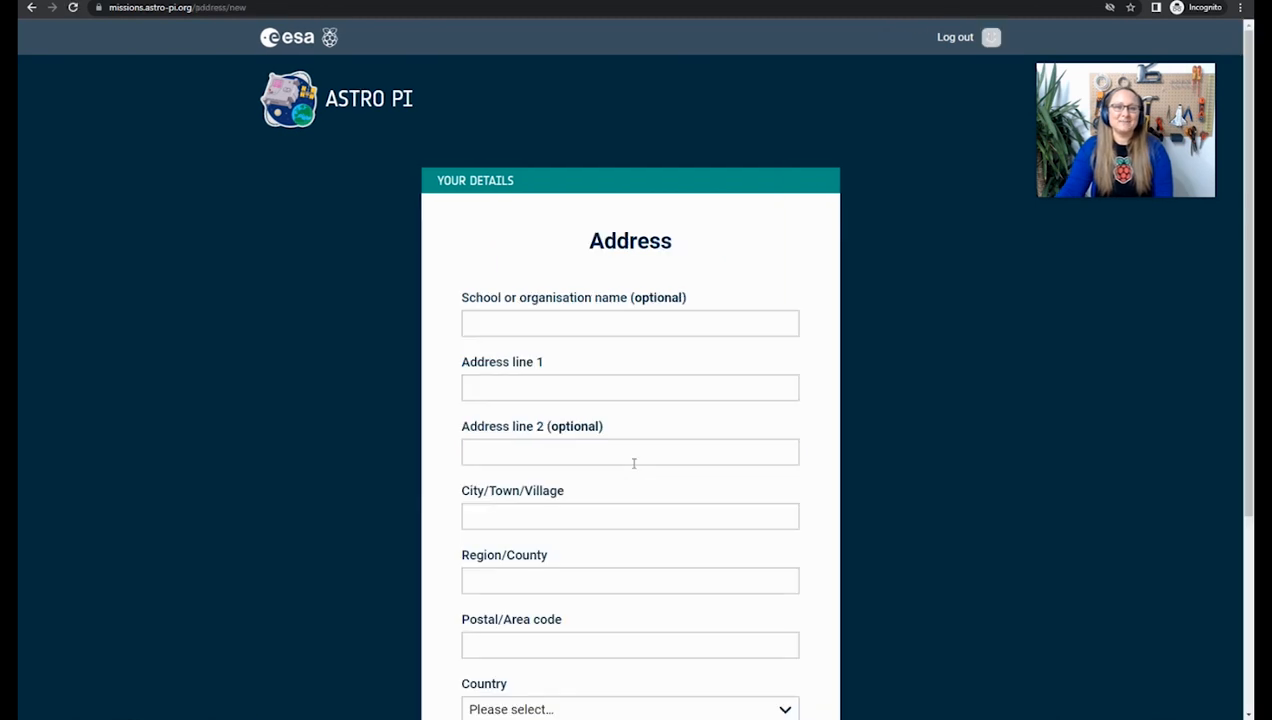
pyautogui.scroll(-3)
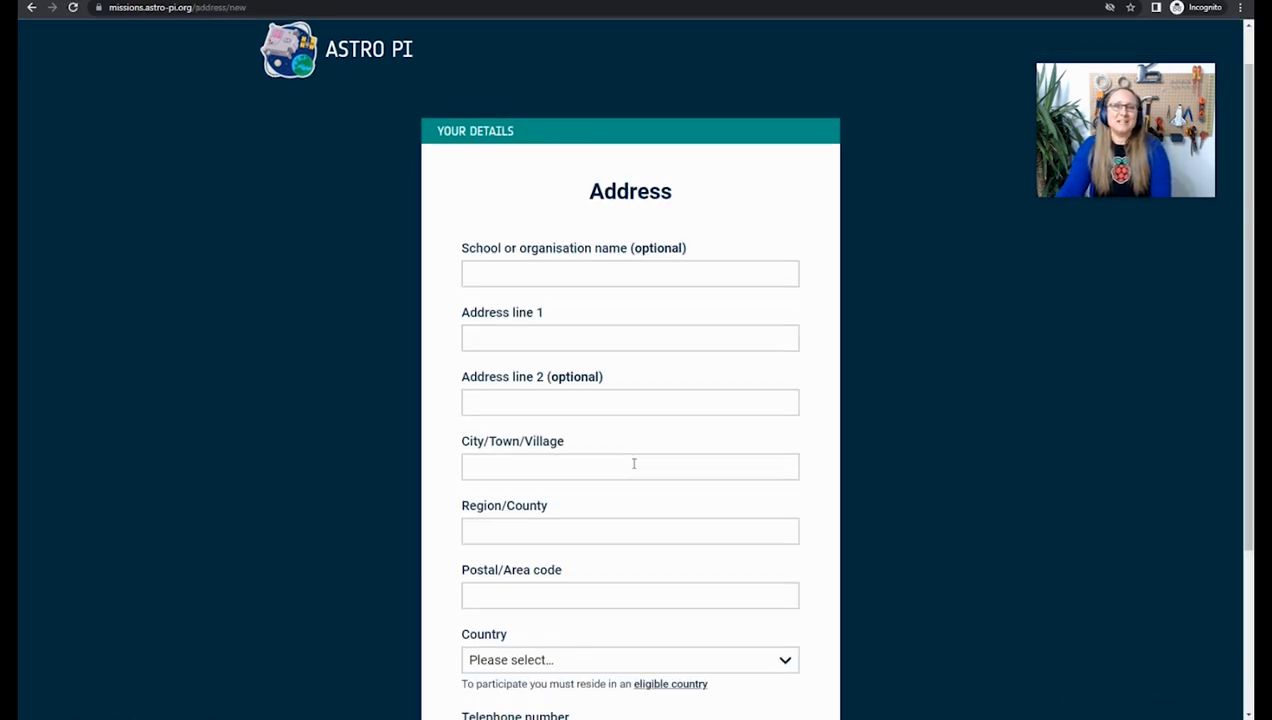
pyautogui.scroll(-3)
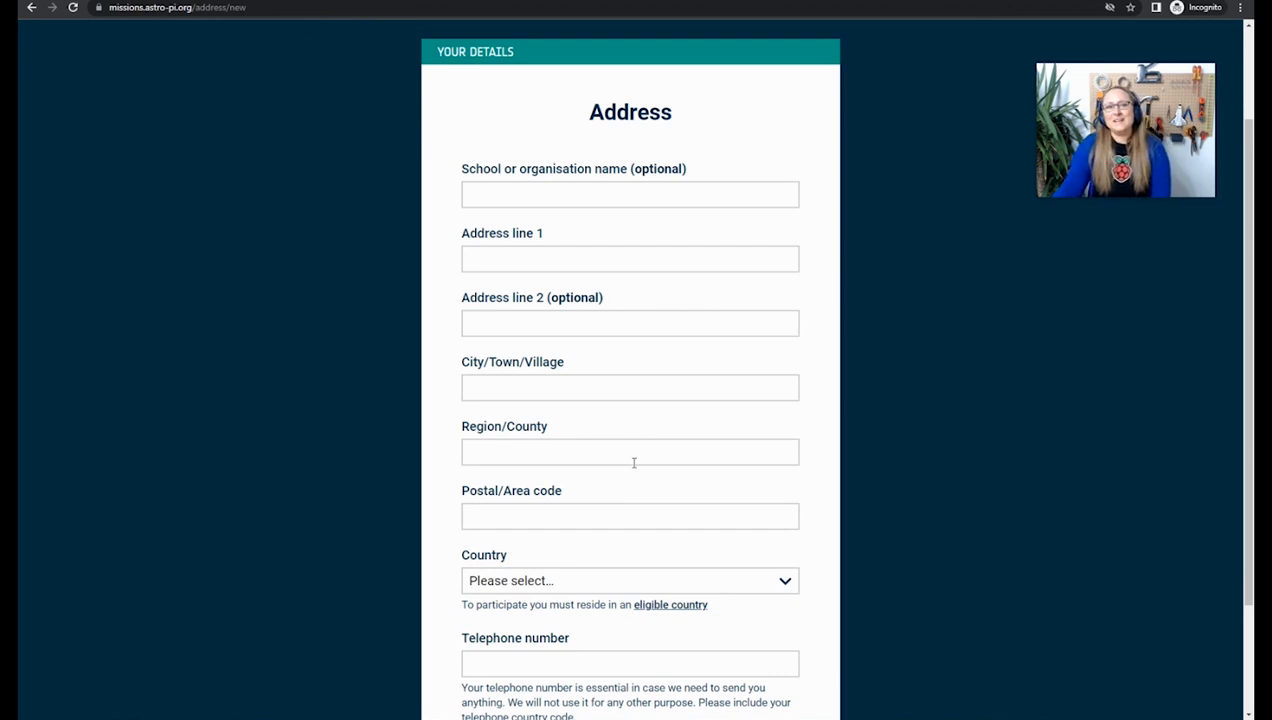
pyautogui.moveTo(624, 374)
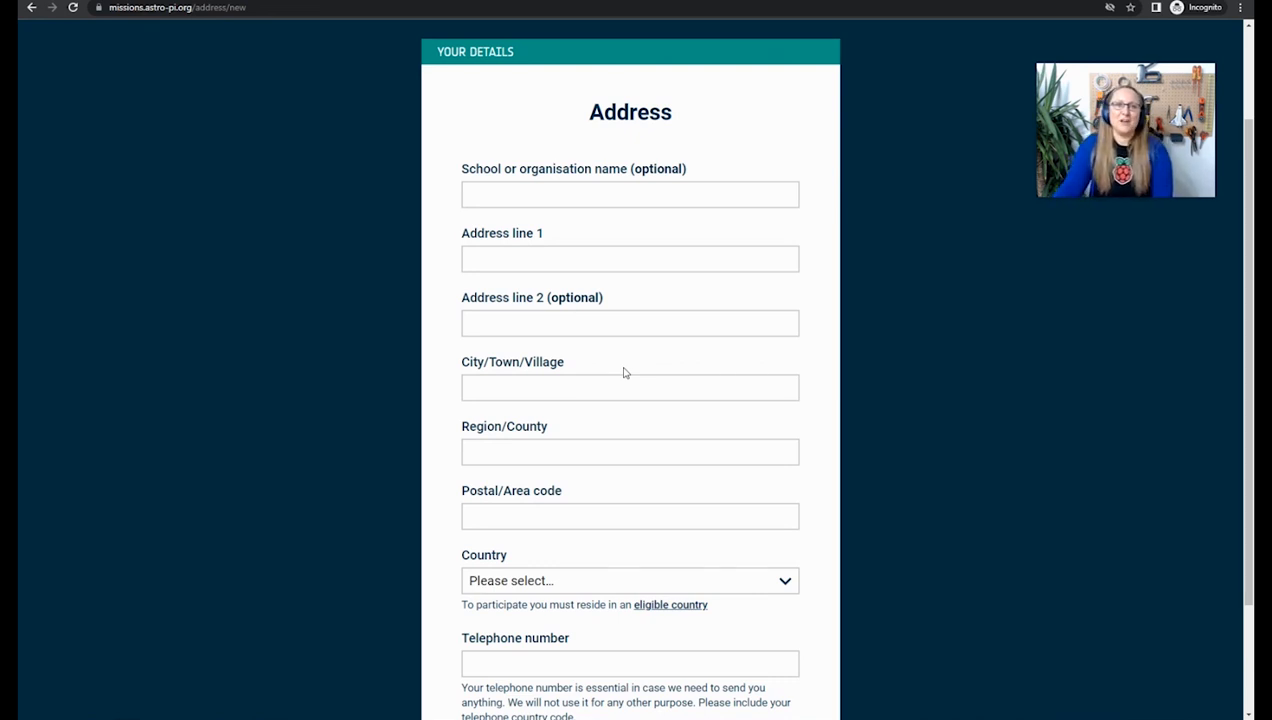
pyautogui.click(628, 260)
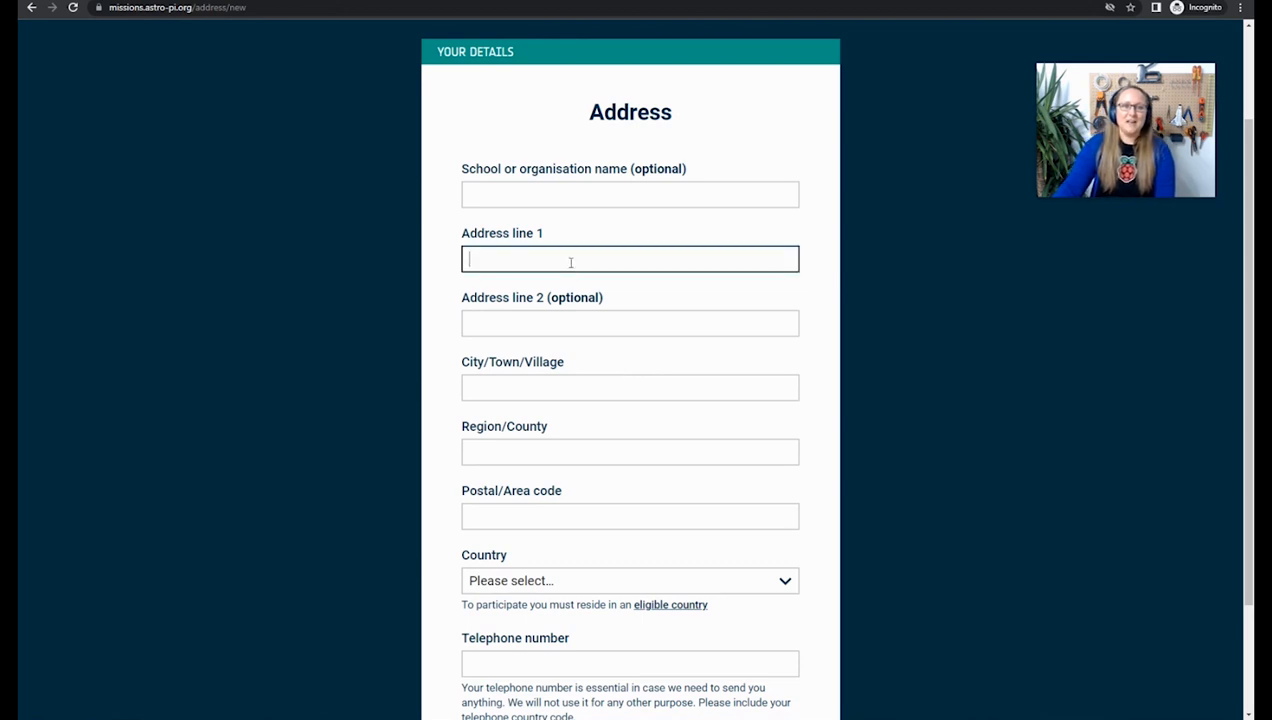
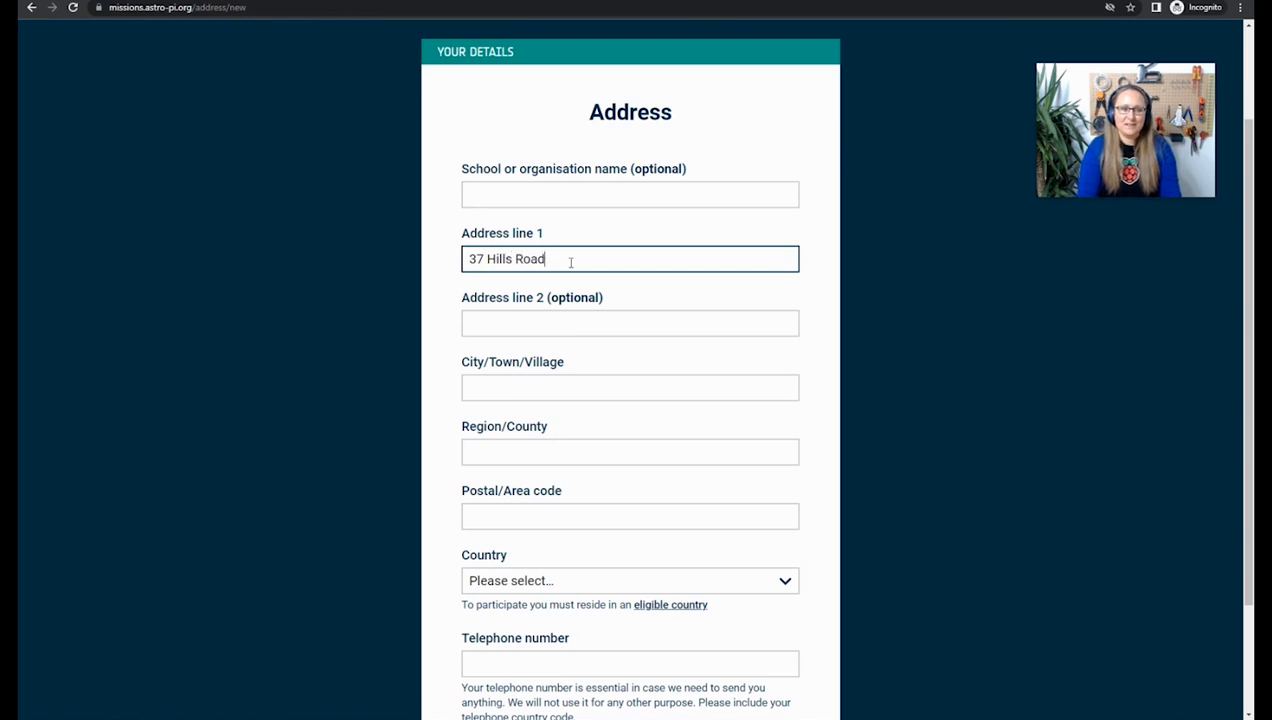
pyautogui.click(630, 388)
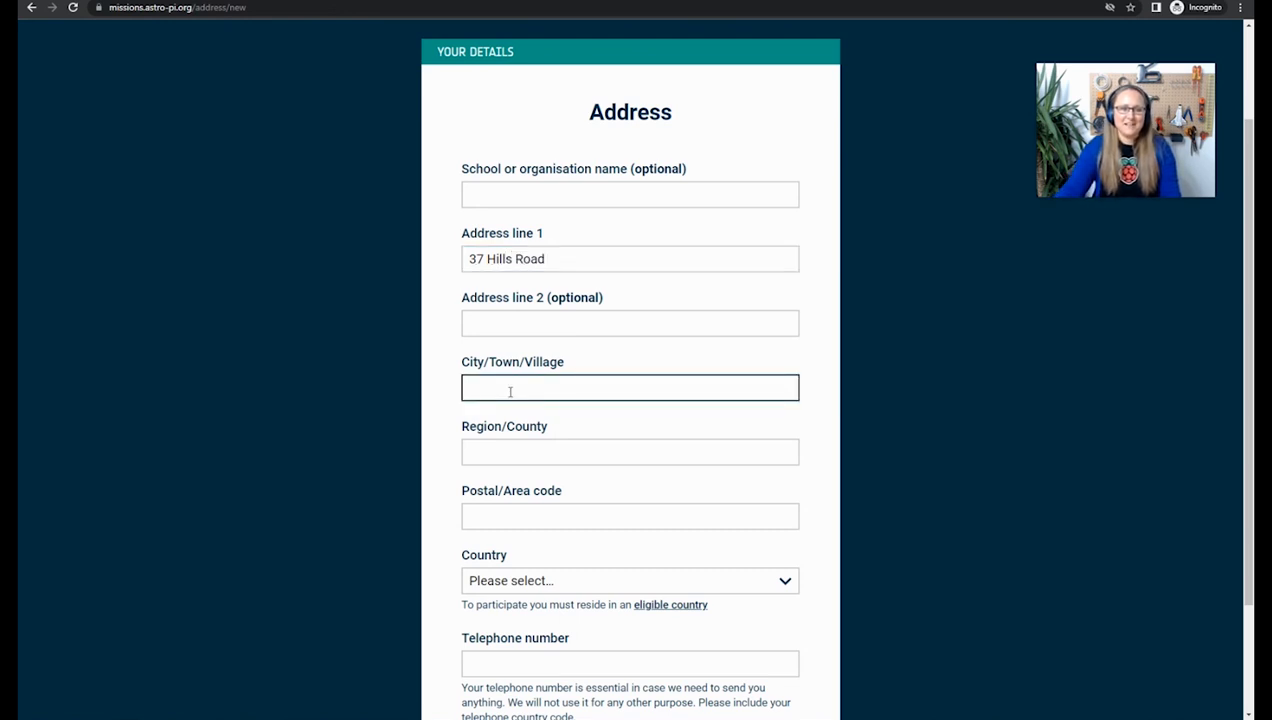
pyautogui.write('Cambridge')
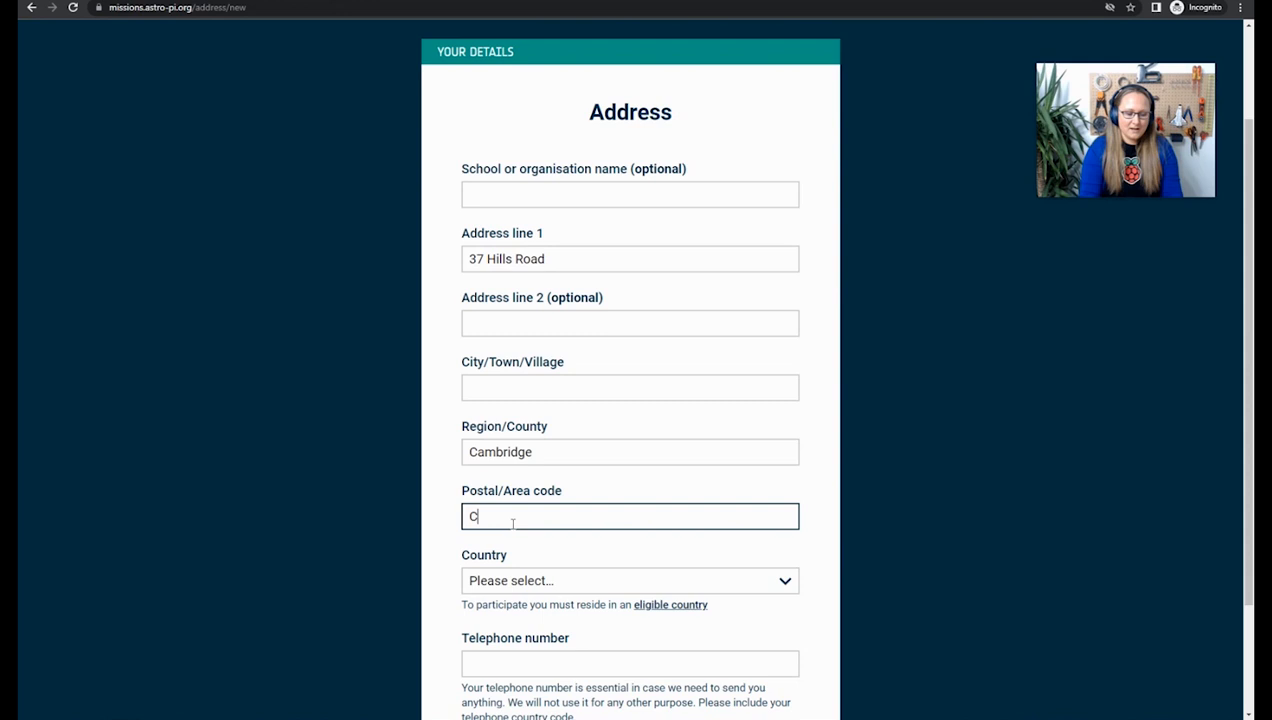
pyautogui.write('B2 1NT')
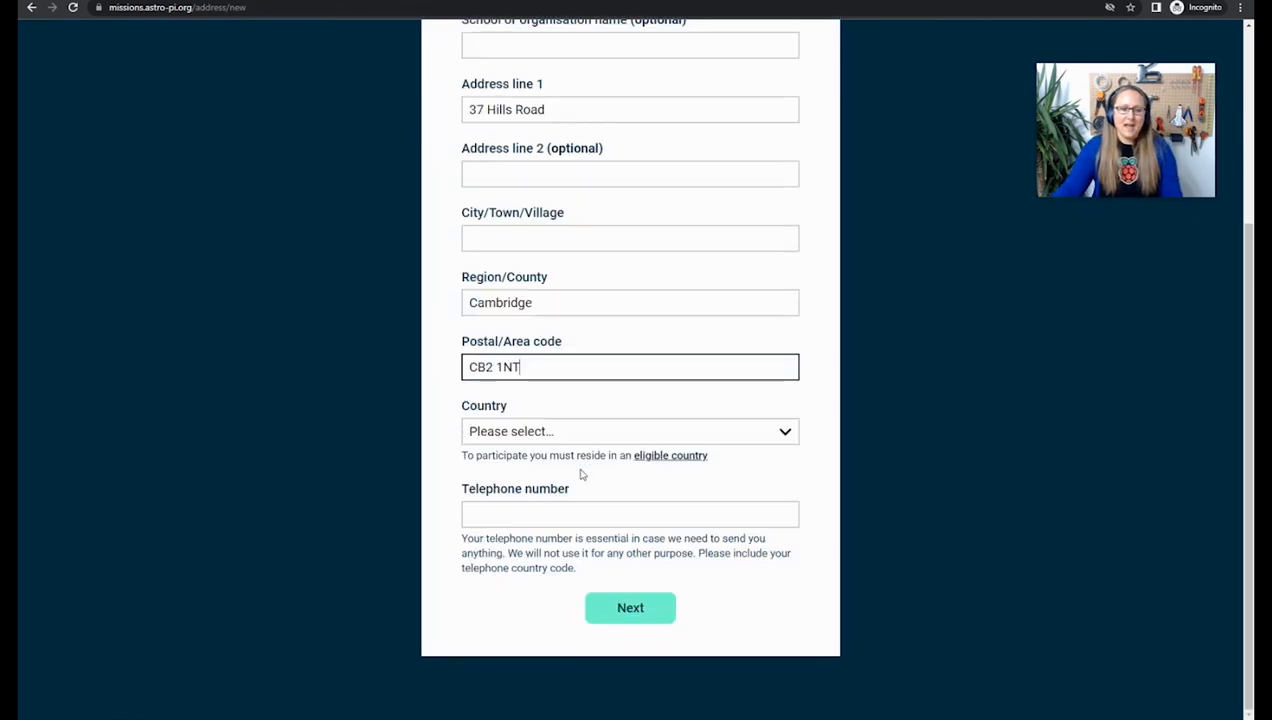
pyautogui.click(630, 432)
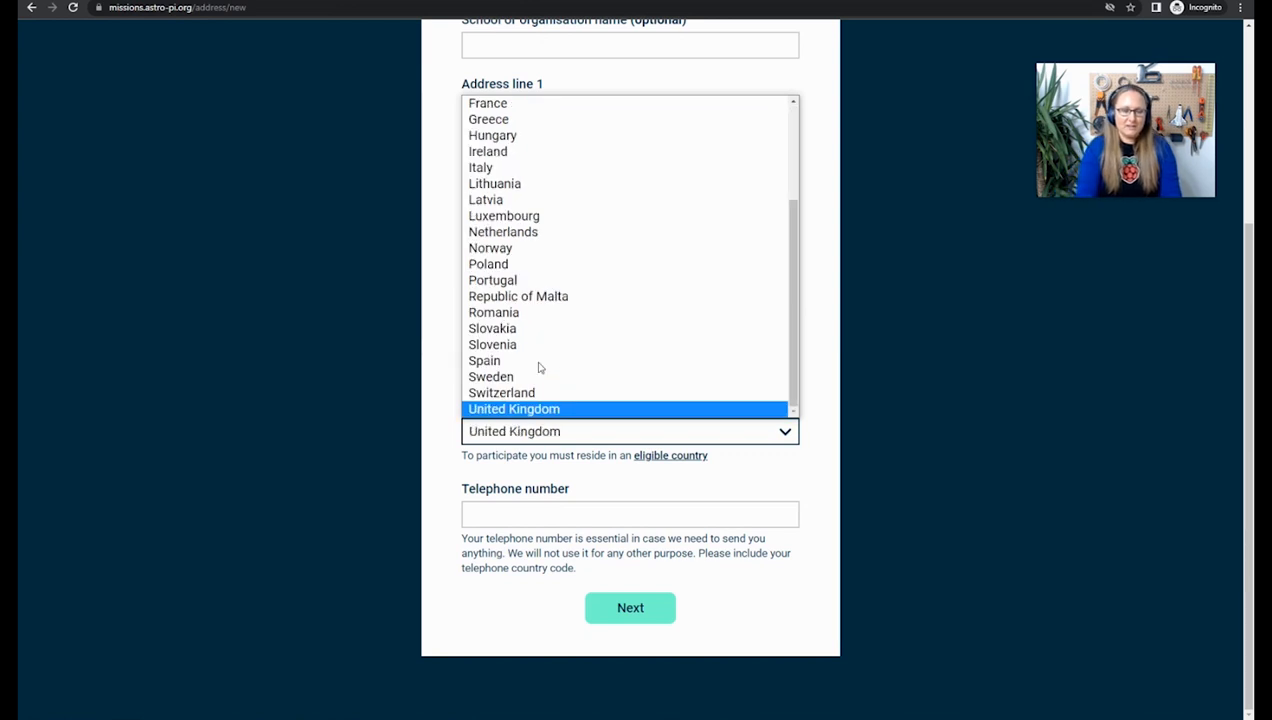
pyautogui.click(514, 408)
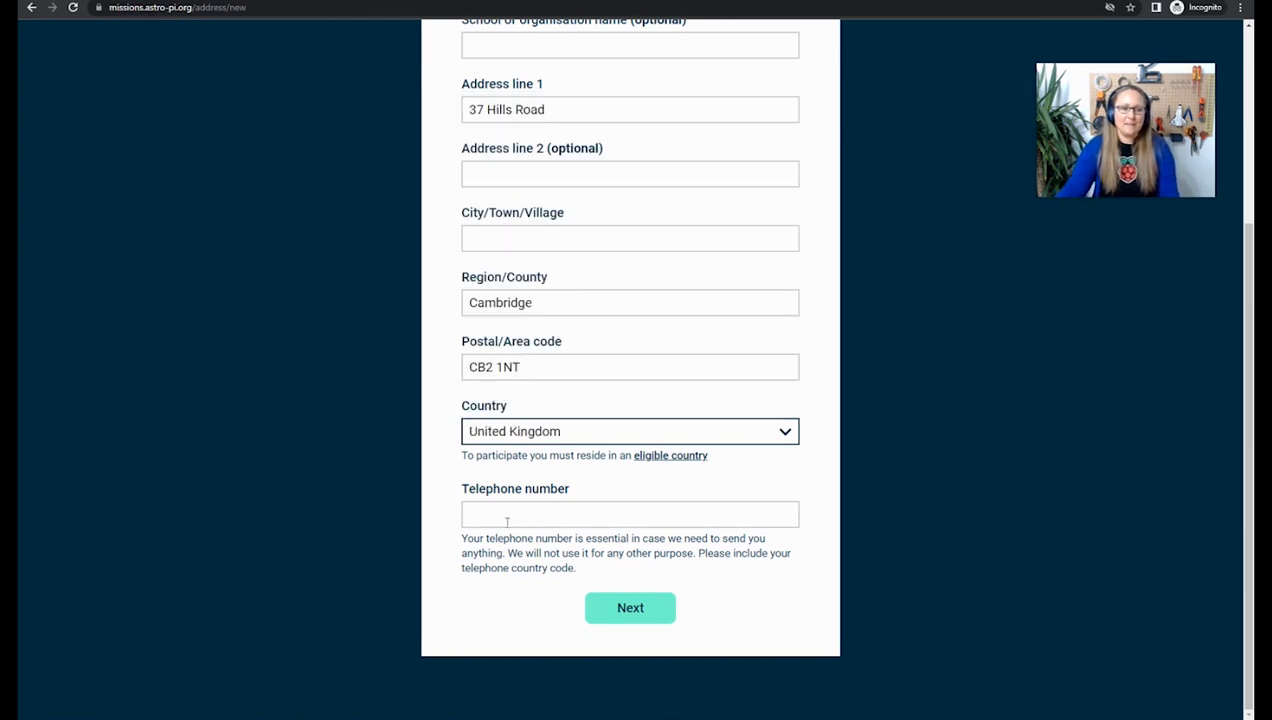
pyautogui.click(628, 514)
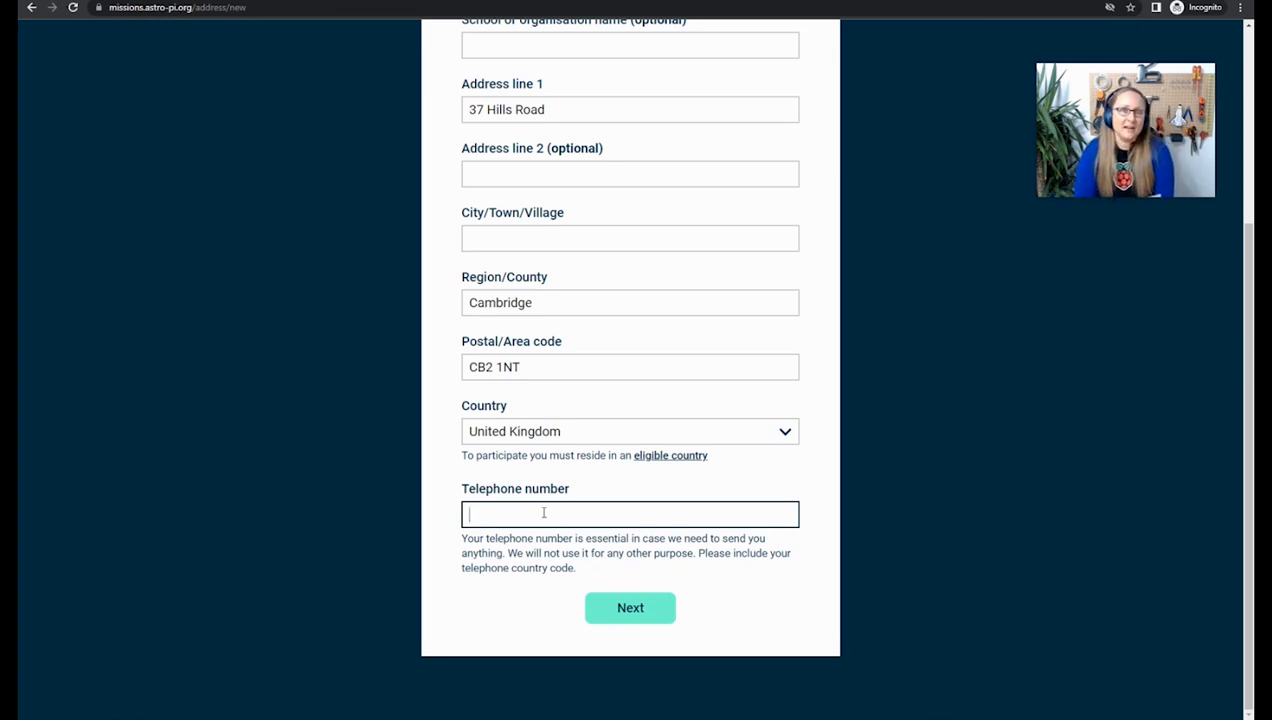
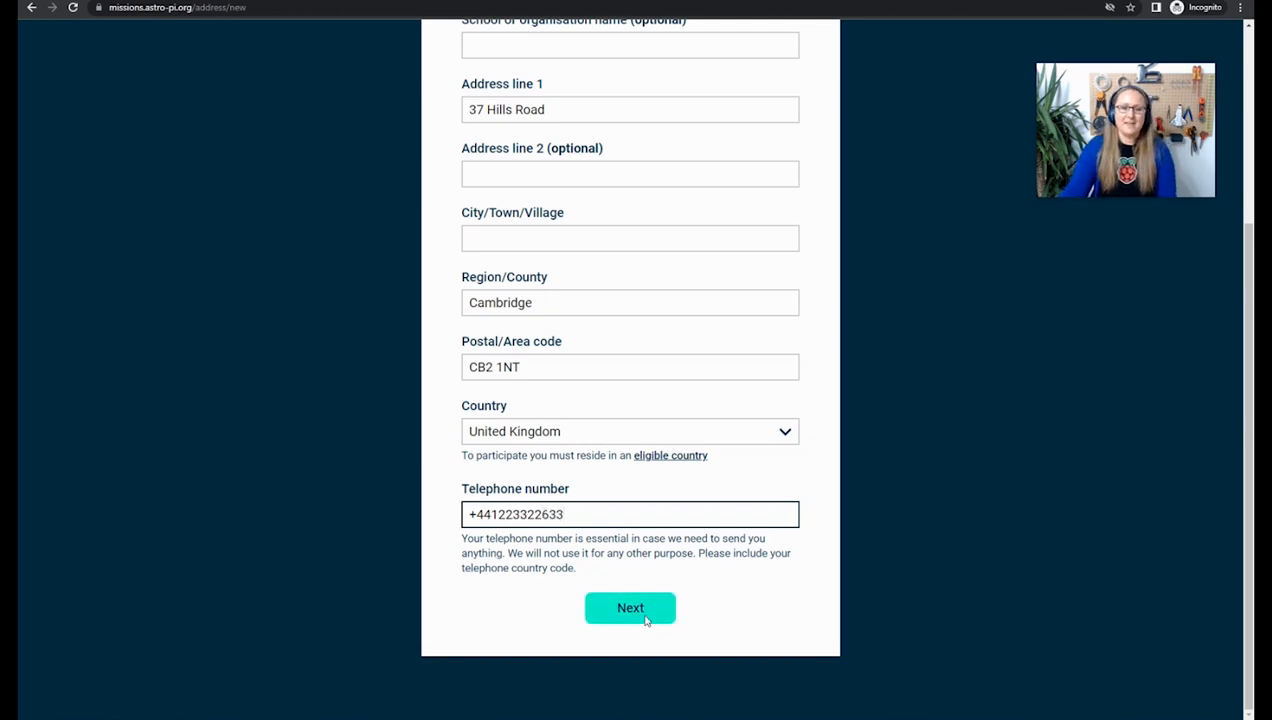
pyautogui.click(630, 608)
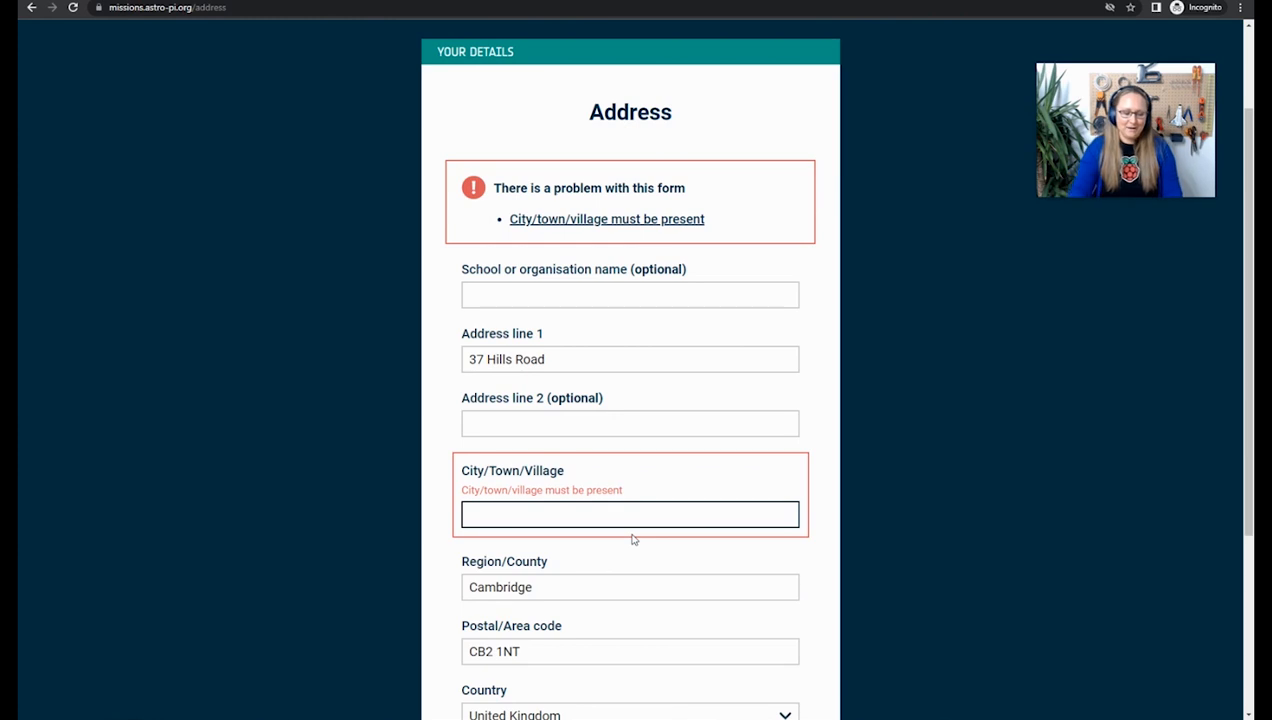
pyautogui.write('Cambridgegg')
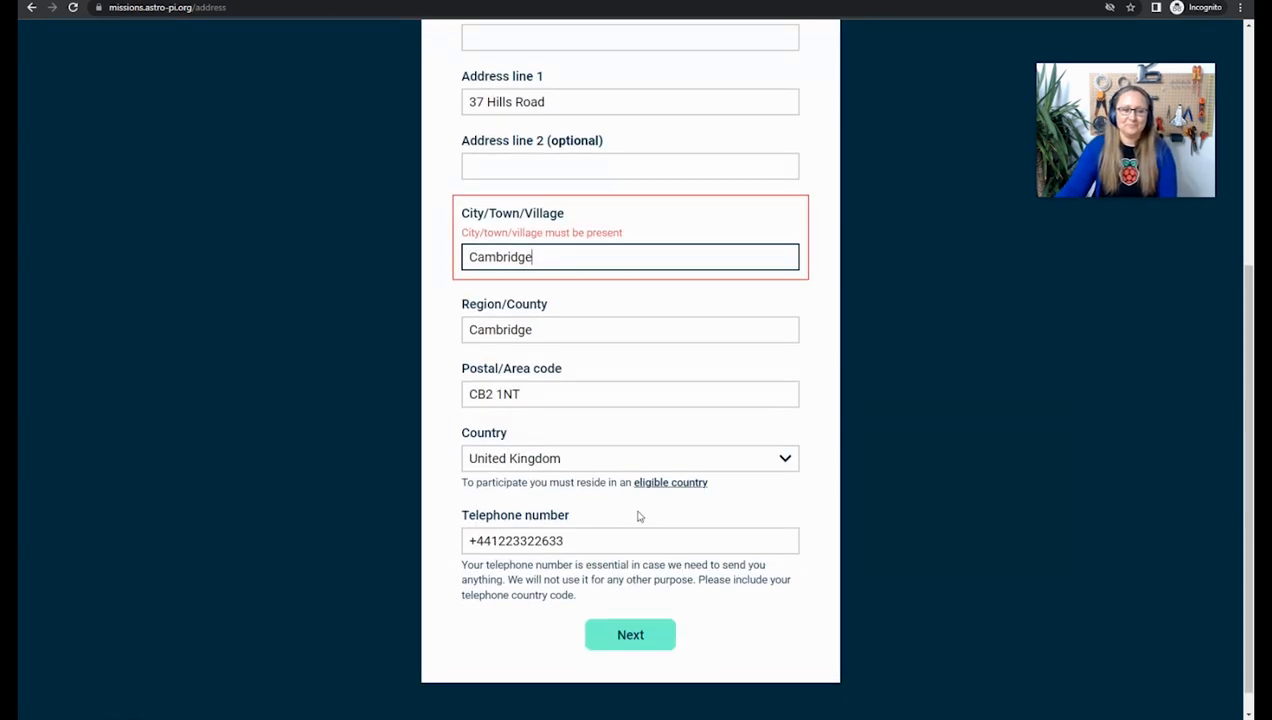
pyautogui.click(630, 634)
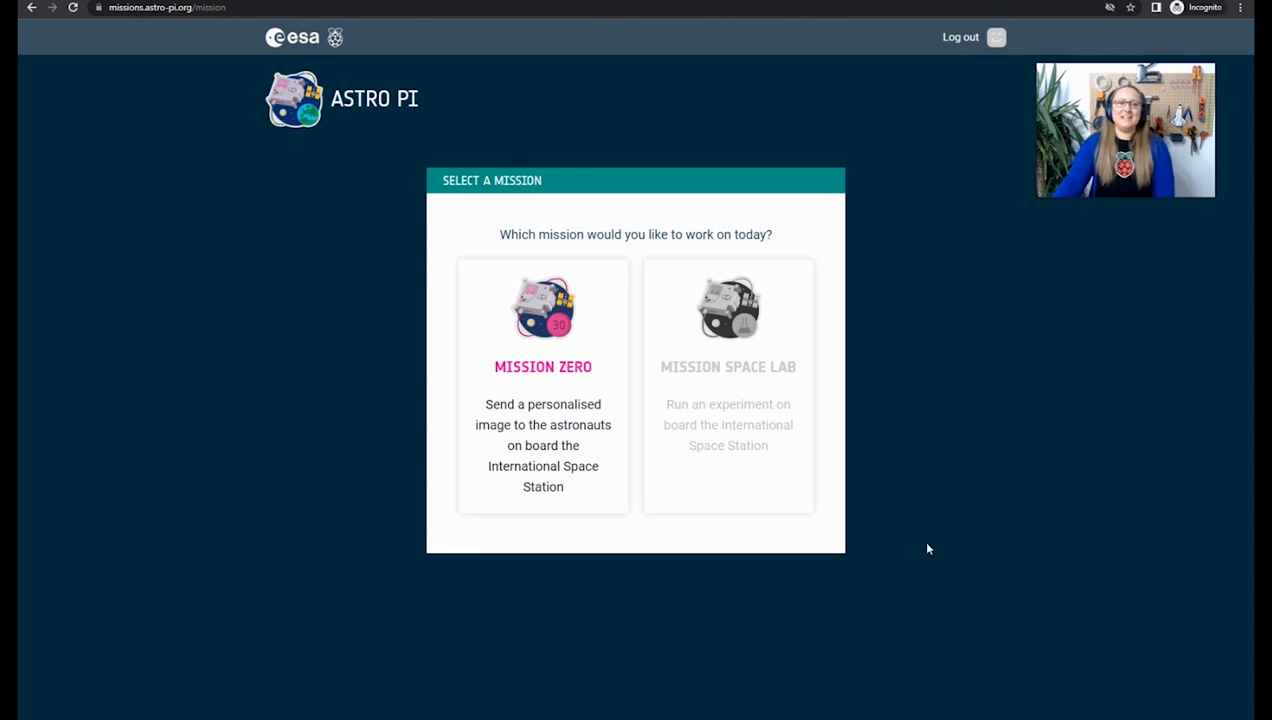
pyautogui.moveTo(566, 232)
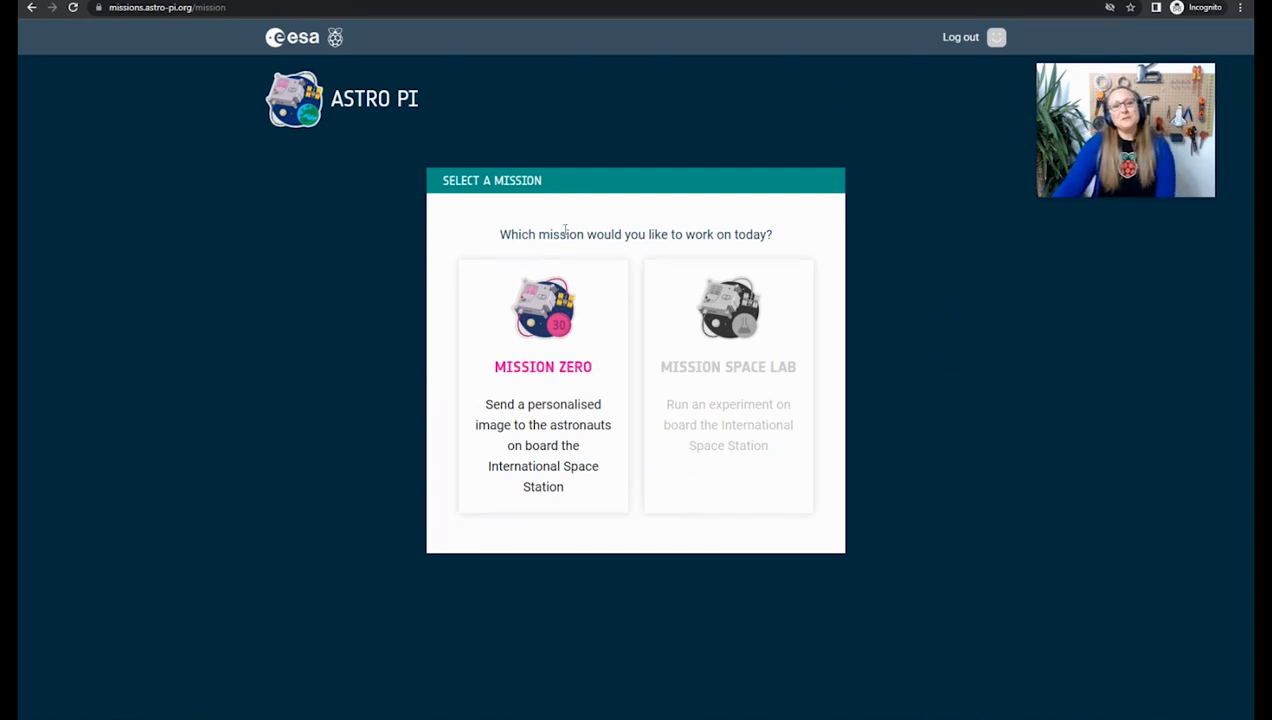
pyautogui.moveTo(544, 508)
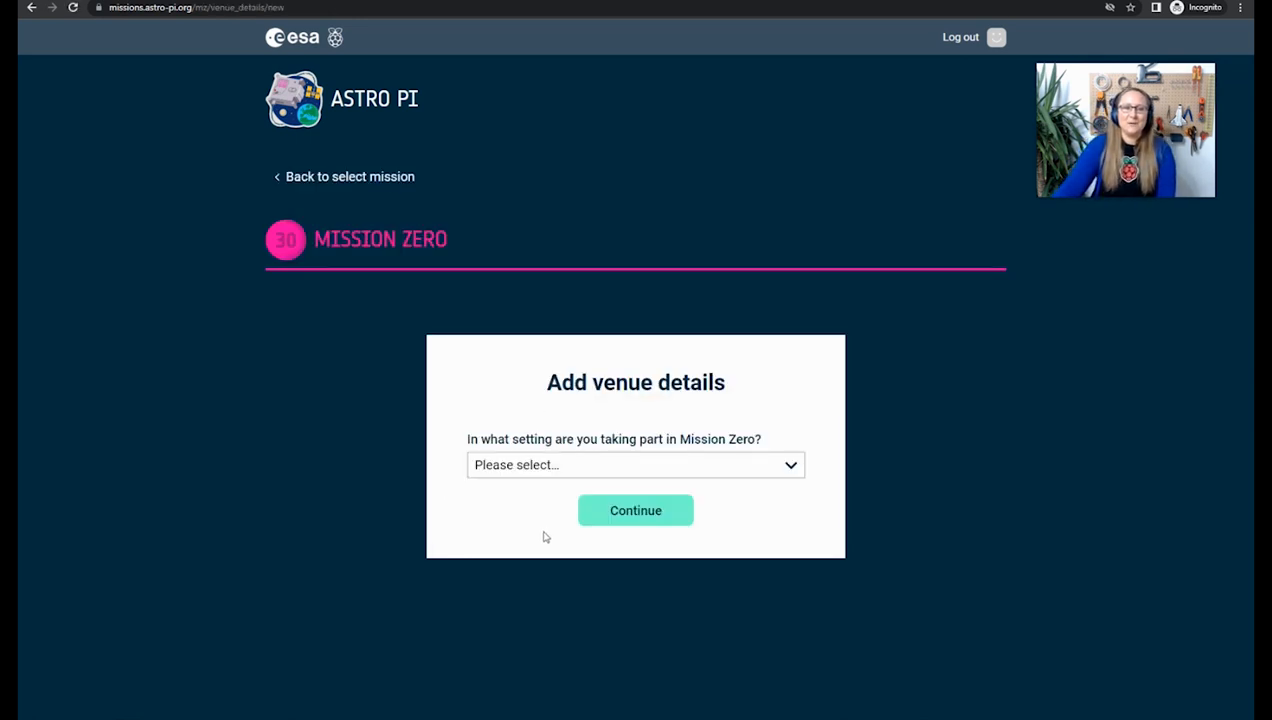
pyautogui.moveTo(536, 524)
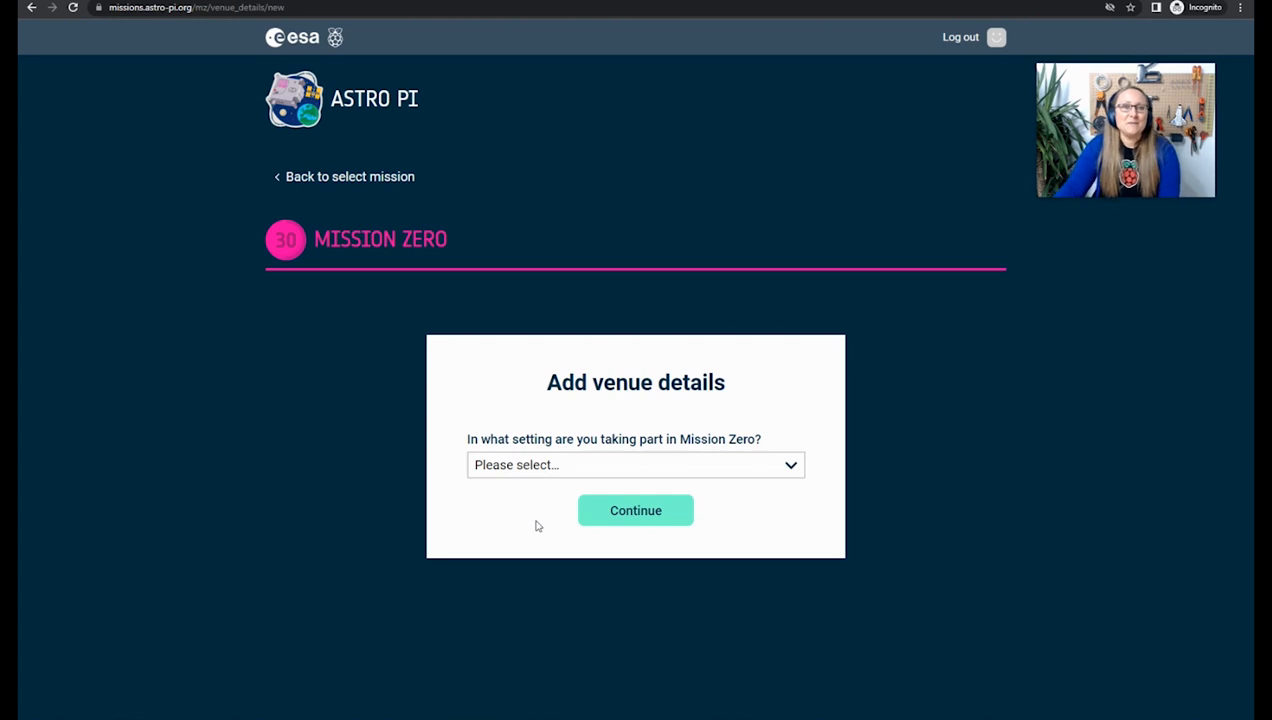
# Choose Code Club as the Mission Zero participation setting and continue to My Teams
pyautogui.click(636, 464)
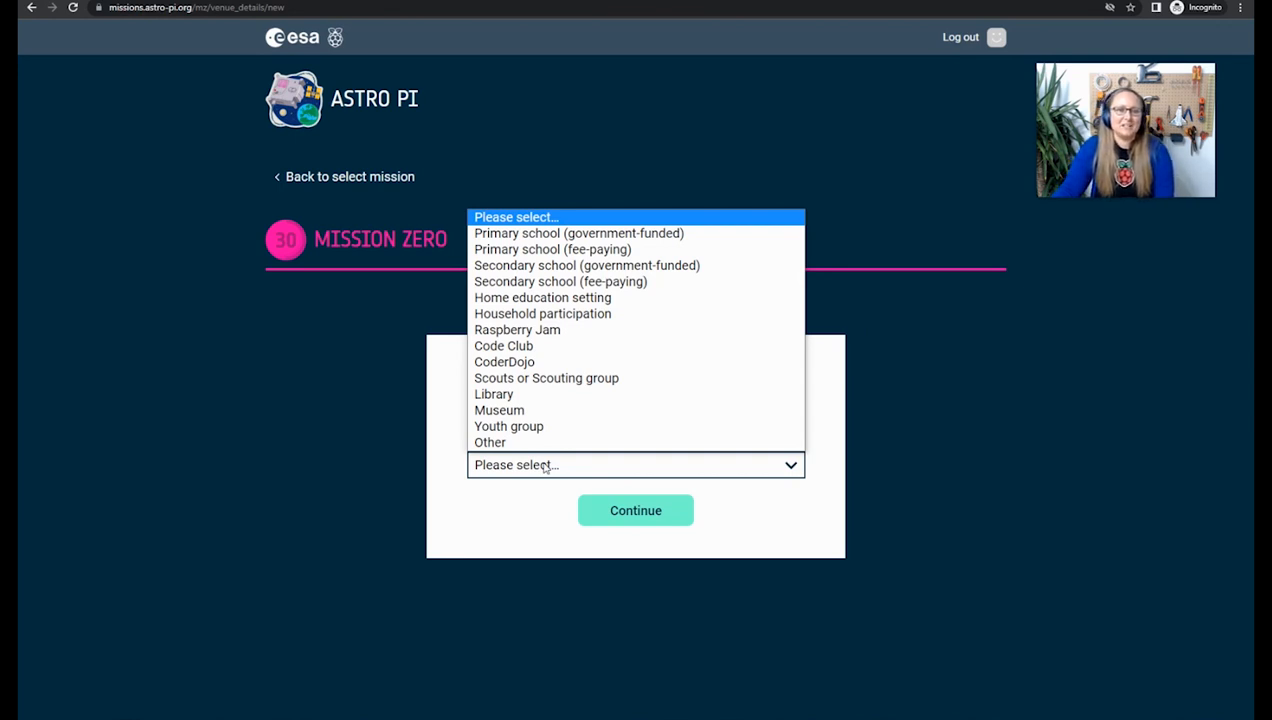
pyautogui.moveTo(584, 264)
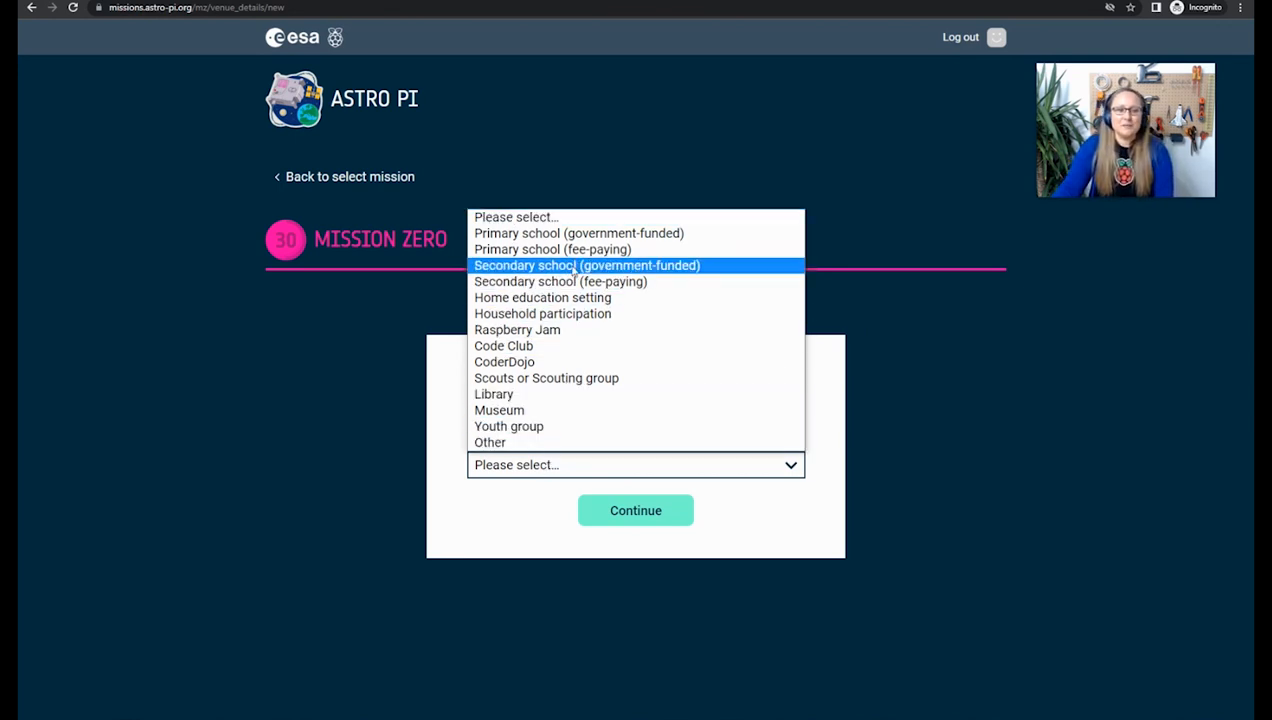
pyautogui.moveTo(508, 426)
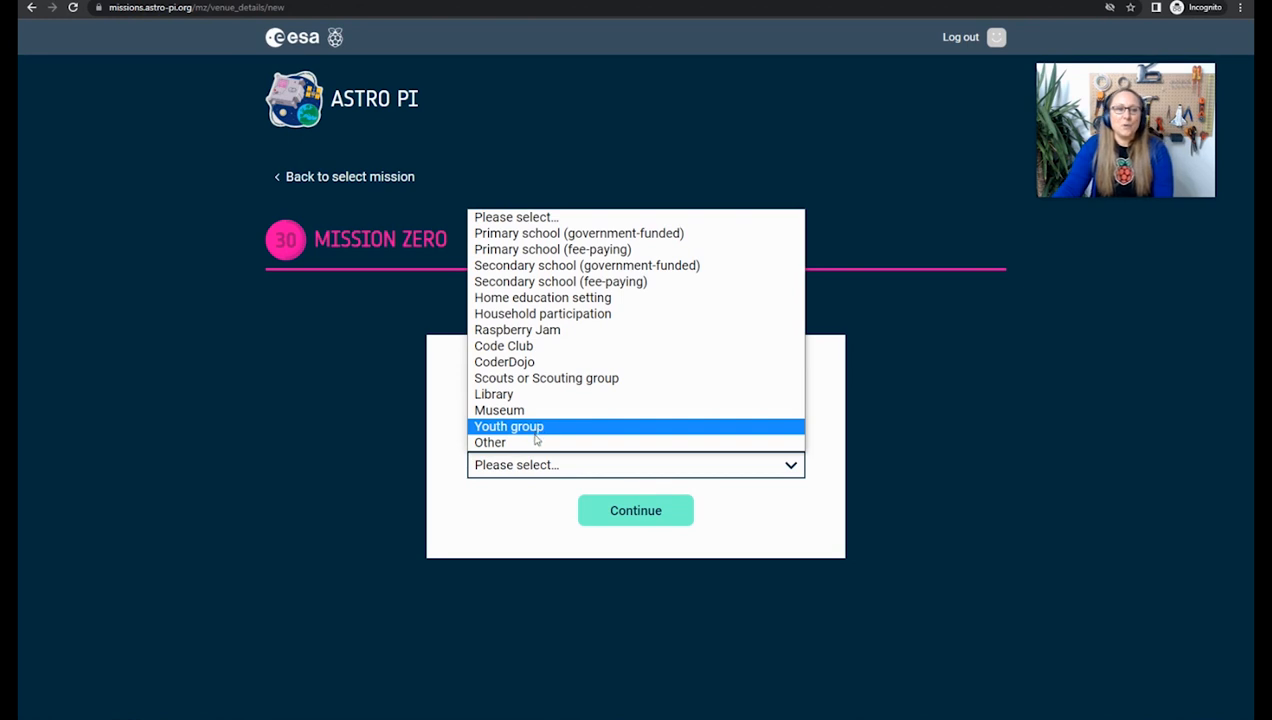
pyautogui.click(490, 442)
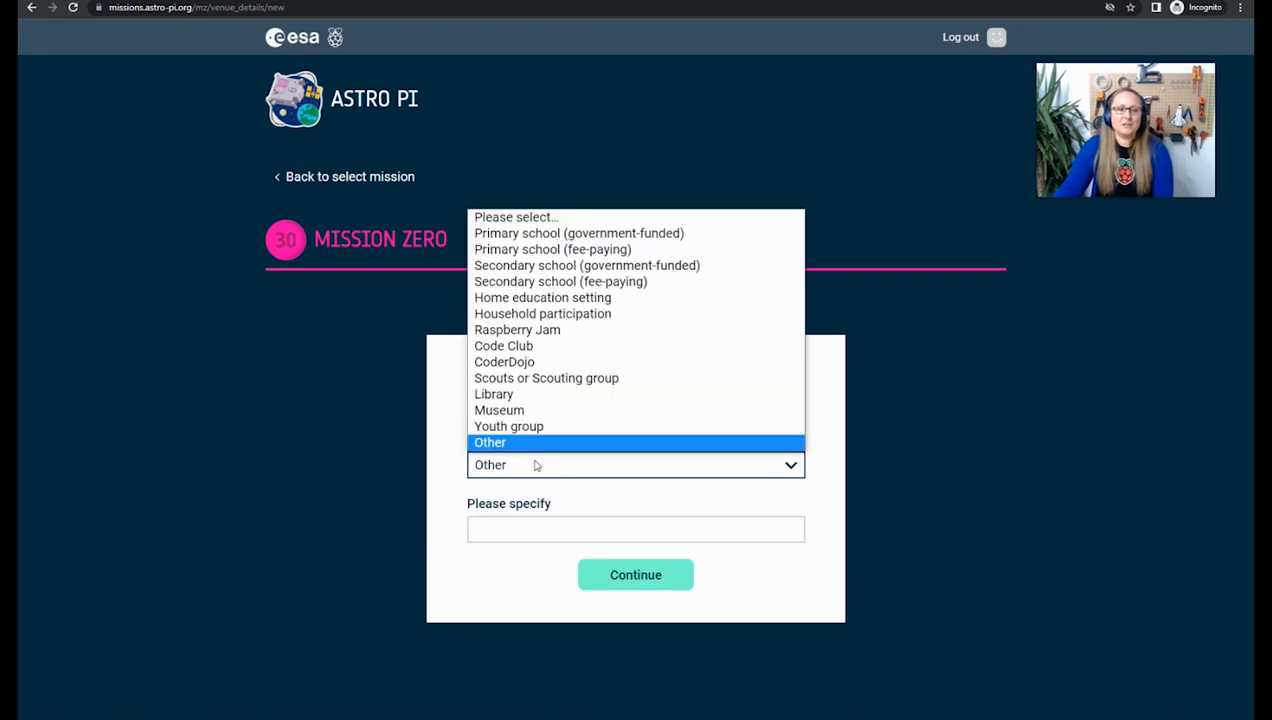
pyautogui.moveTo(544, 362)
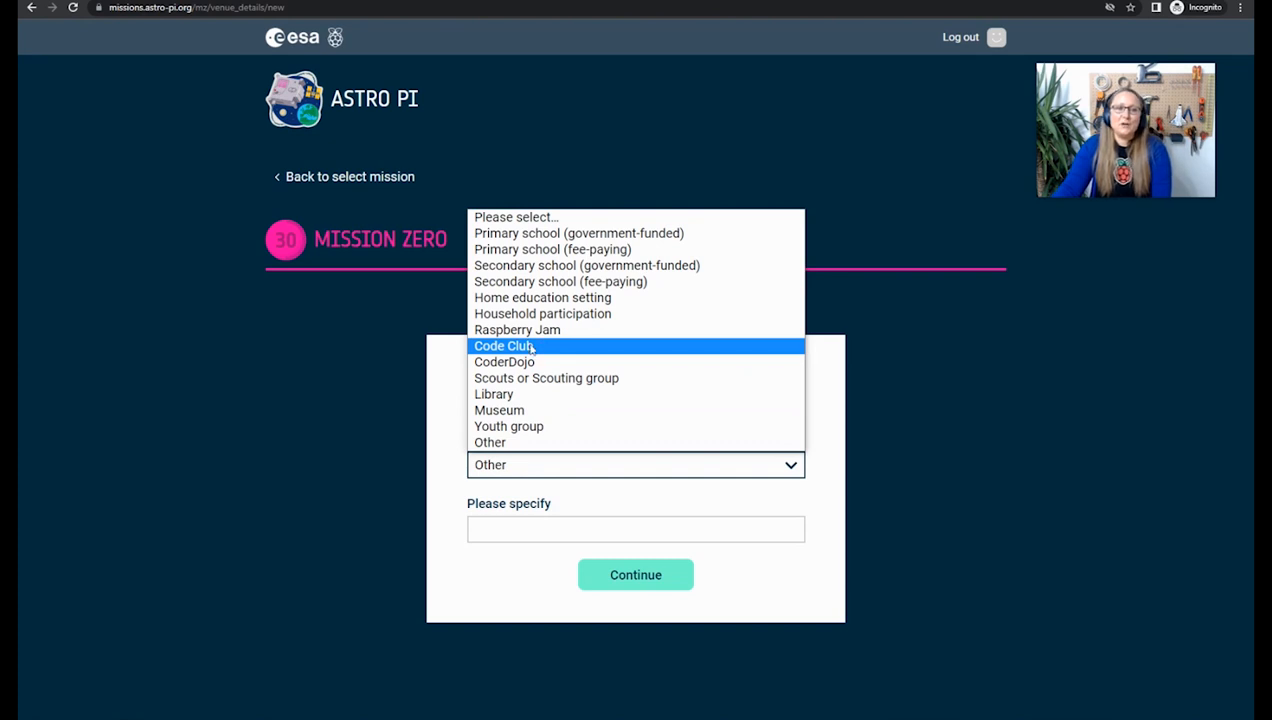
pyautogui.click(504, 344)
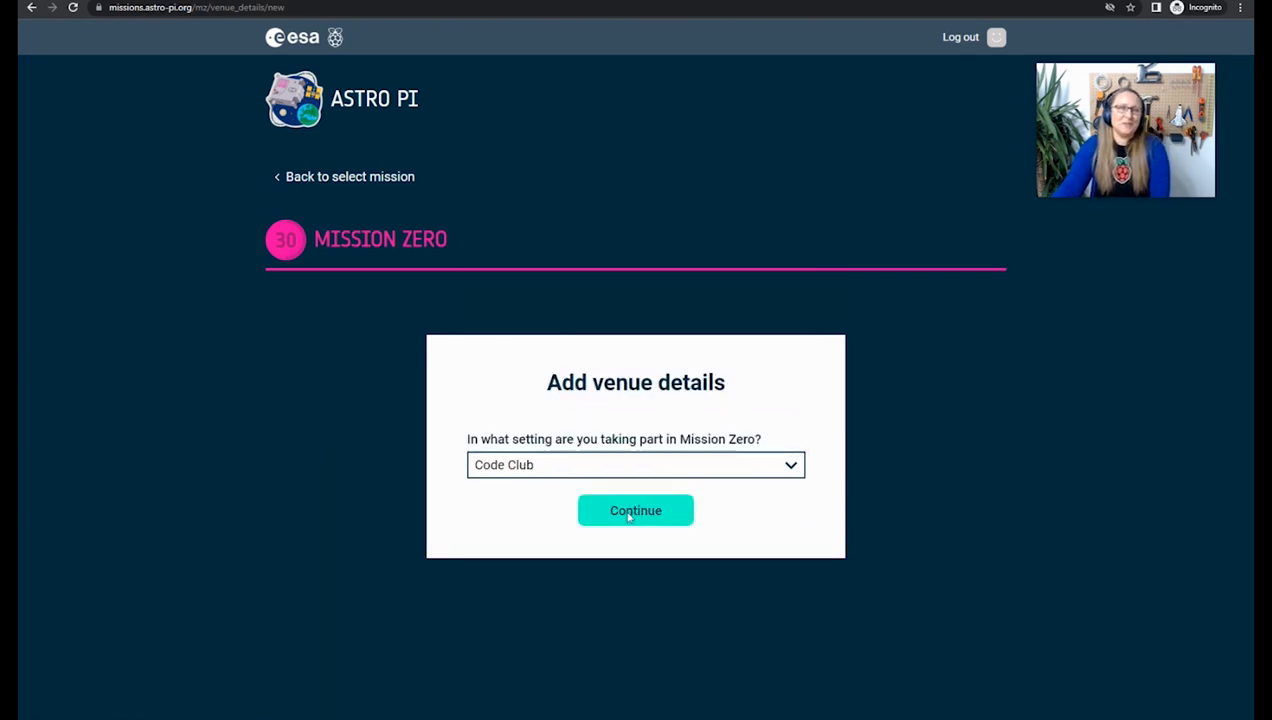
pyautogui.click(636, 510)
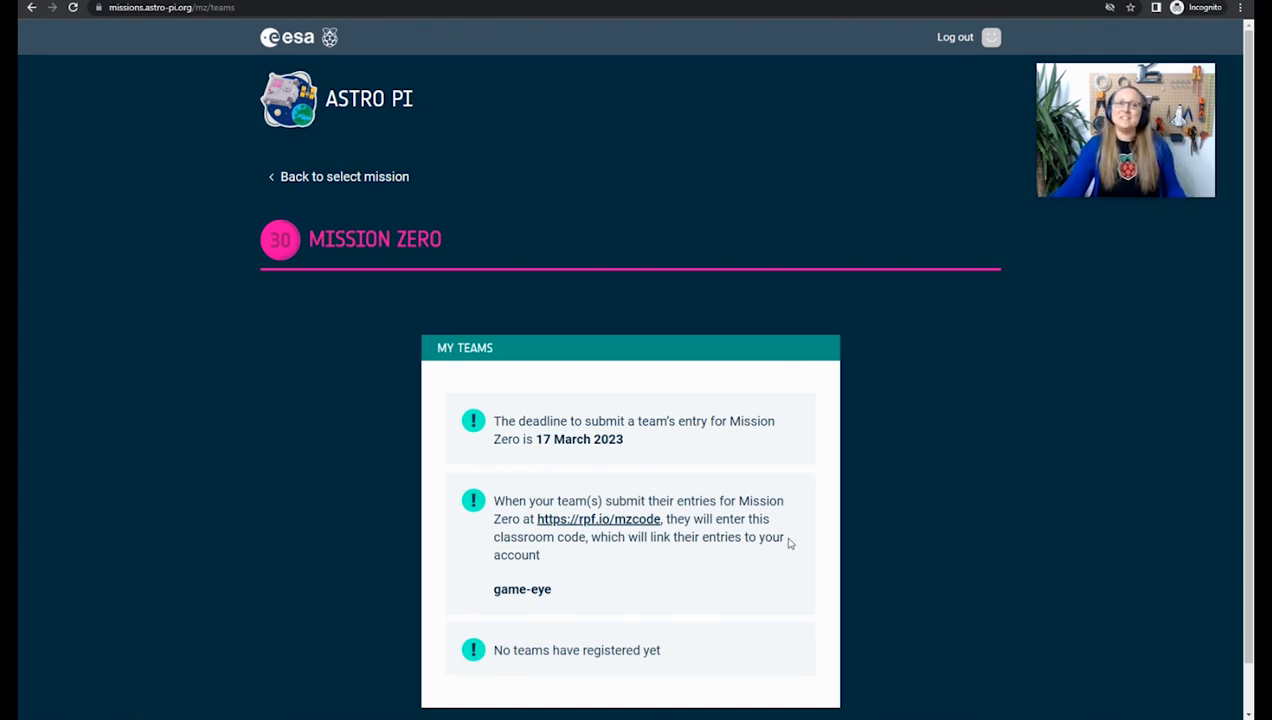
pyautogui.scroll(-3)
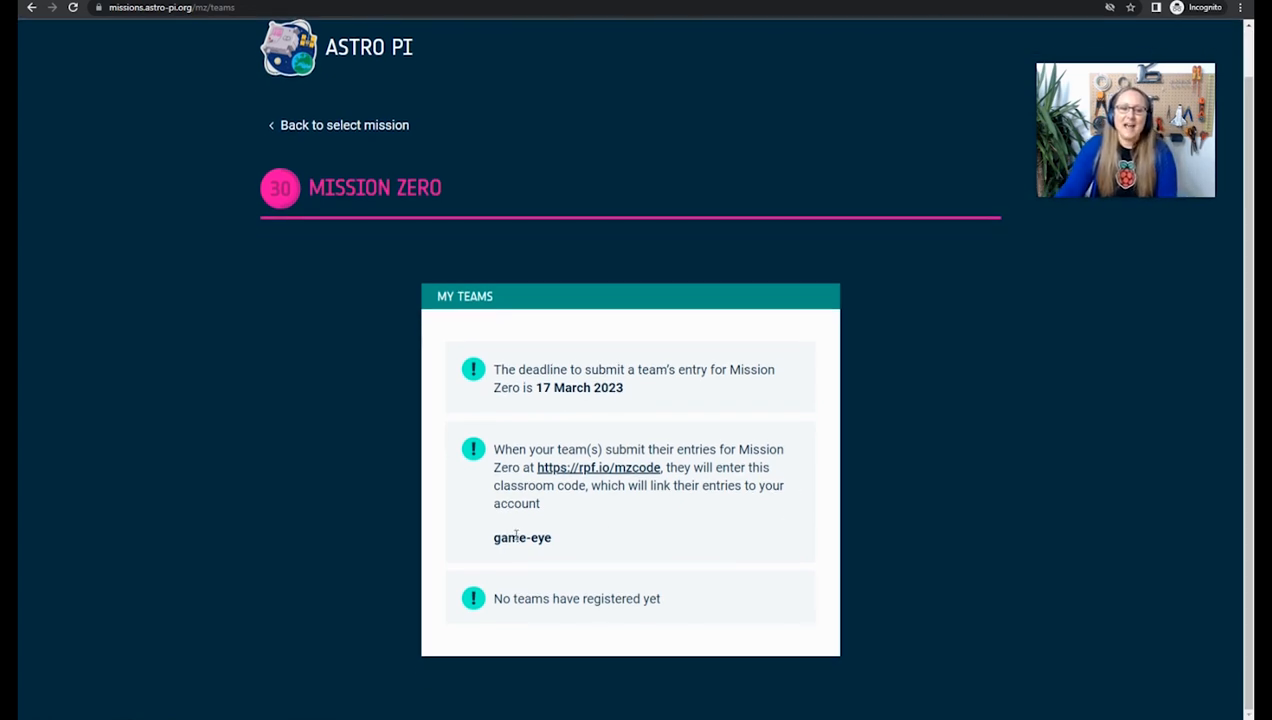
pyautogui.doubleClick(520, 538)
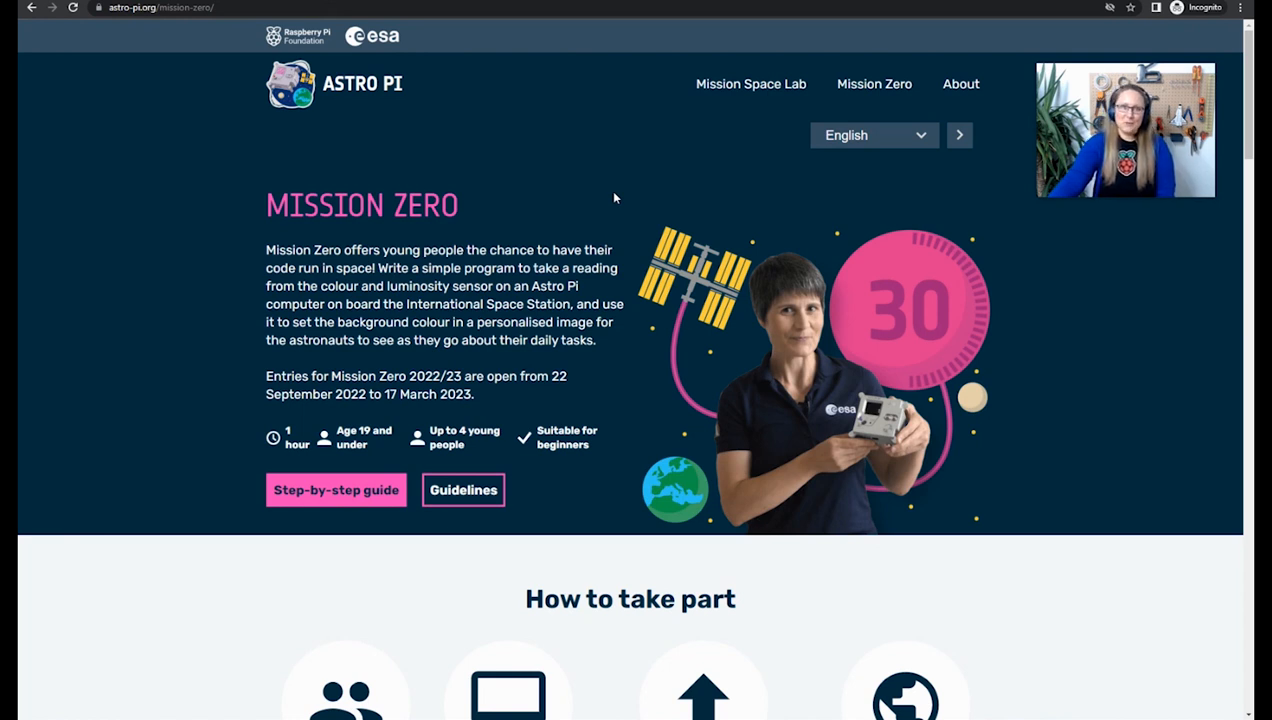
pyautogui.moveTo(204, 412)
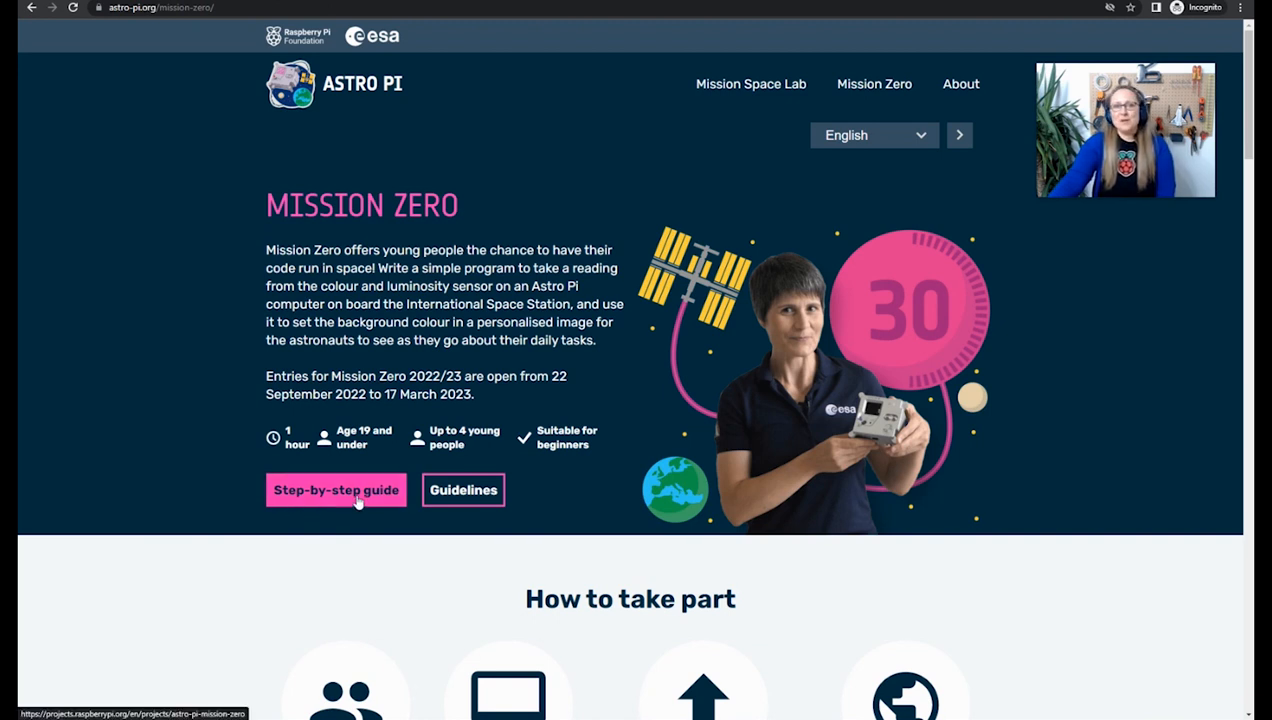
pyautogui.moveTo(292, 502)
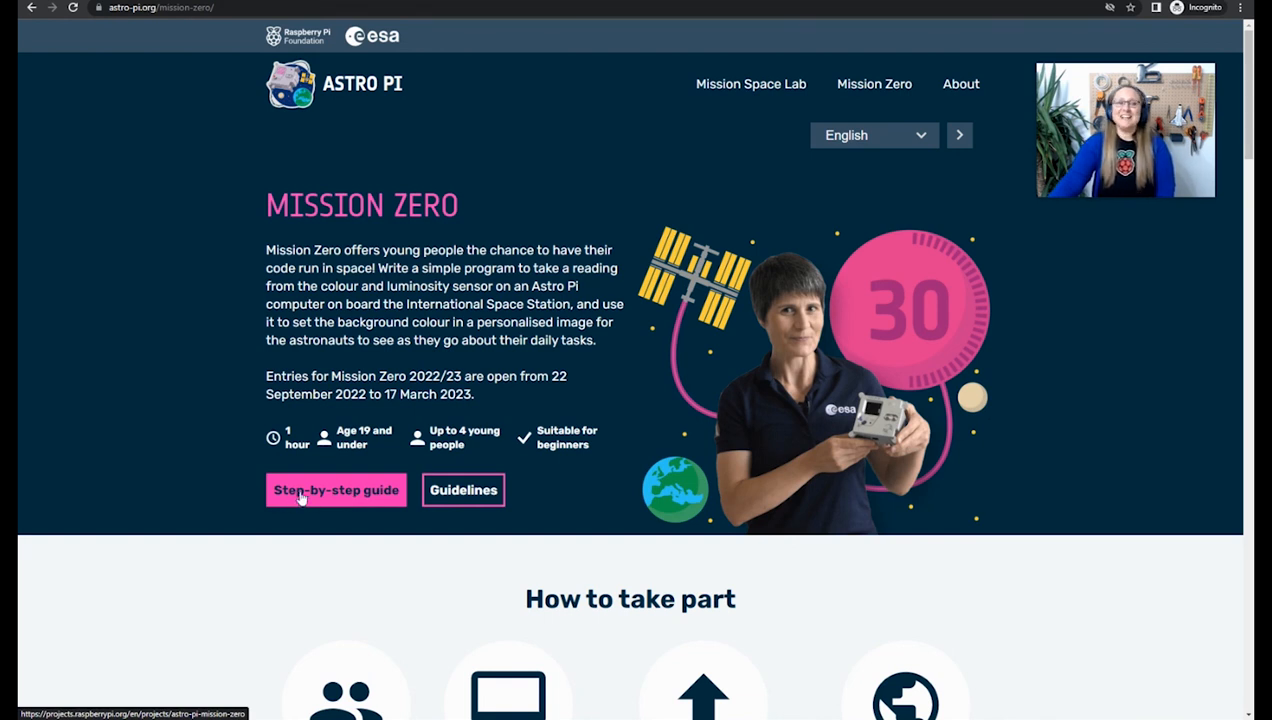
# Open the Mission Zero step-by-step guide on the Raspberry Pi projects site
pyautogui.click(336, 488)
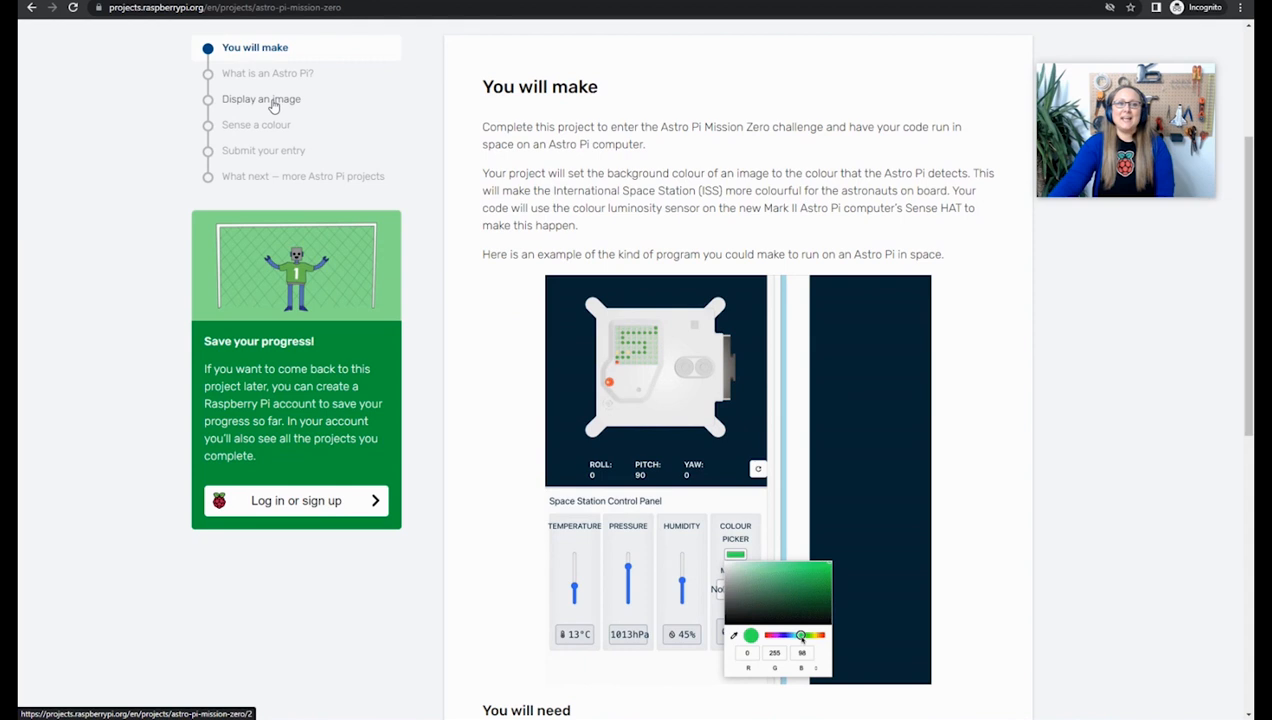
# Jump to the 'Display an image' step and open the Mission Zero starter project in the code editor
pyautogui.click(260, 100)
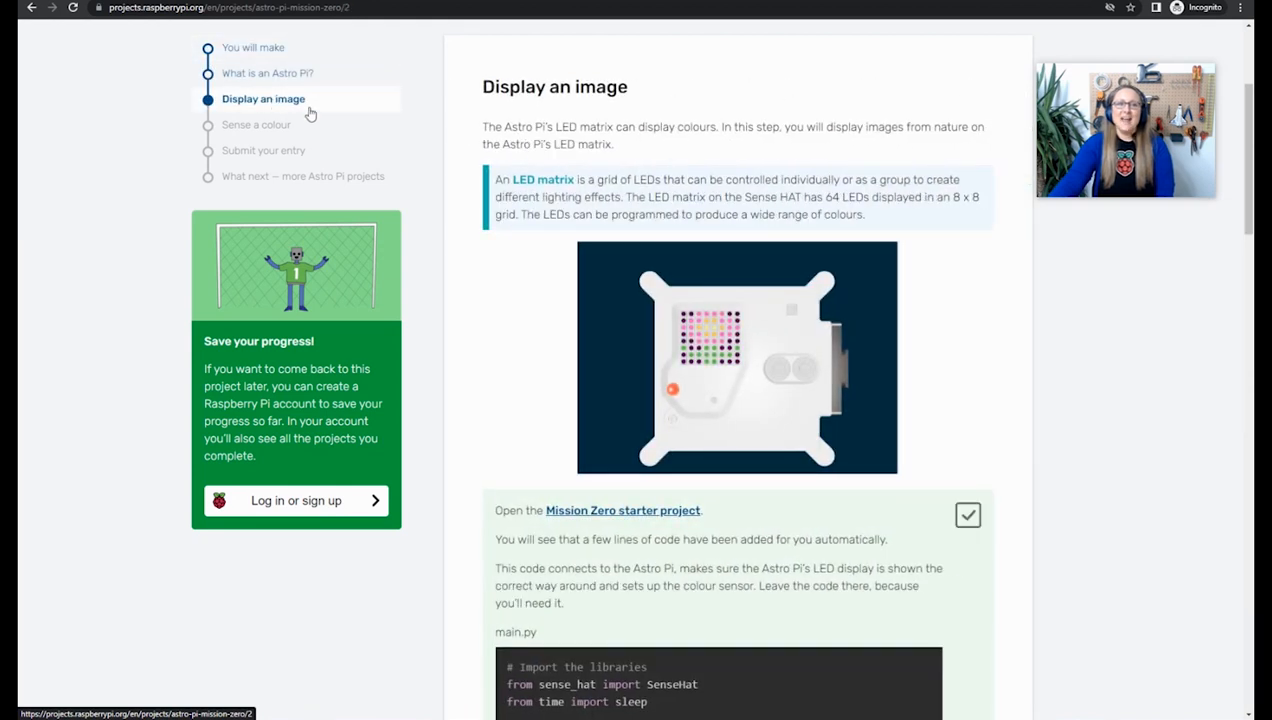
pyautogui.scroll(-3)
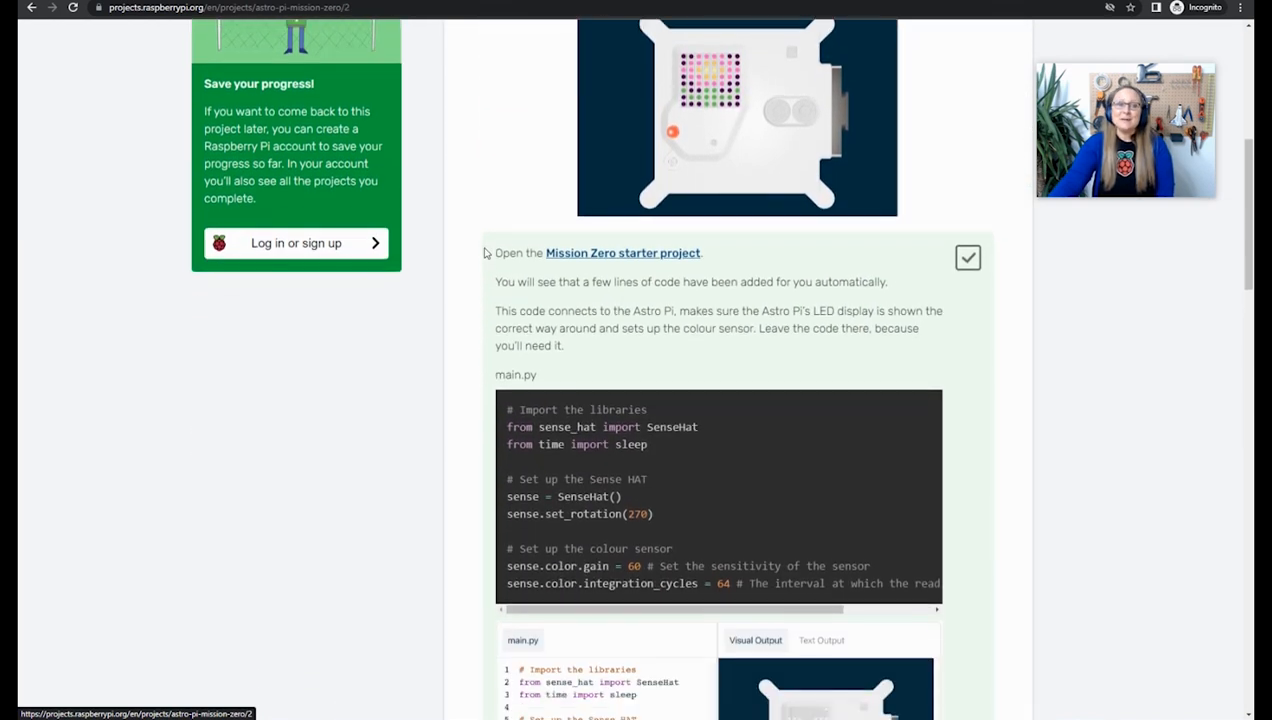
pyautogui.moveTo(580, 270)
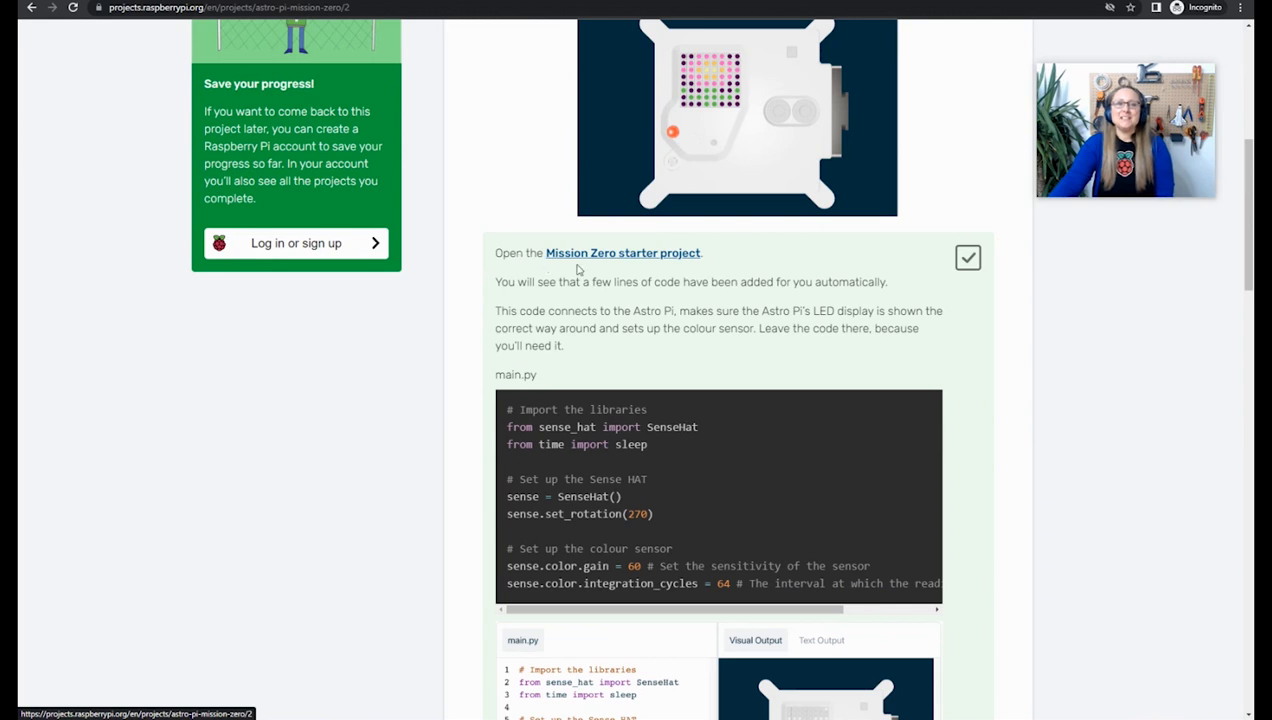
pyautogui.click(624, 252)
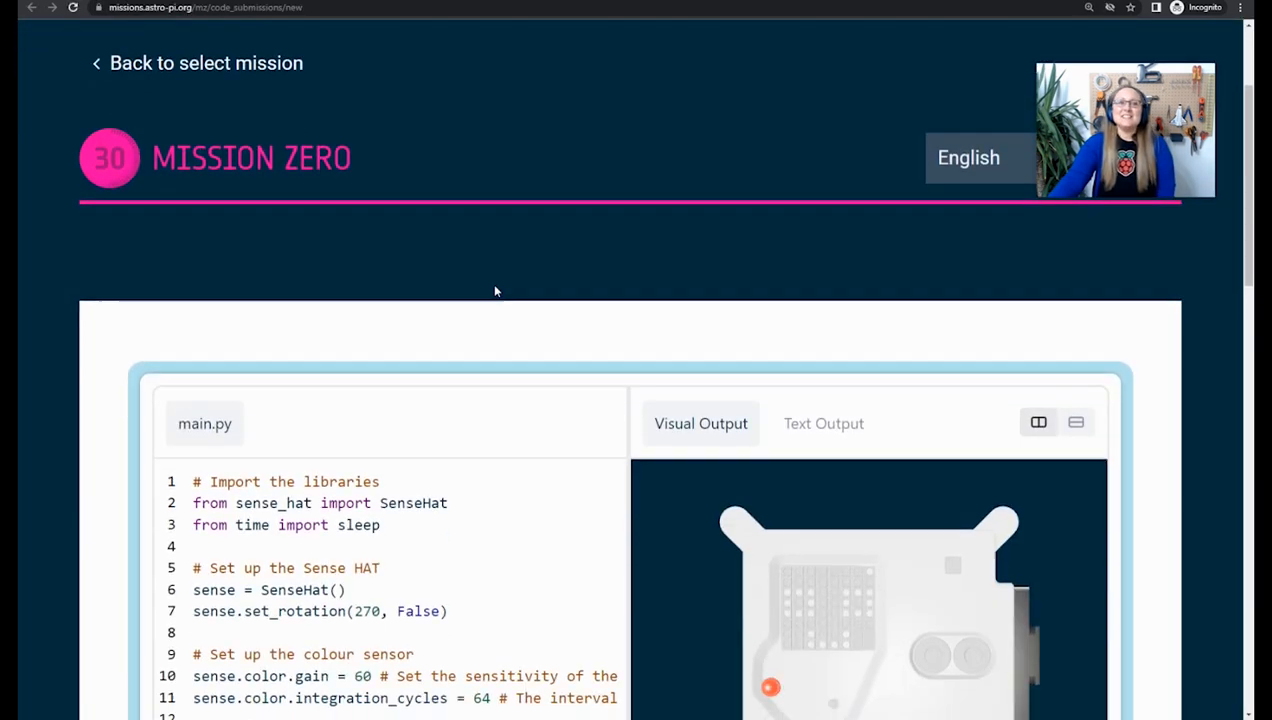
# Scroll through the starter main.py to its colour-variables and display sections
pyautogui.scroll(-3)
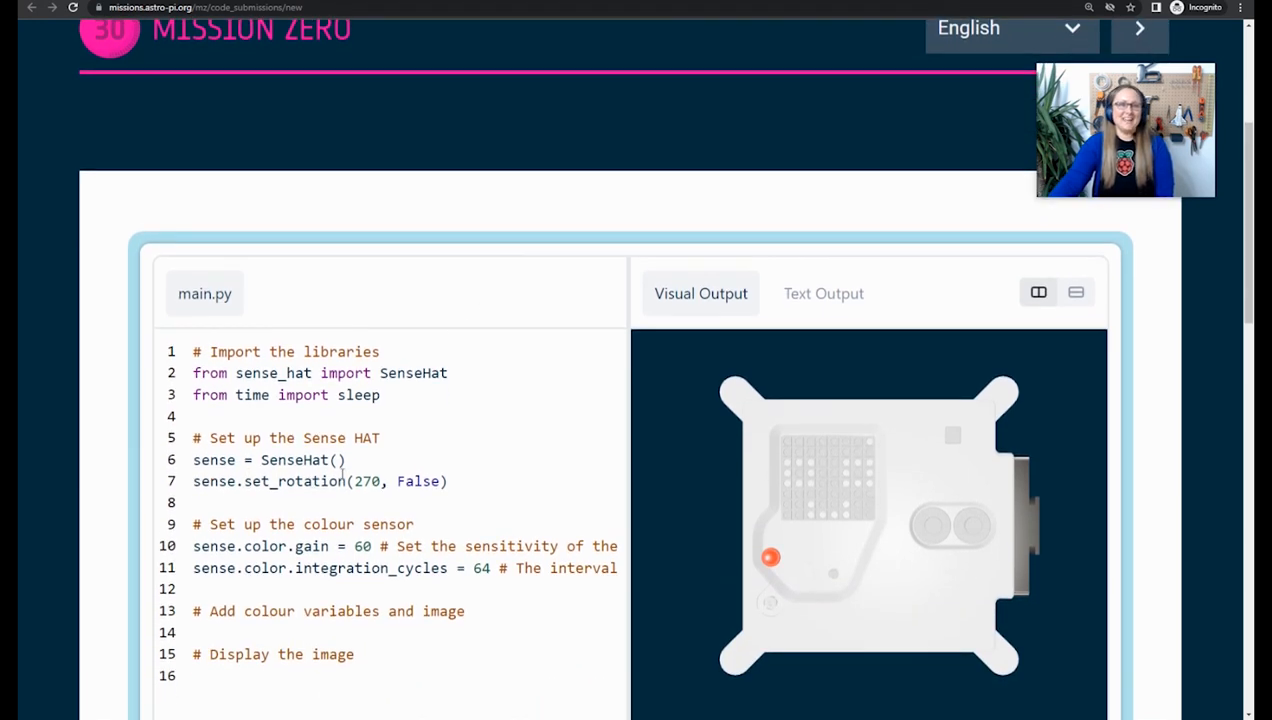
pyautogui.scroll(-3)
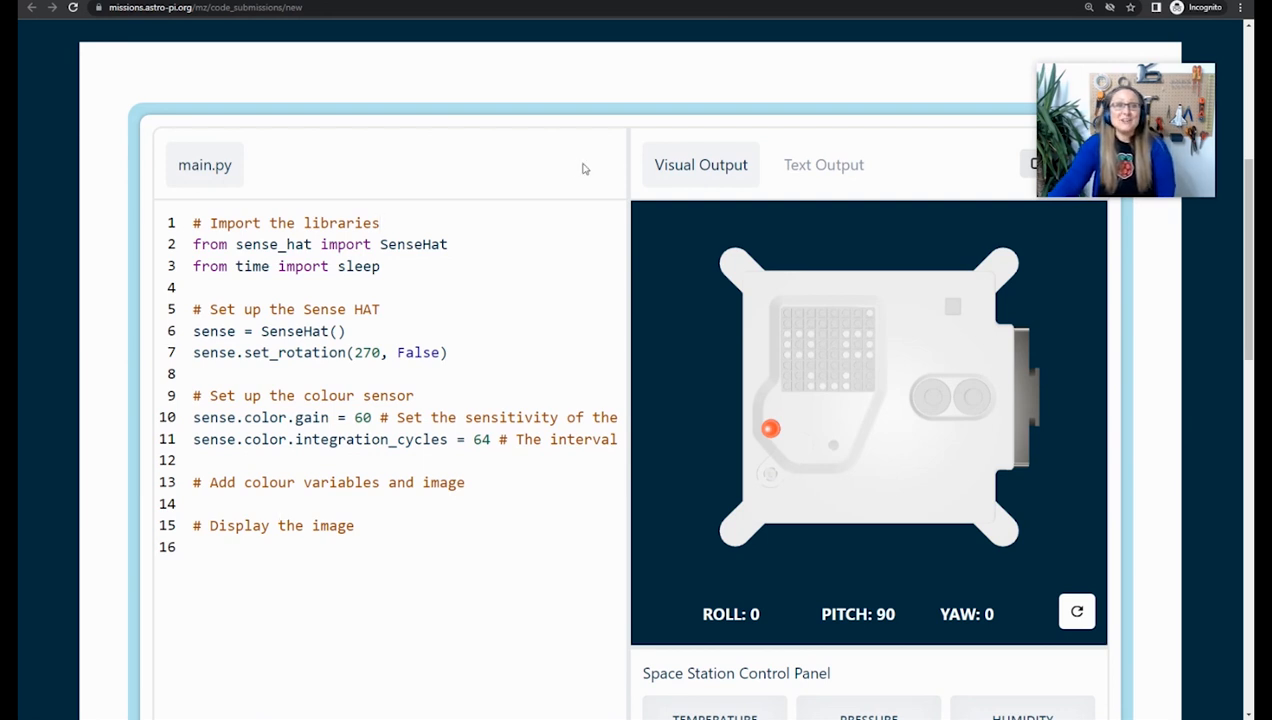
pyautogui.moveTo(814, 204)
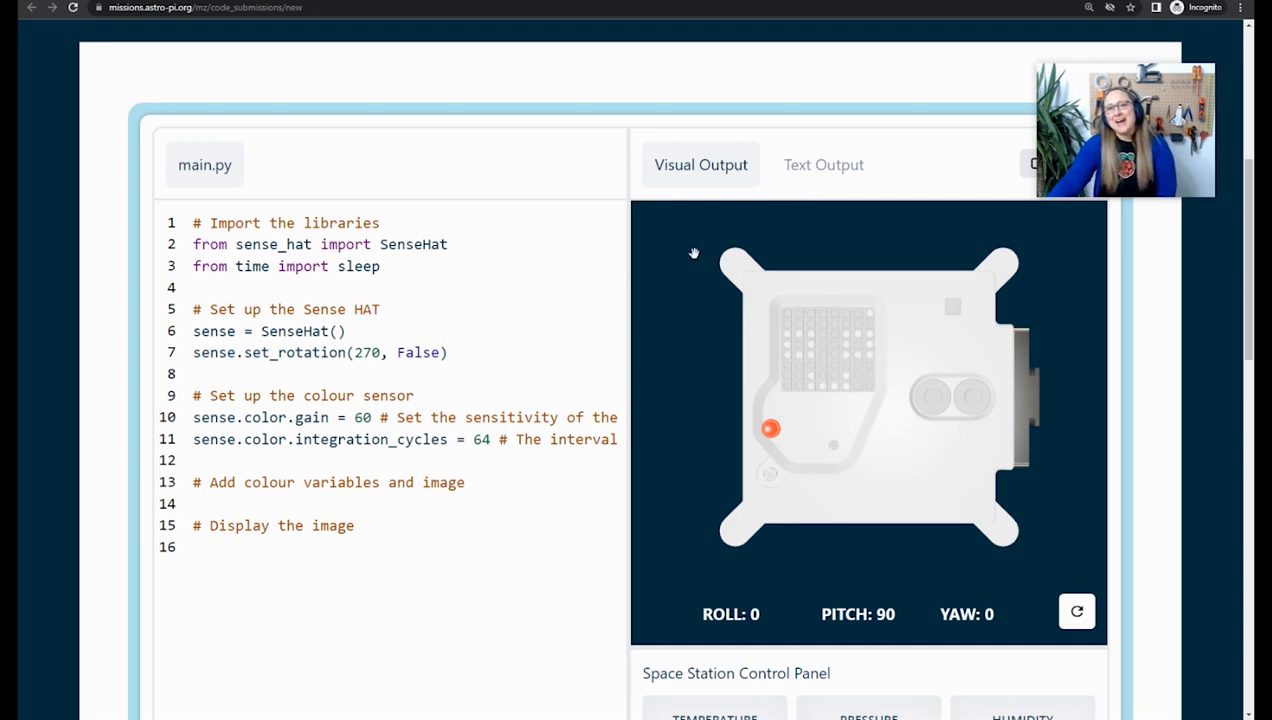
pyautogui.moveTo(936, 306)
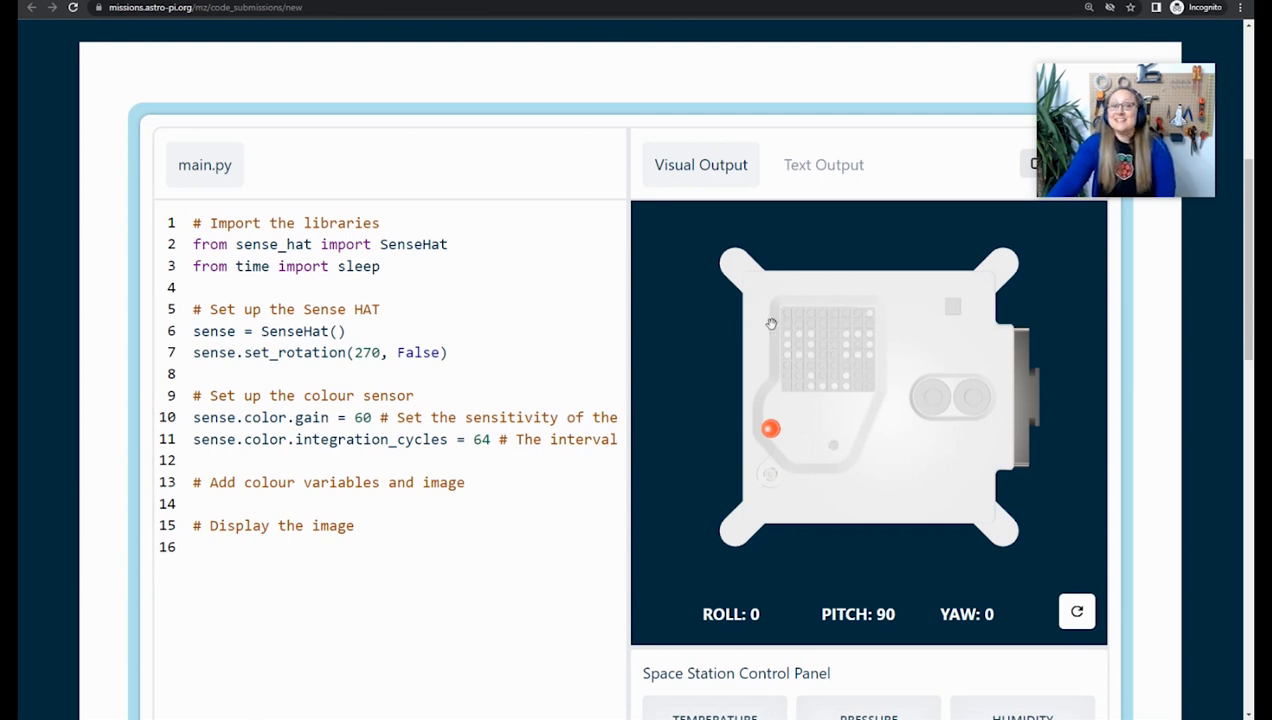
pyautogui.moveTo(794, 316)
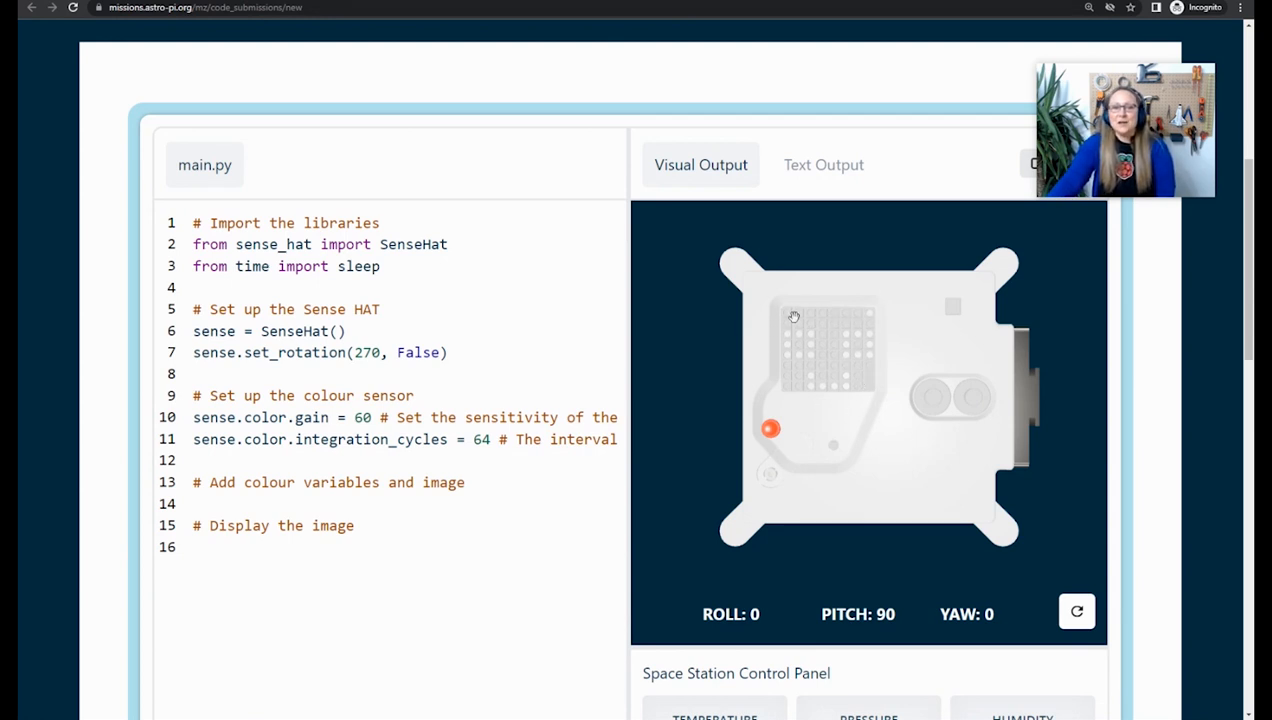
pyautogui.moveTo(862, 364)
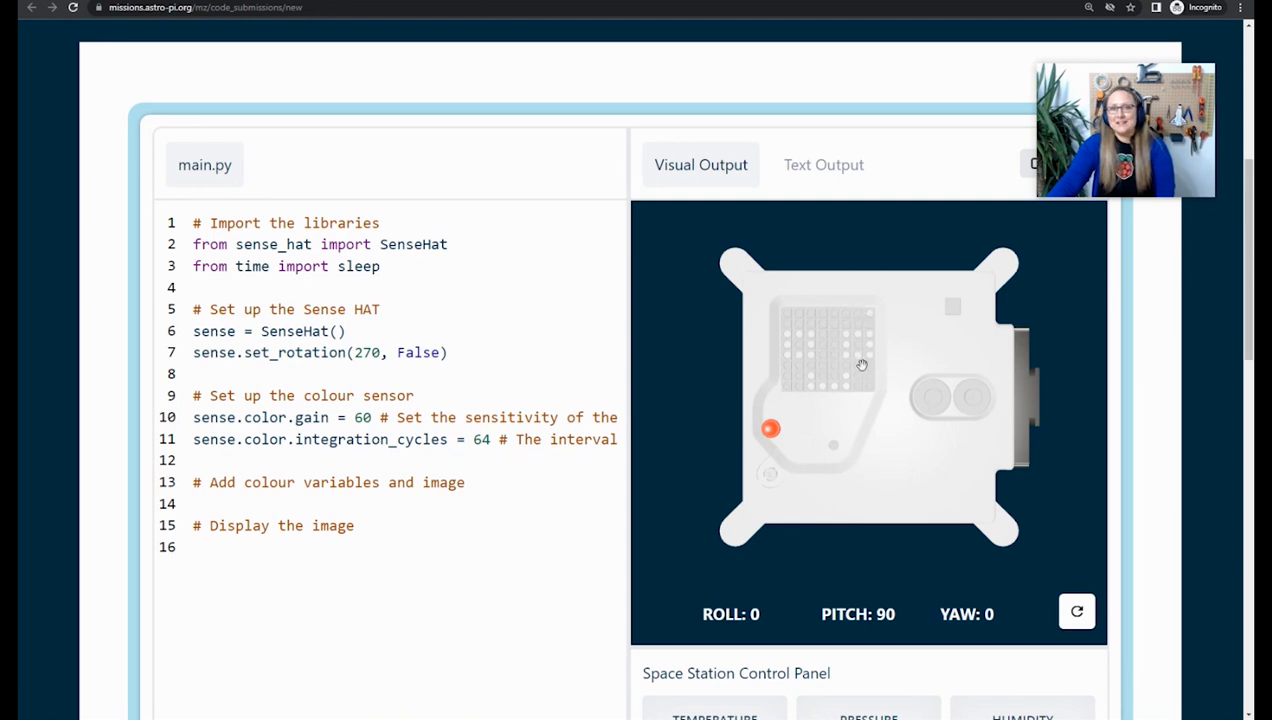
pyautogui.moveTo(842, 368)
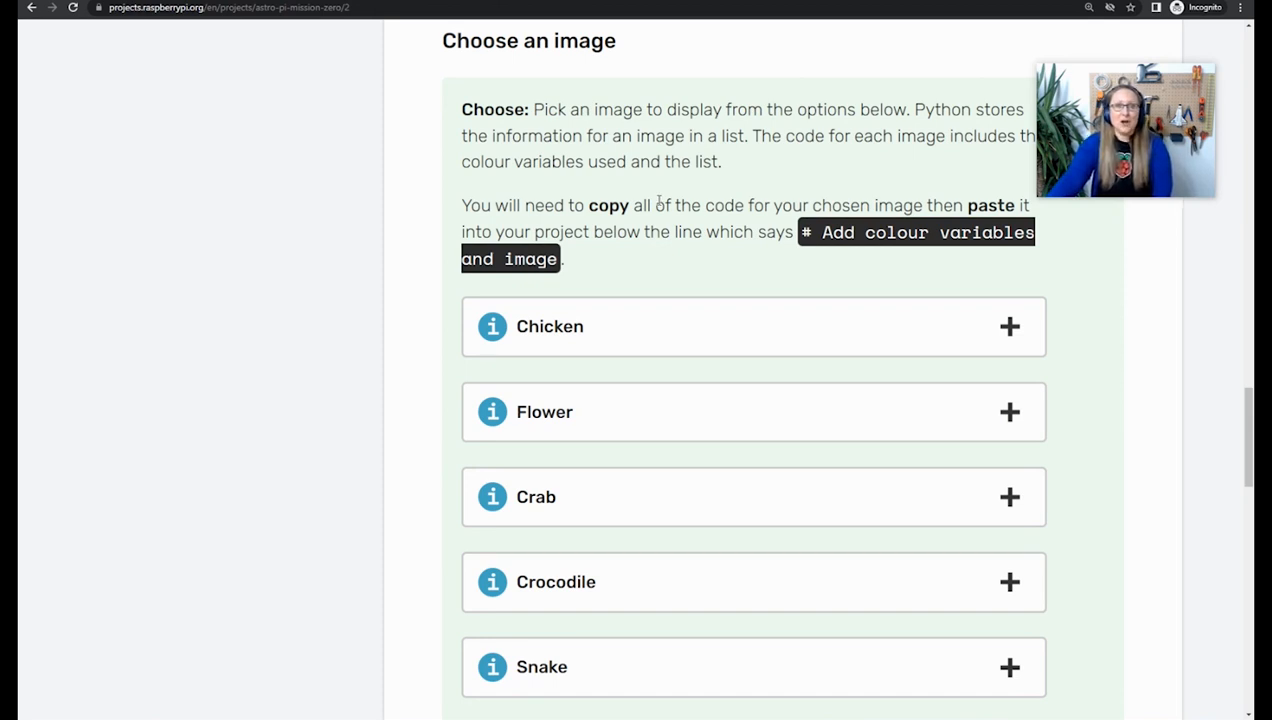
pyautogui.moveTo(652, 266)
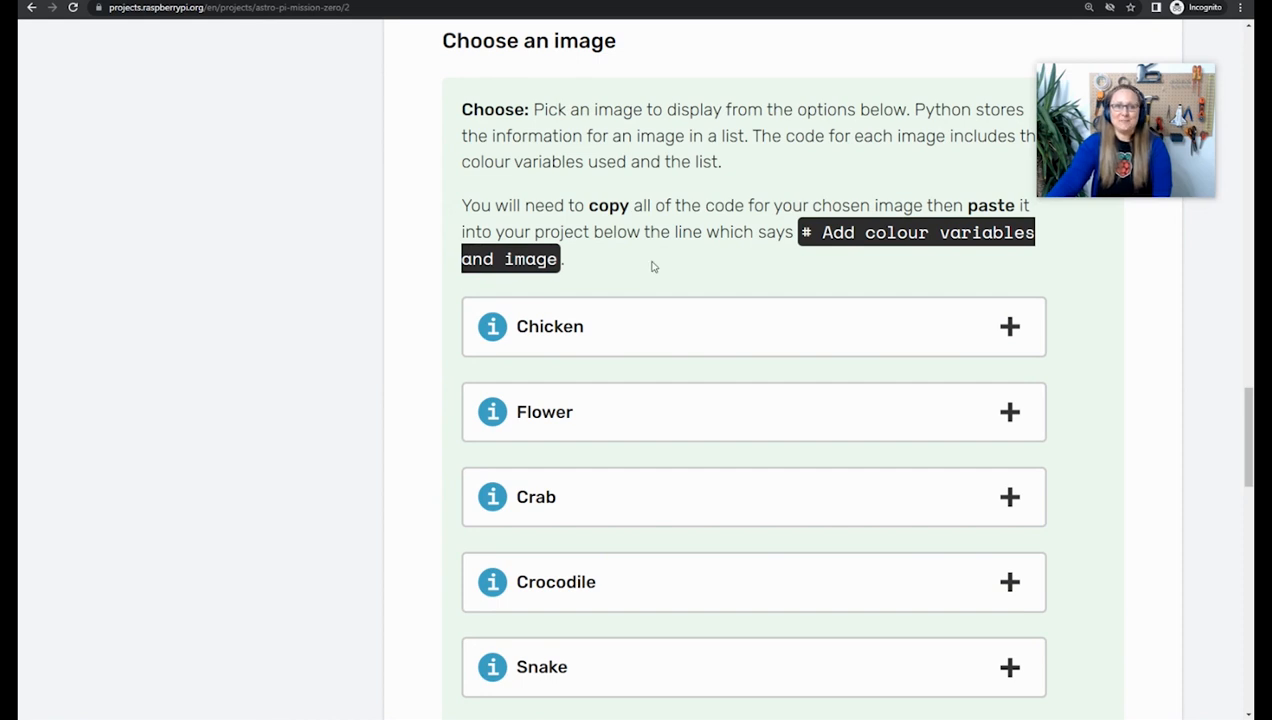
# Scroll through the Chicken image's pixel grid and select its colour-variable code
pyautogui.scroll(-3)
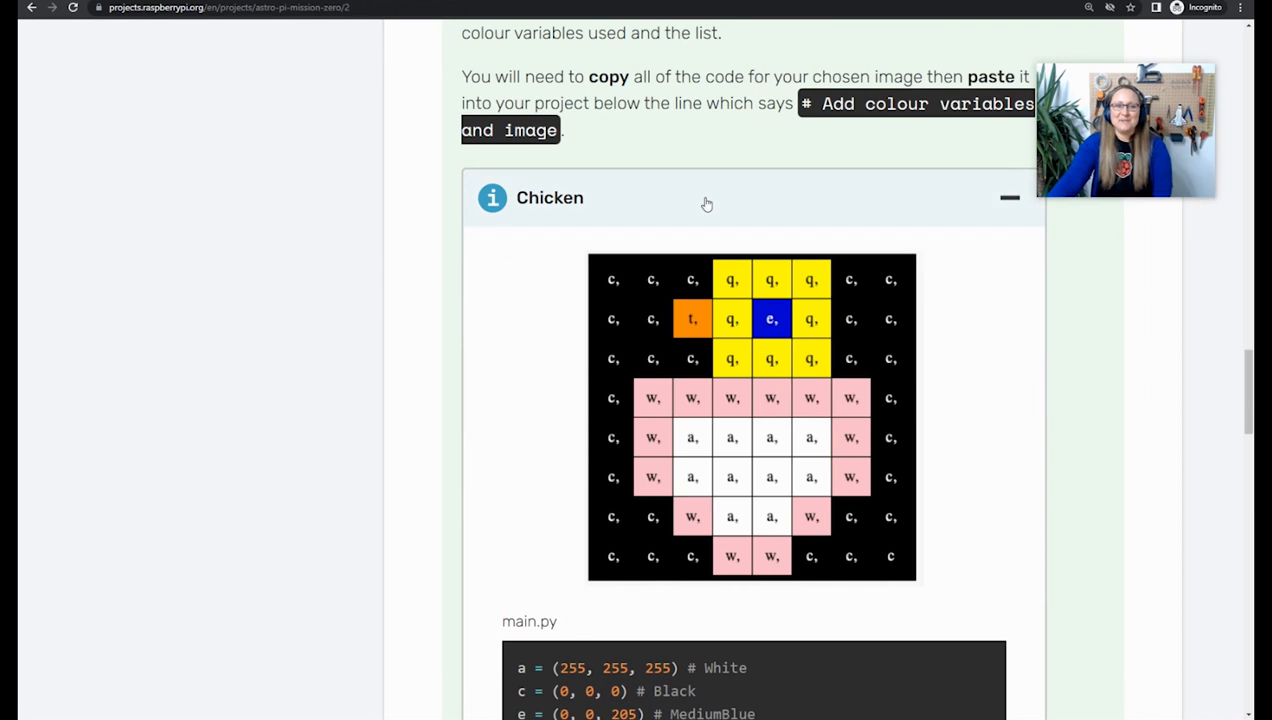
pyautogui.scroll(-3)
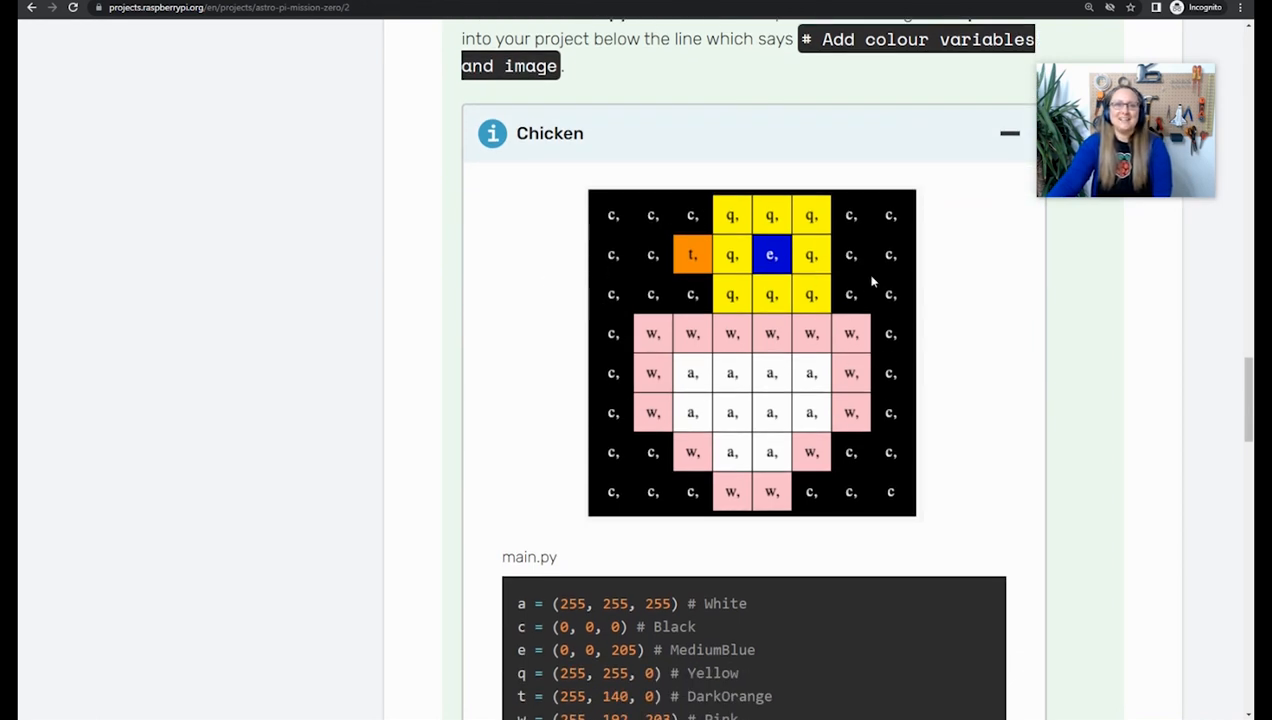
pyautogui.scroll(-3)
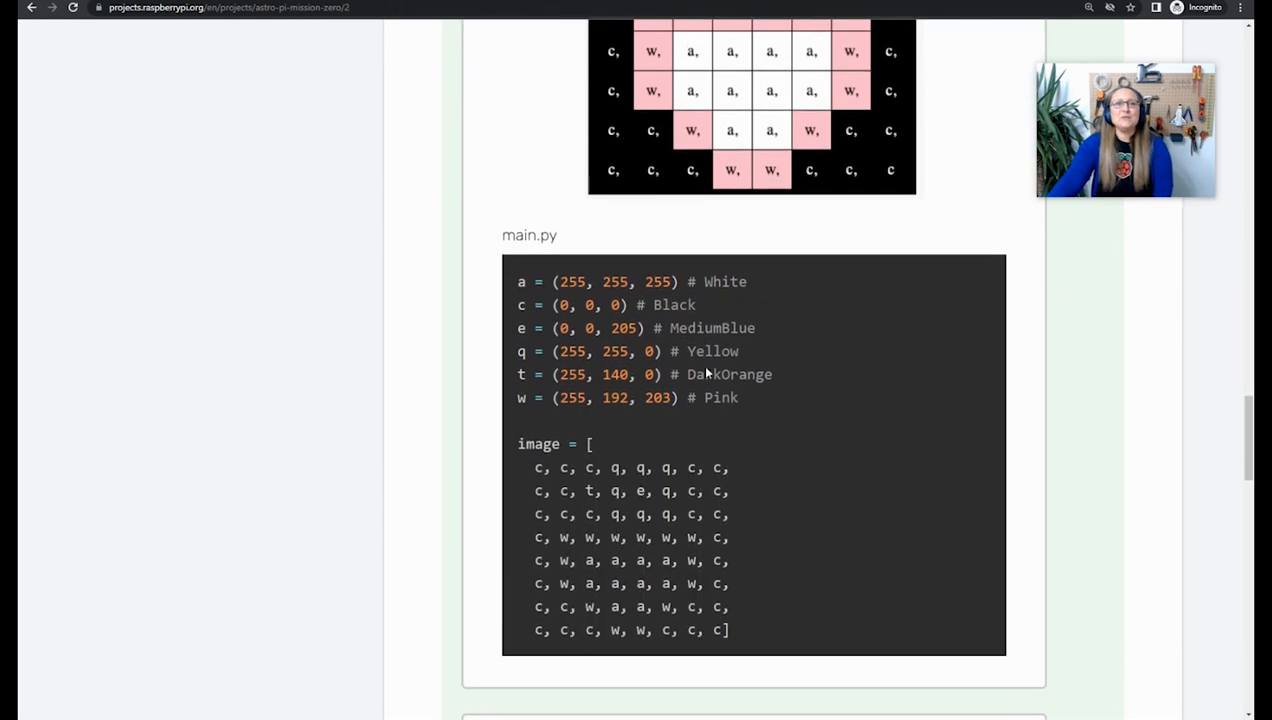
pyautogui.moveTo(520, 396); pyautogui.dragTo(728, 630)
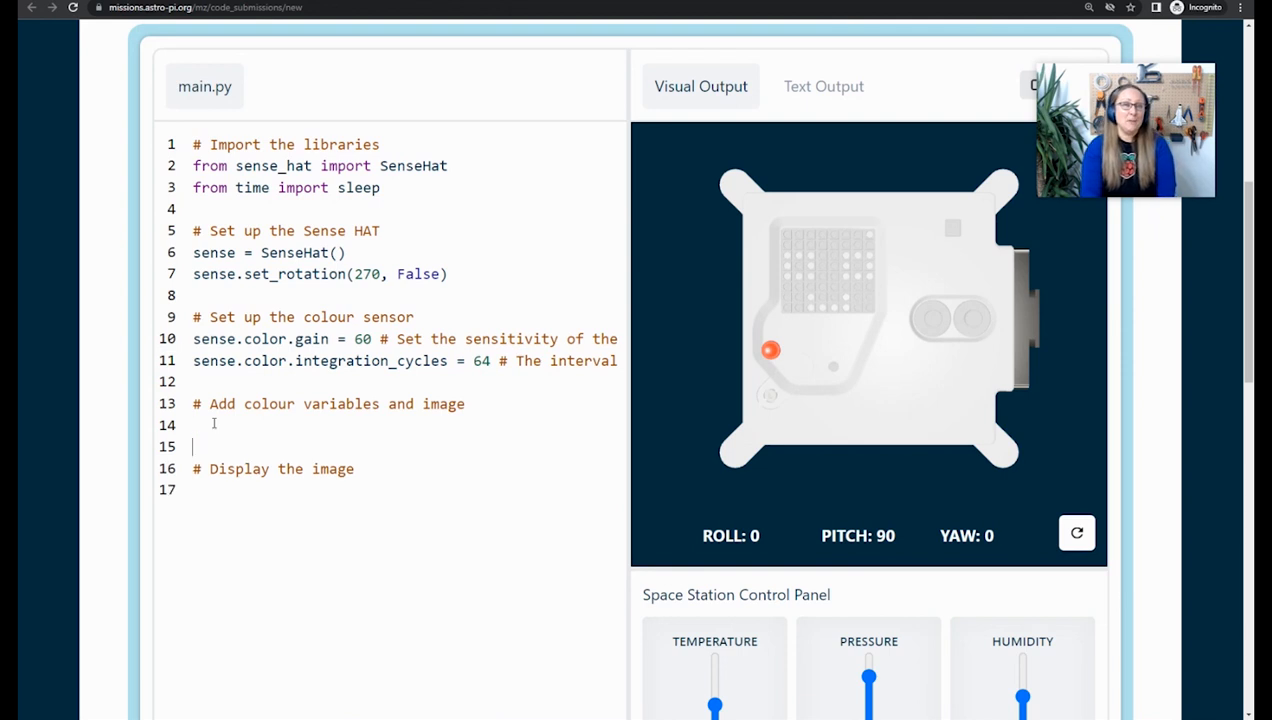
# Paste the Background and ForestGreen colour variables and the 8×8 image list into main.py
pyautogui.press('Enter')
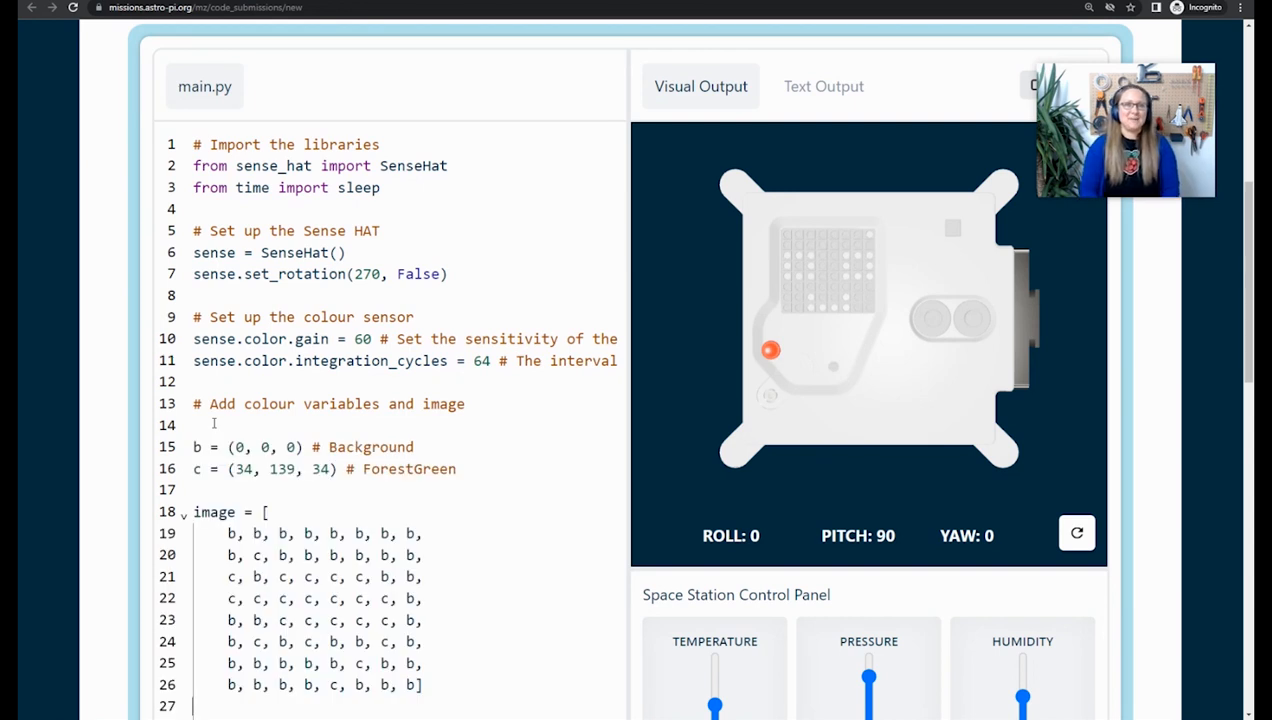
pyautogui.scroll(-3)
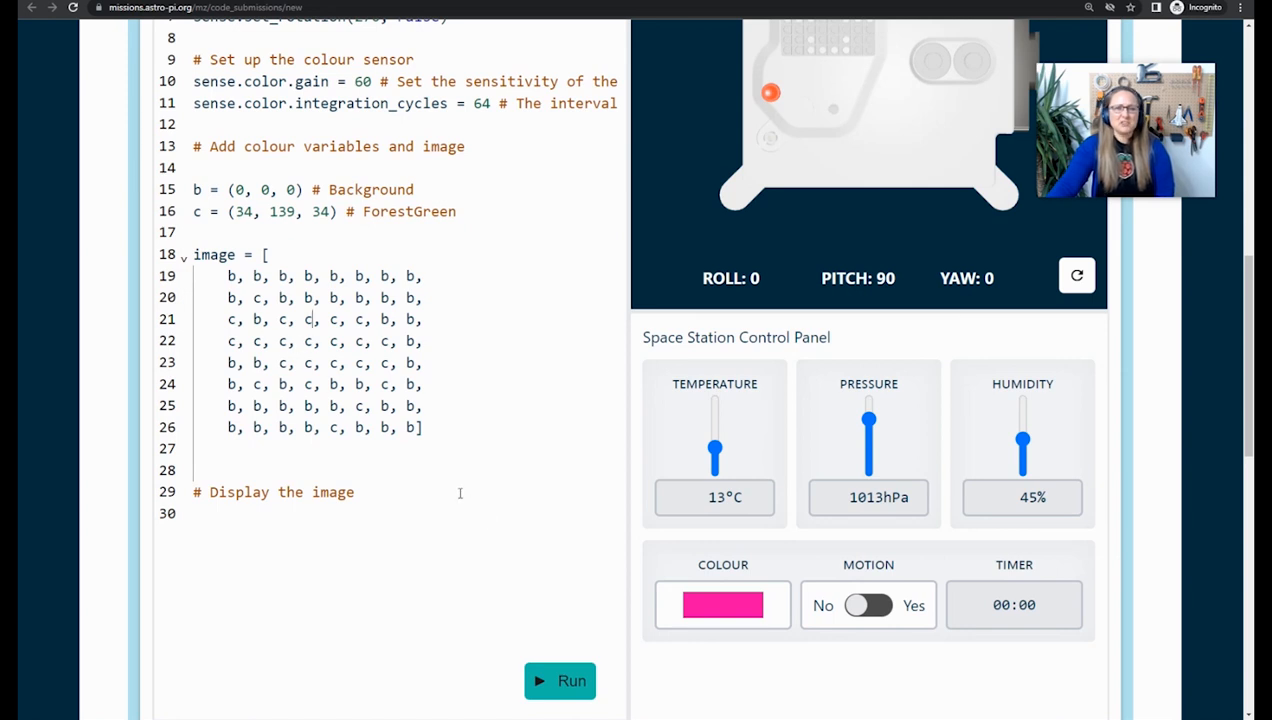
pyautogui.moveTo(548, 618)
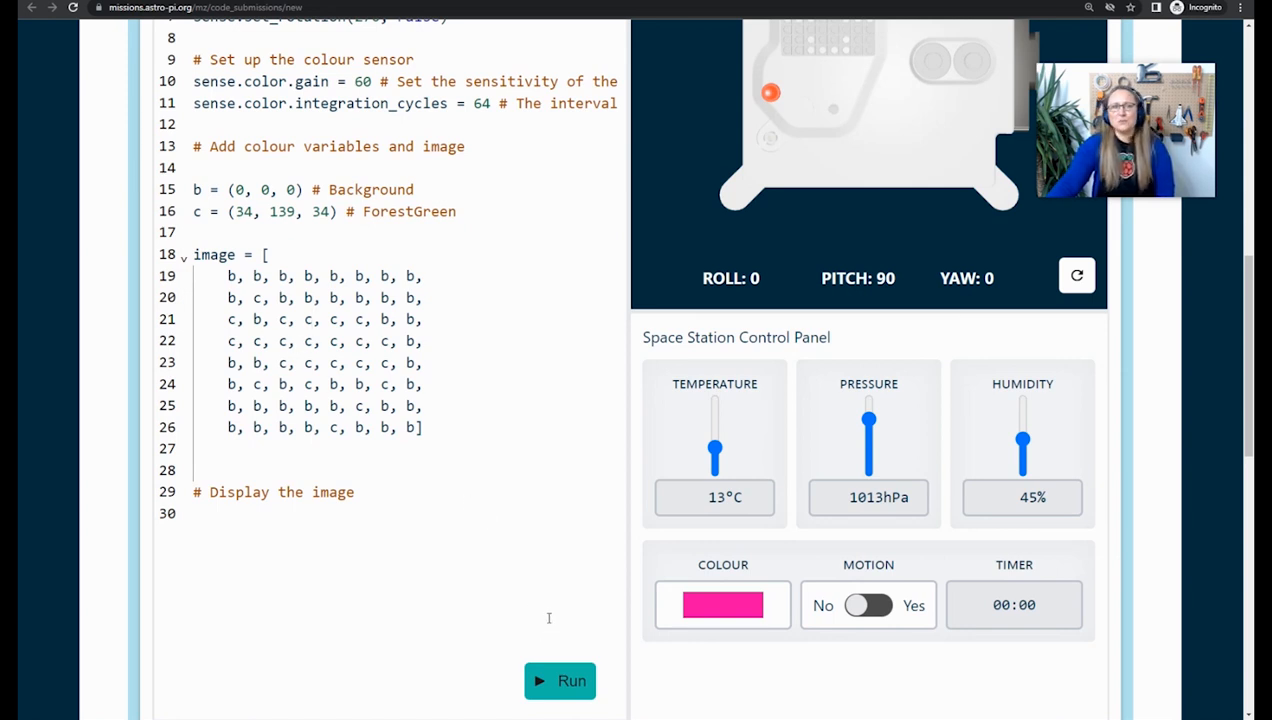
# Add sense.set_pixels(image) under '# Display the image' and run to light the green picture
pyautogui.click(560, 680)
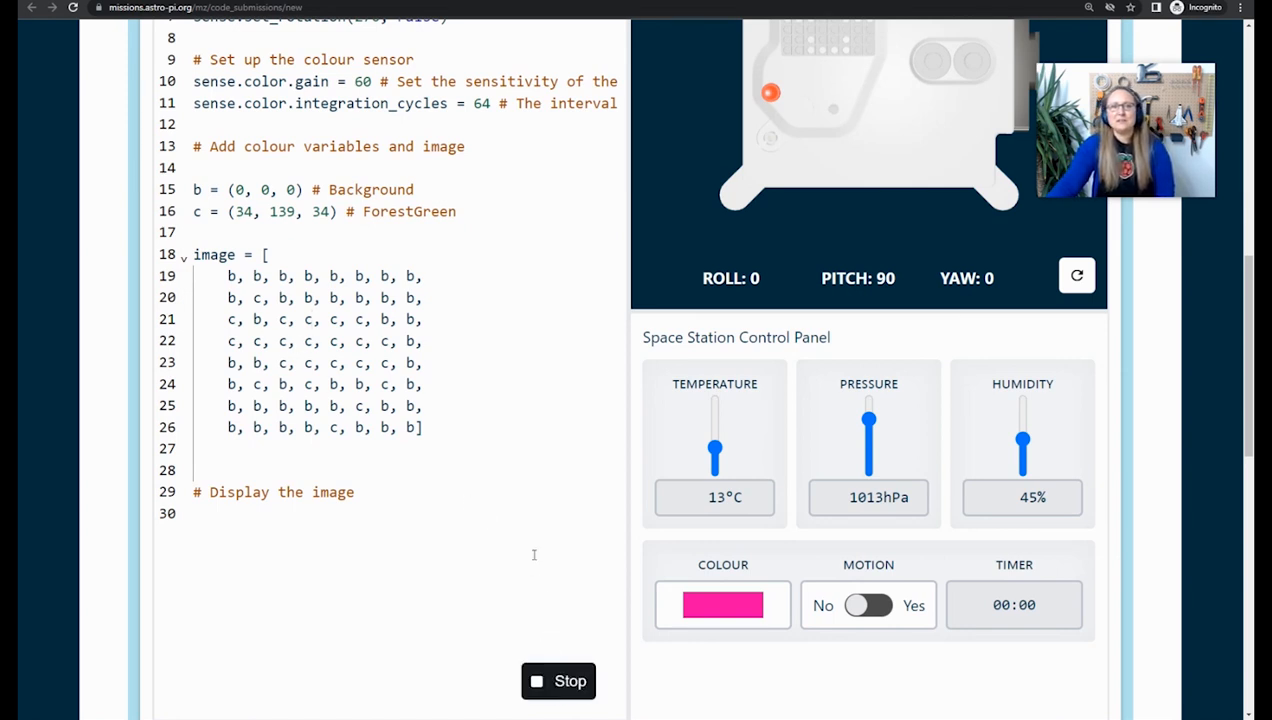
pyautogui.click(558, 680)
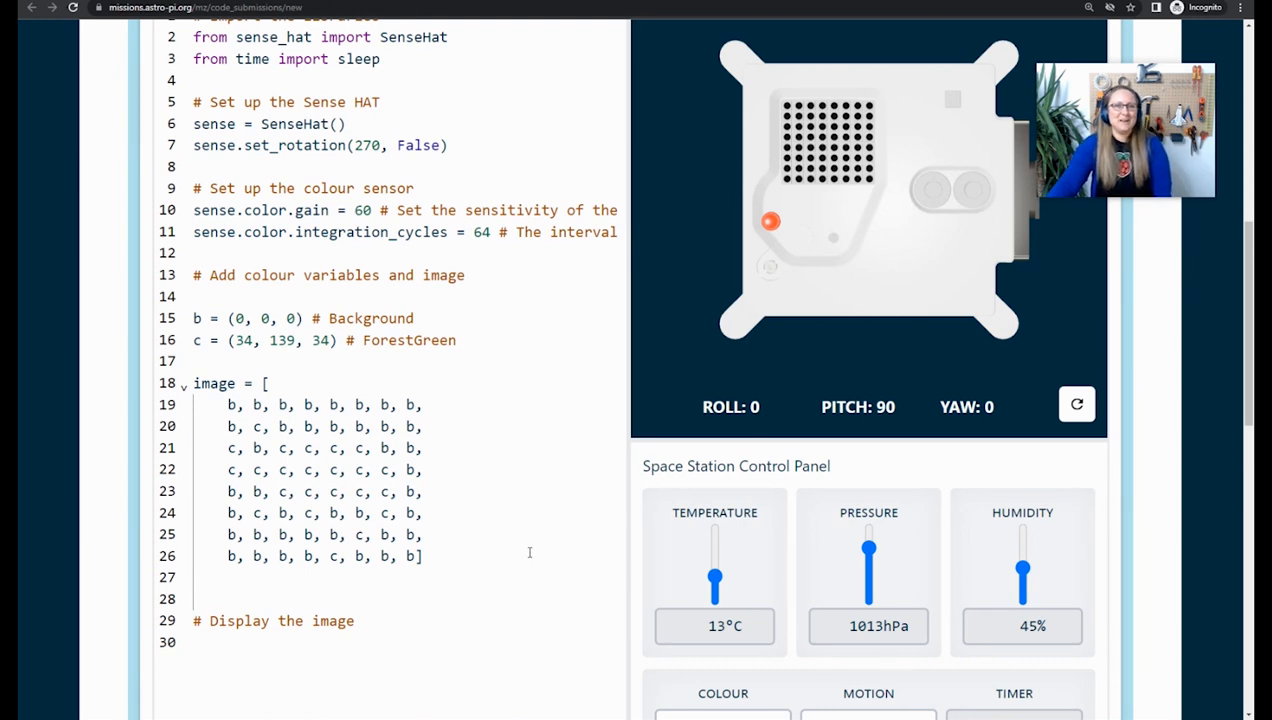
pyautogui.click(456, 340)
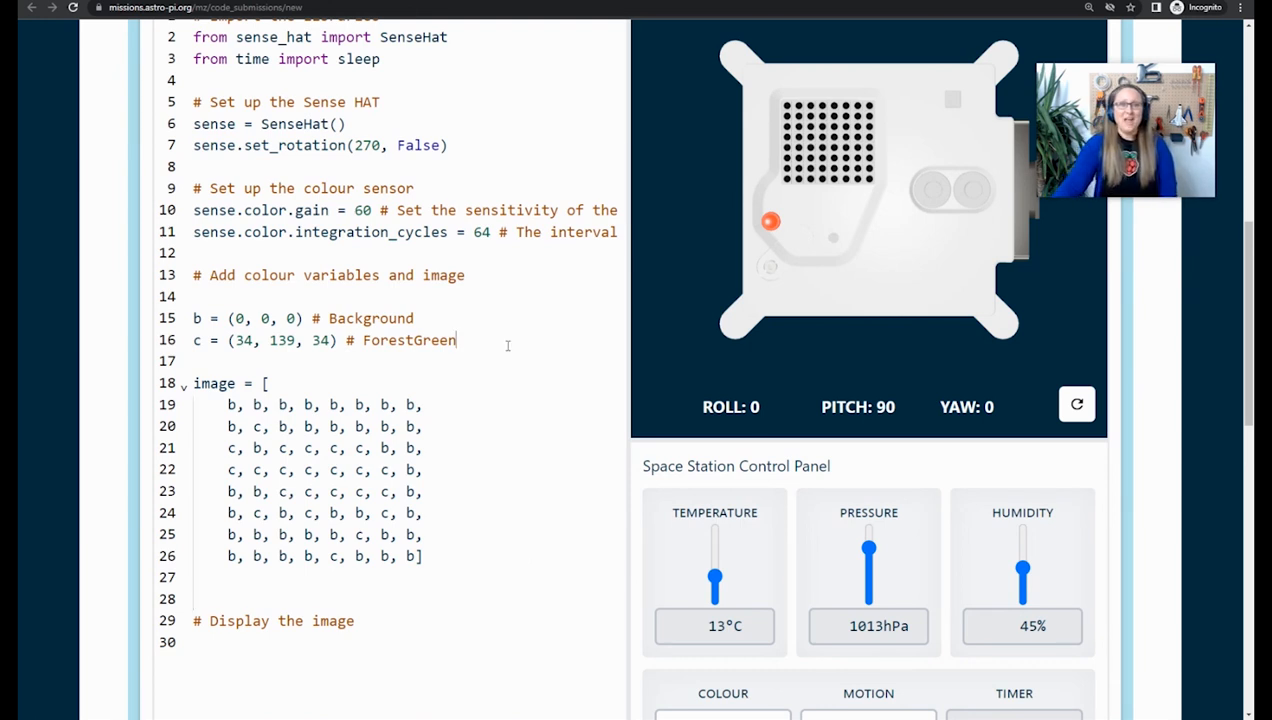
pyautogui.scroll(-3)
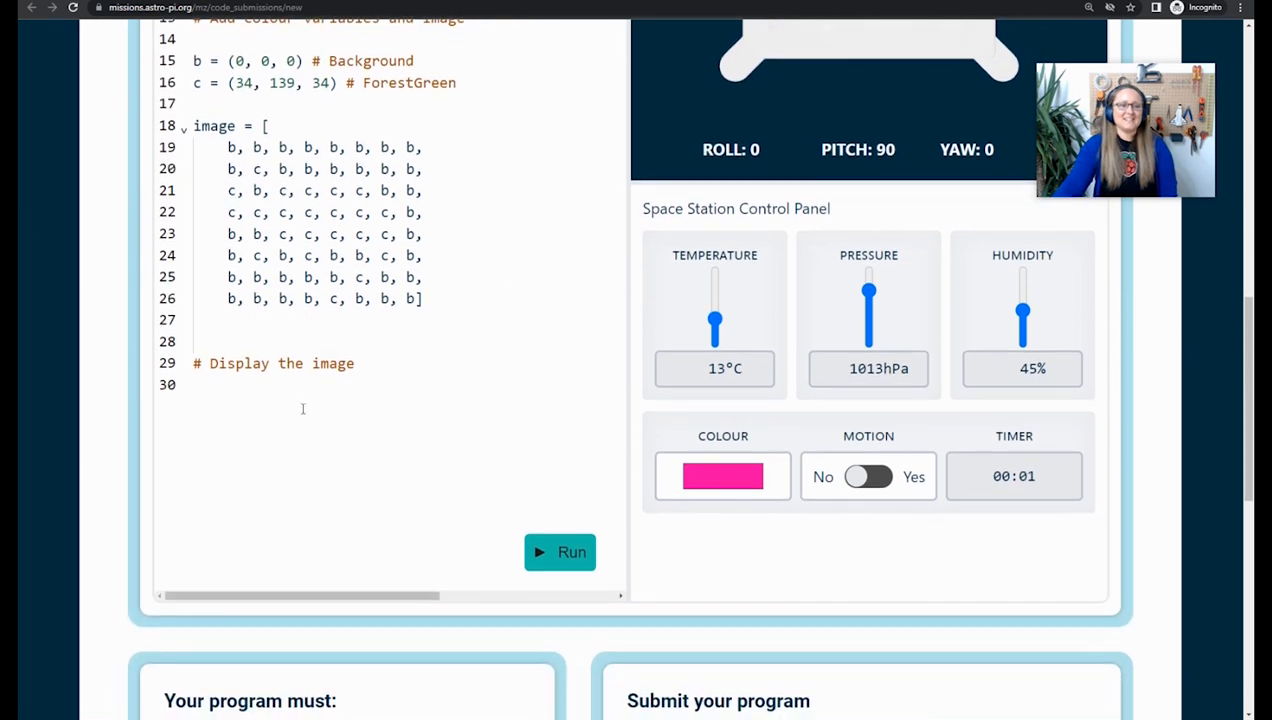
pyautogui.rightClick(220, 390)
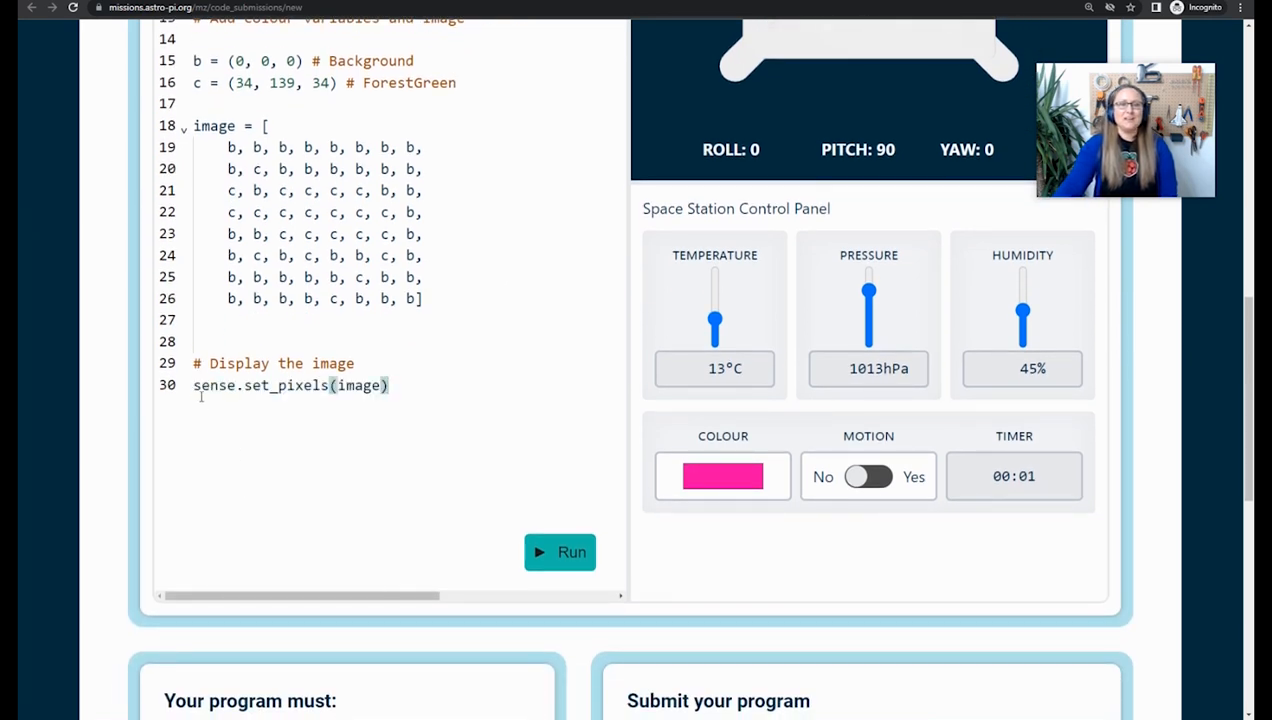
pyautogui.moveTo(238, 384)
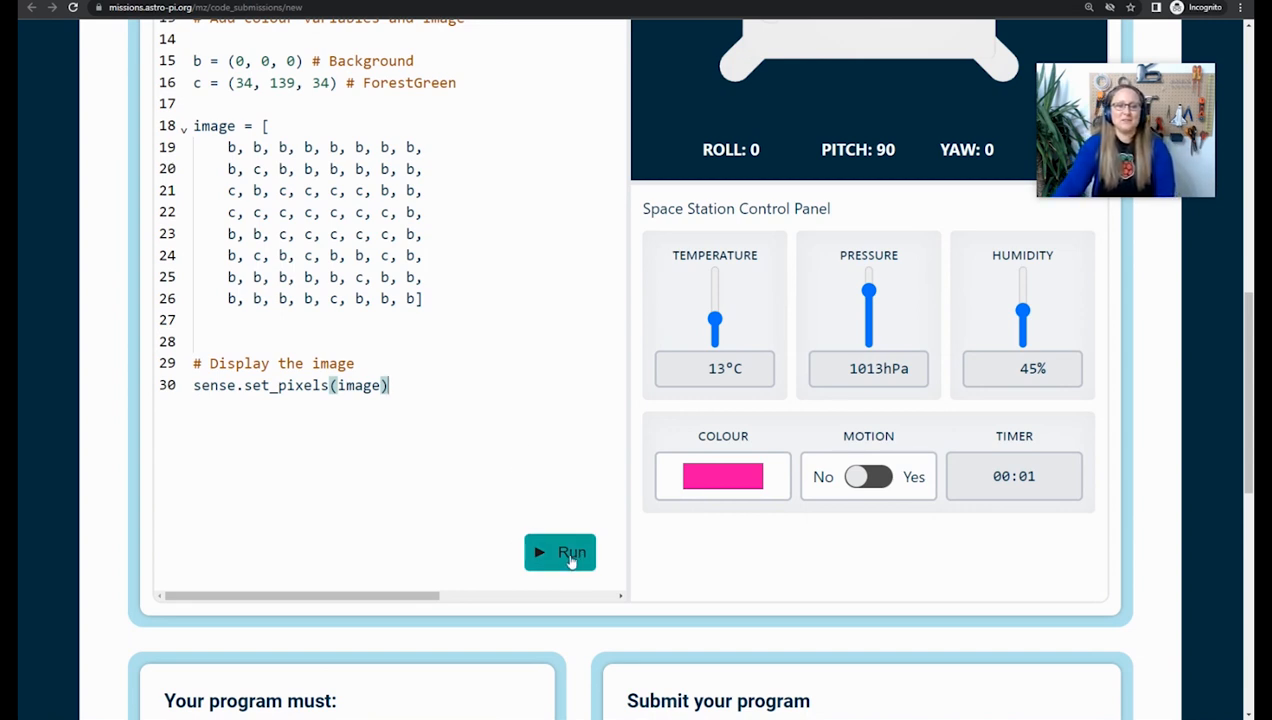
pyautogui.click(560, 552)
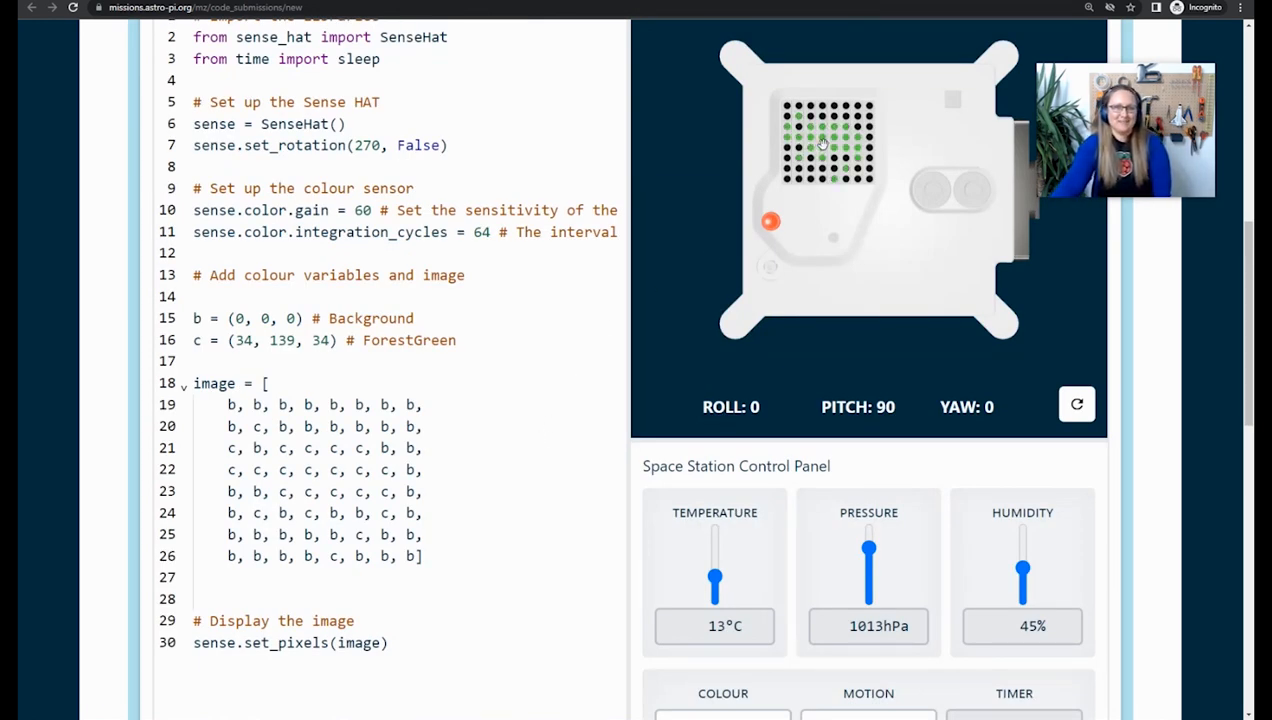
# Restore the missing comma after the first b on line 19 of the image list
pyautogui.scroll(-3)
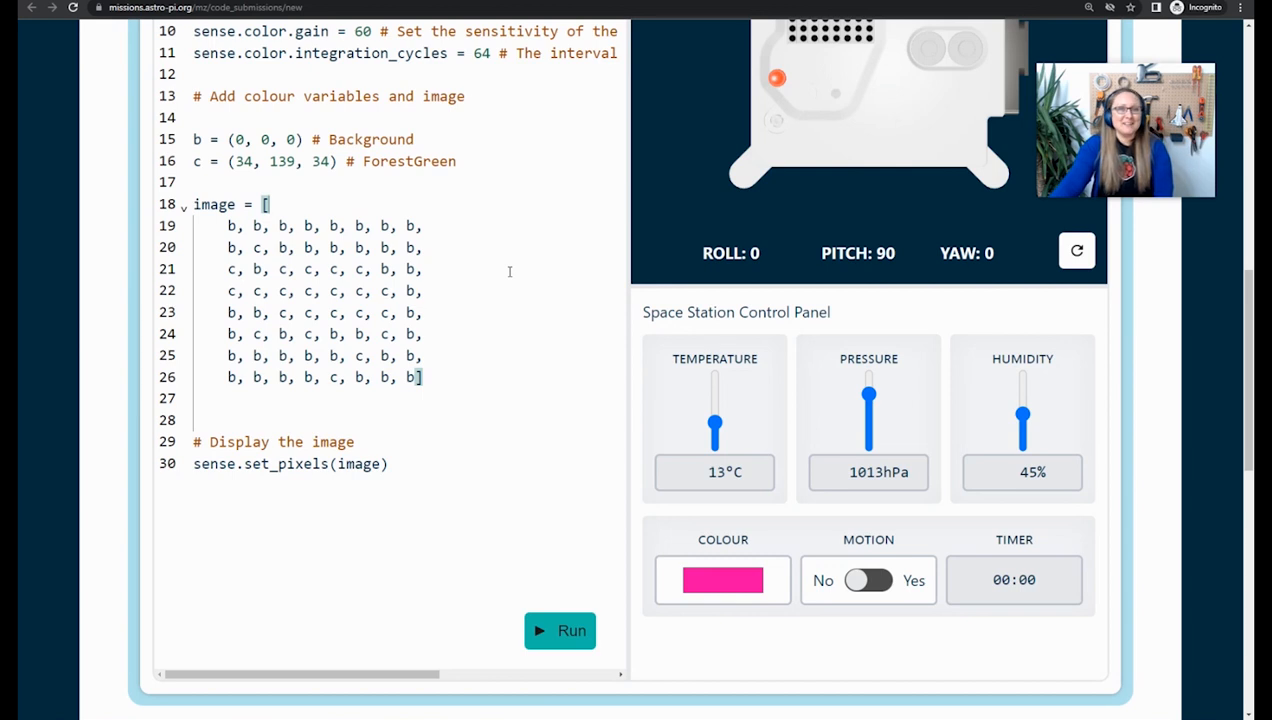
pyautogui.moveTo(502, 288)
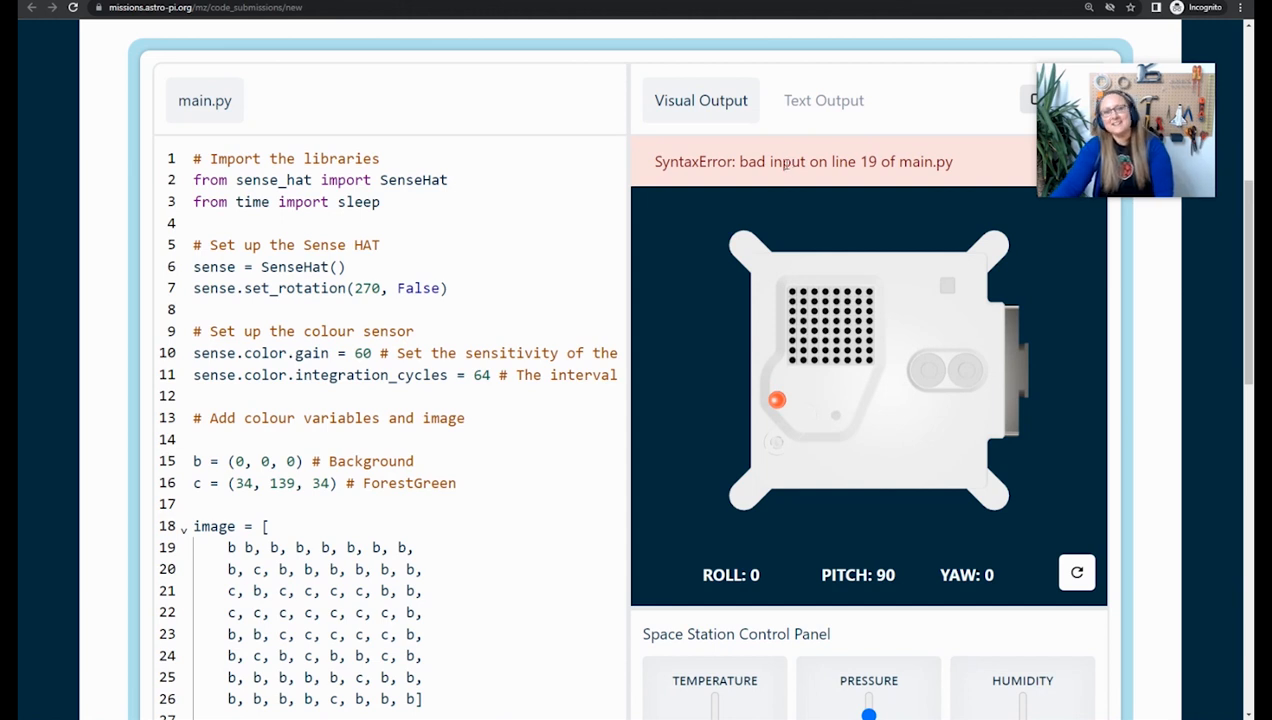
pyautogui.scroll(-3)
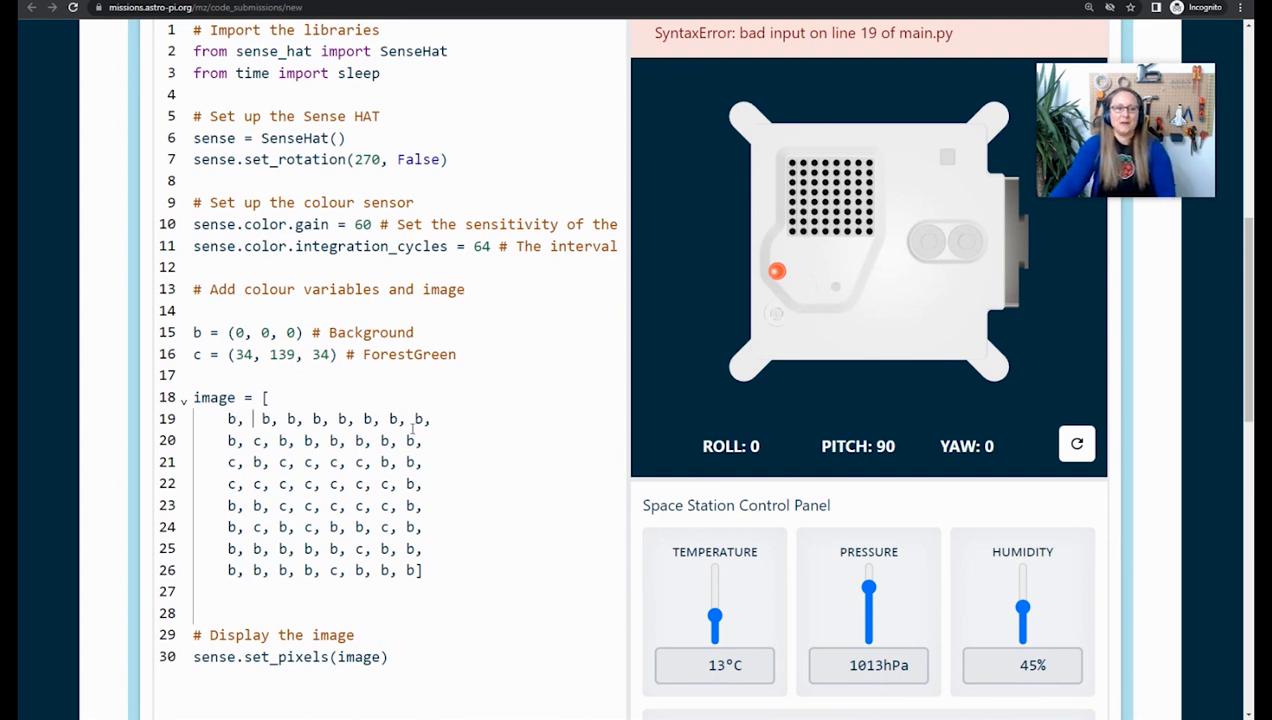
pyautogui.scroll(-3)
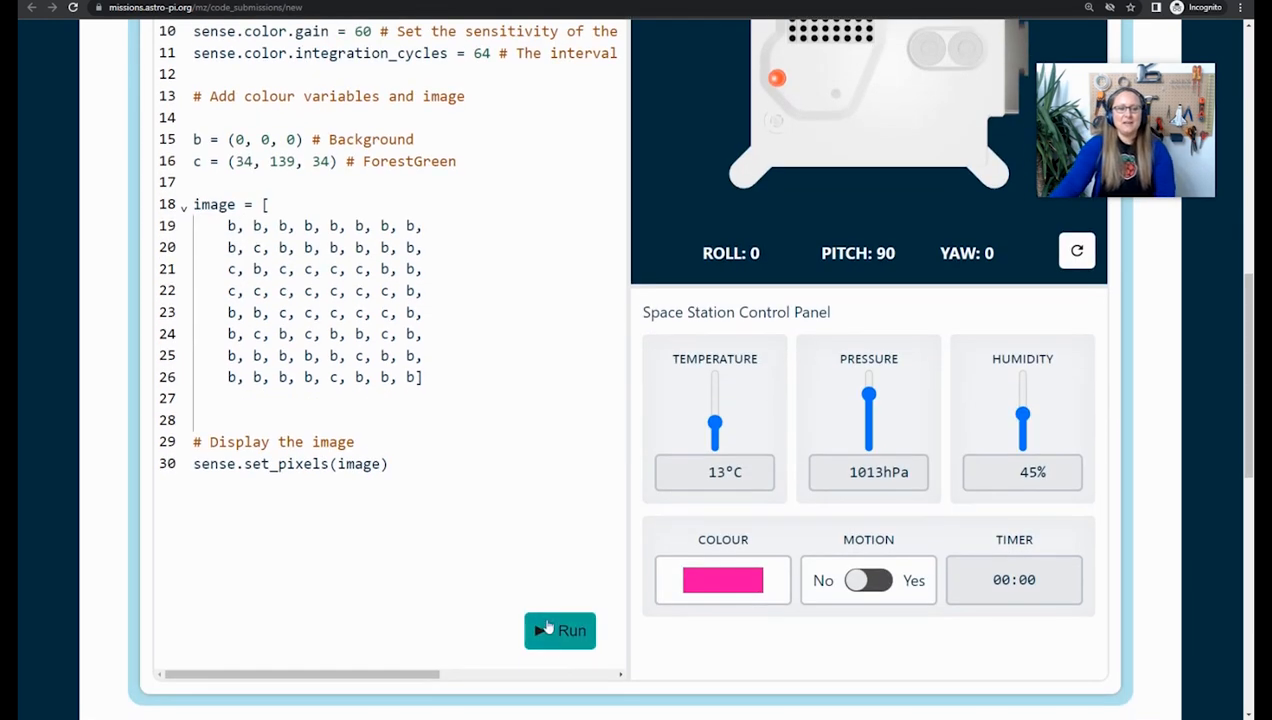
# Rerun the fixed program and insert a blank line 14 under the colour-variables comment
pyautogui.click(560, 630)
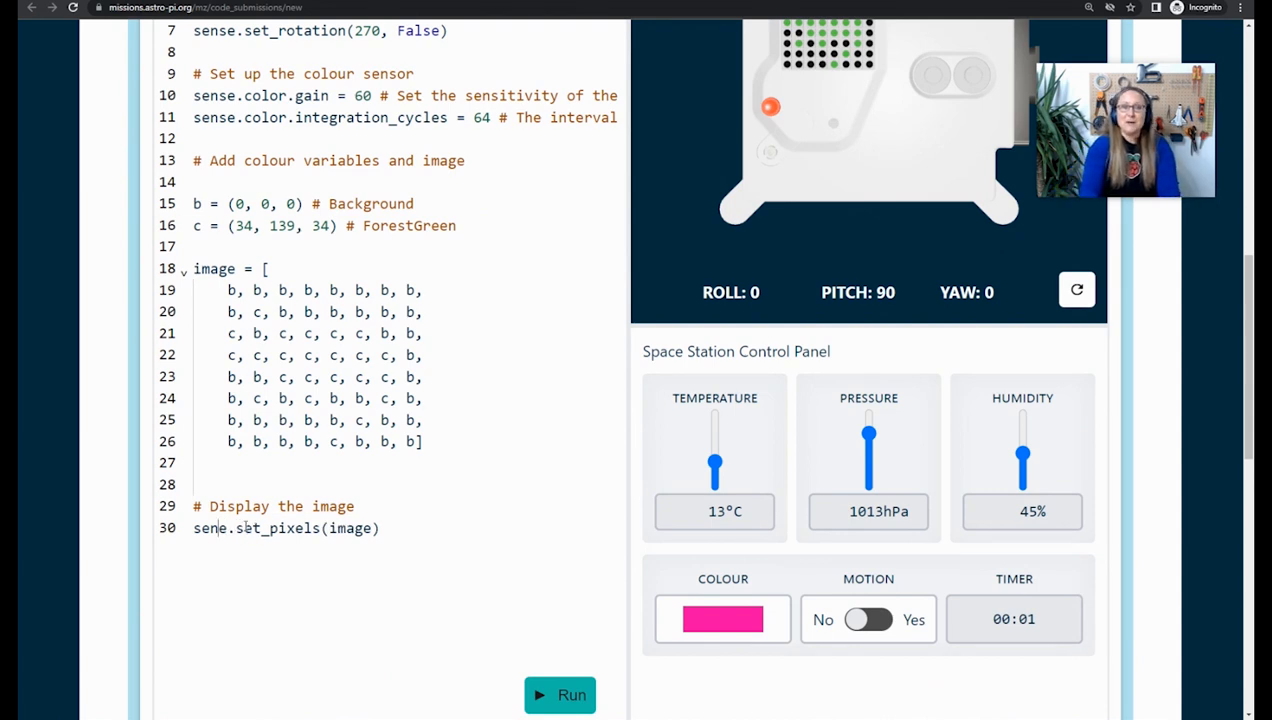
pyautogui.scroll(-3)
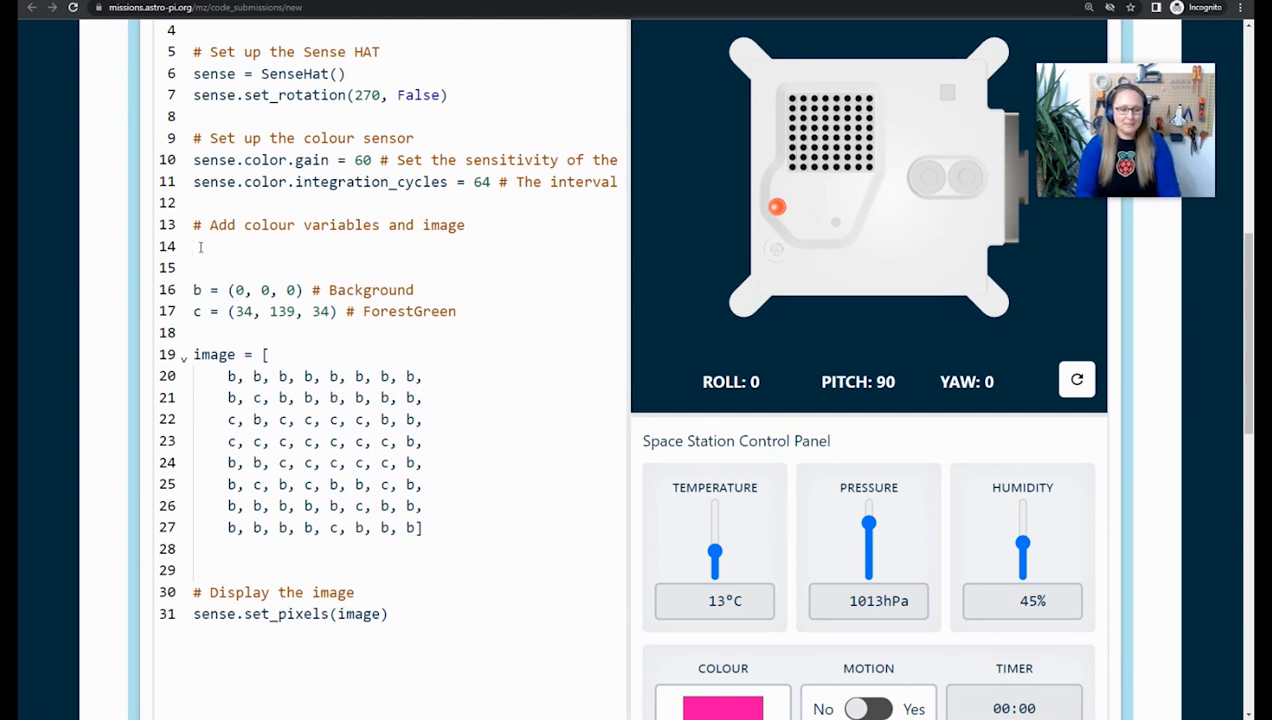
# Read sense.color into rgb and set background b to (rgb.red, rgb.green, rgb.blue)
pyautogui.write('rgb = sense.color # get the colour from the sensor')
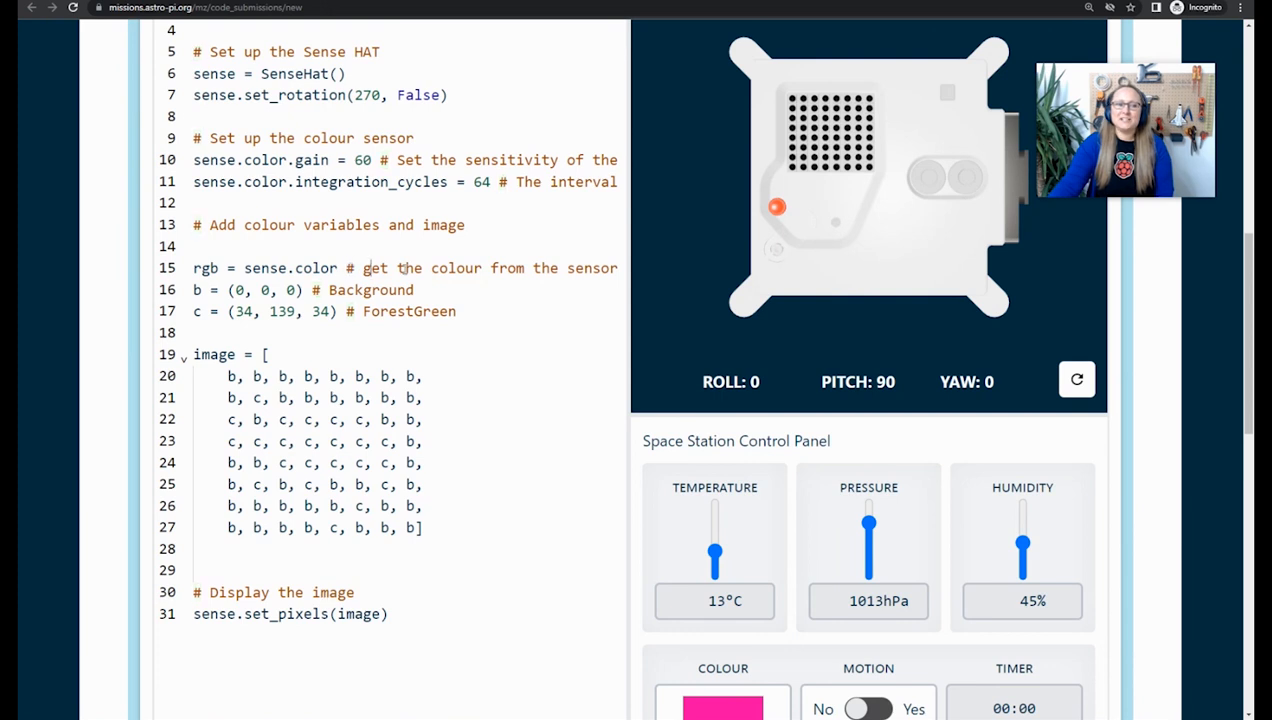
pyautogui.moveTo(360, 268); pyautogui.dragTo(532, 268)
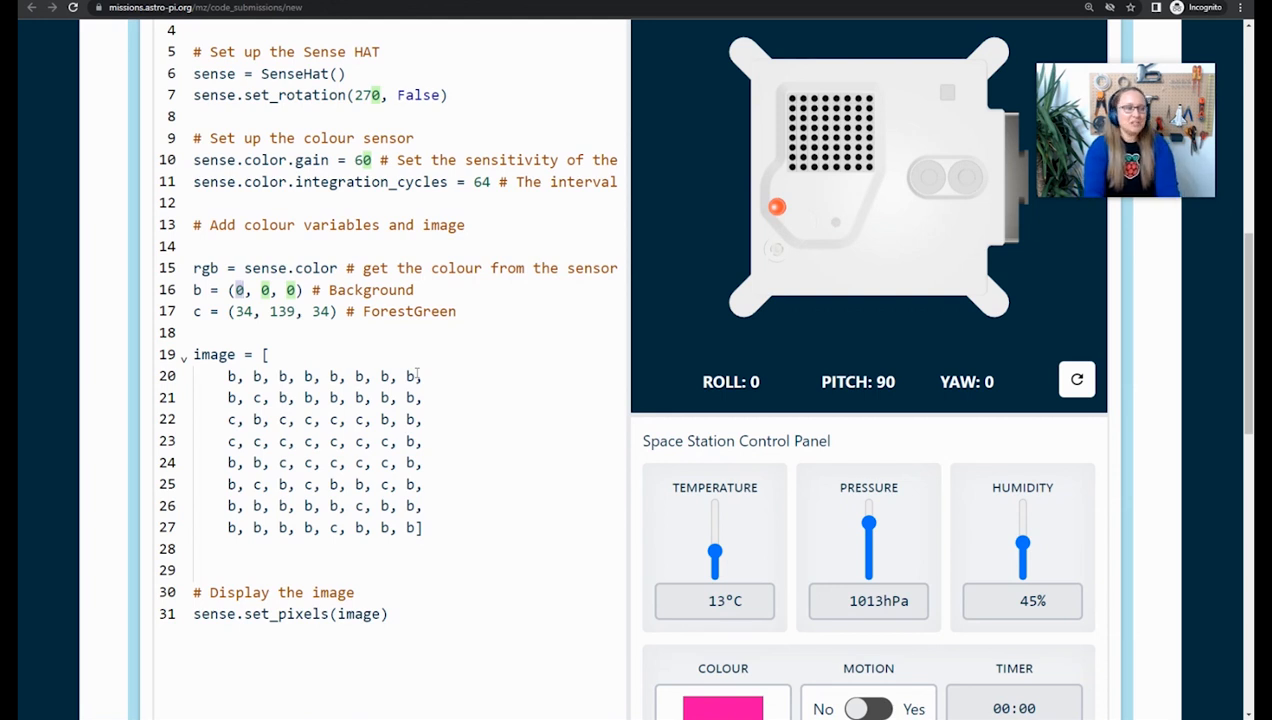
pyautogui.write('rgb')
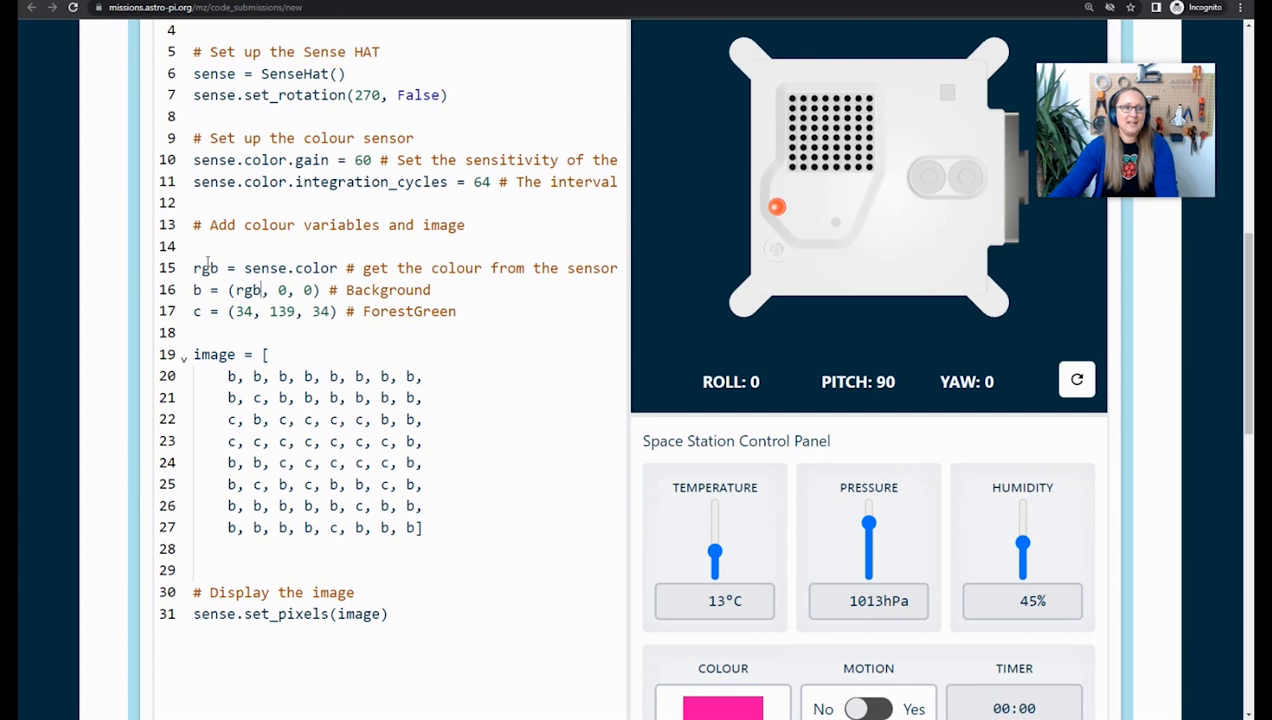
pyautogui.write('.red')
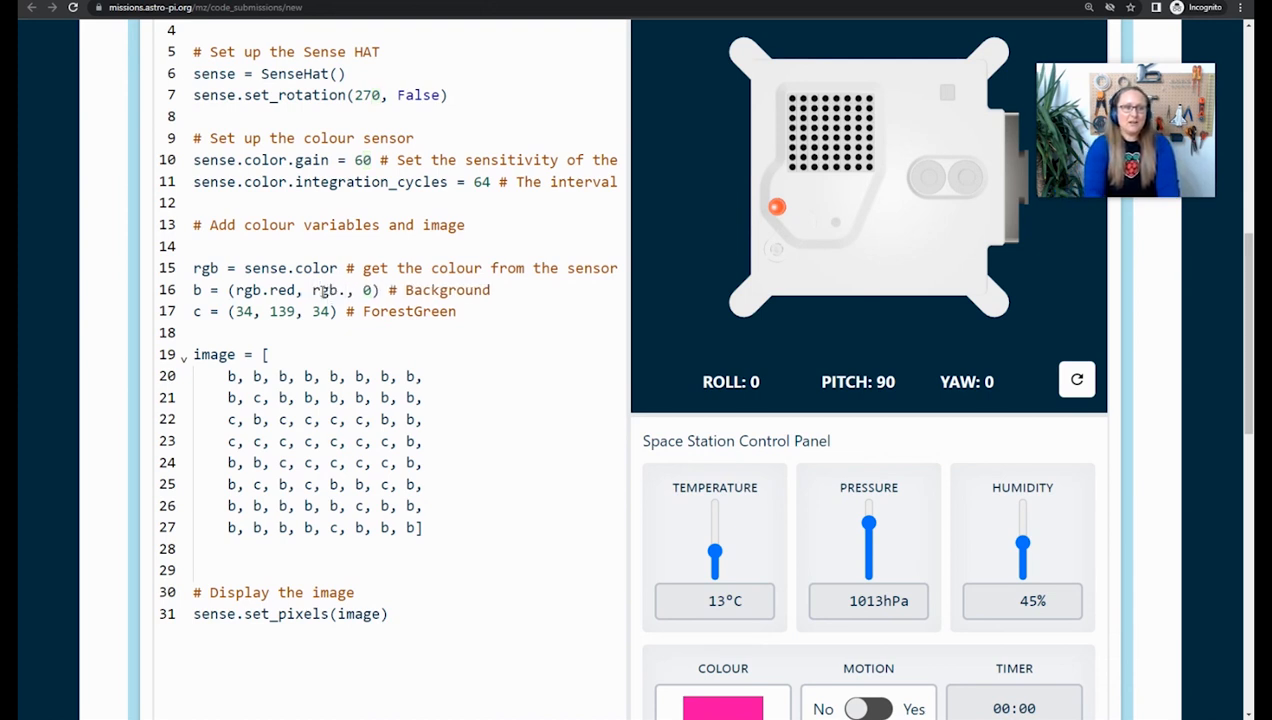
pyautogui.write('rgb.green')
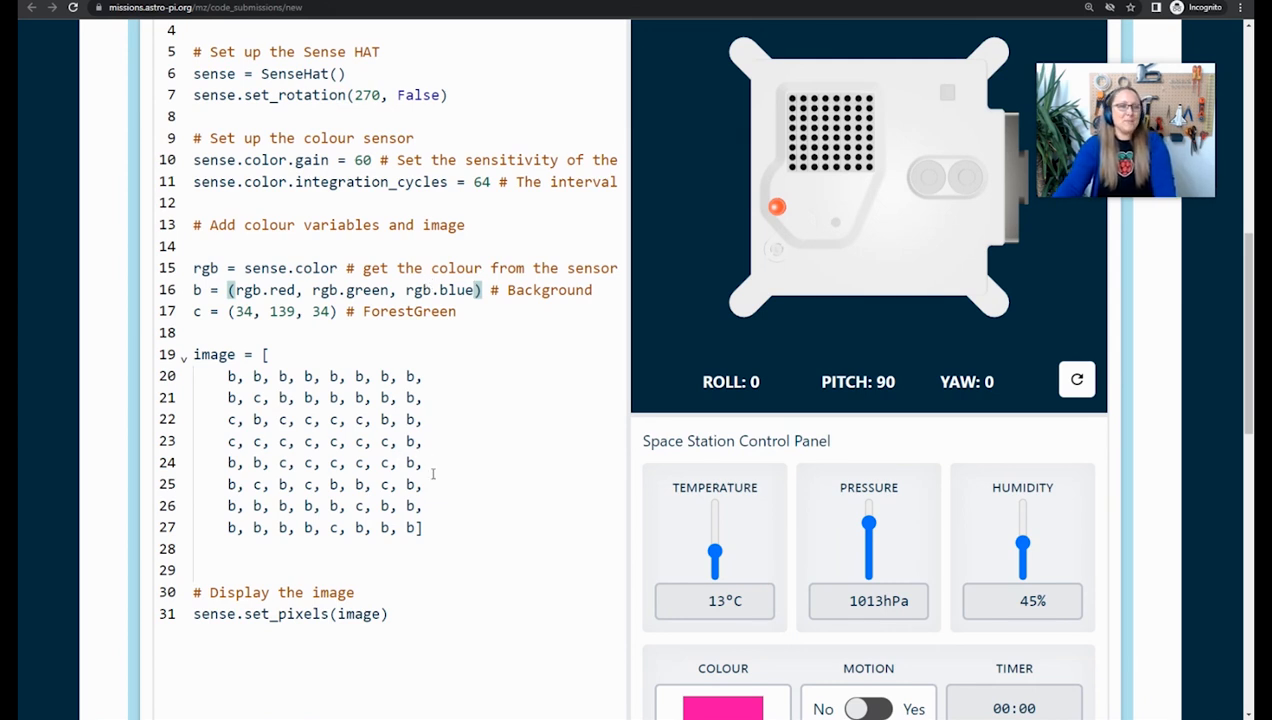
# Run the program, then set the simulated colour sensor swatch to a bright red
pyautogui.scroll(-3)
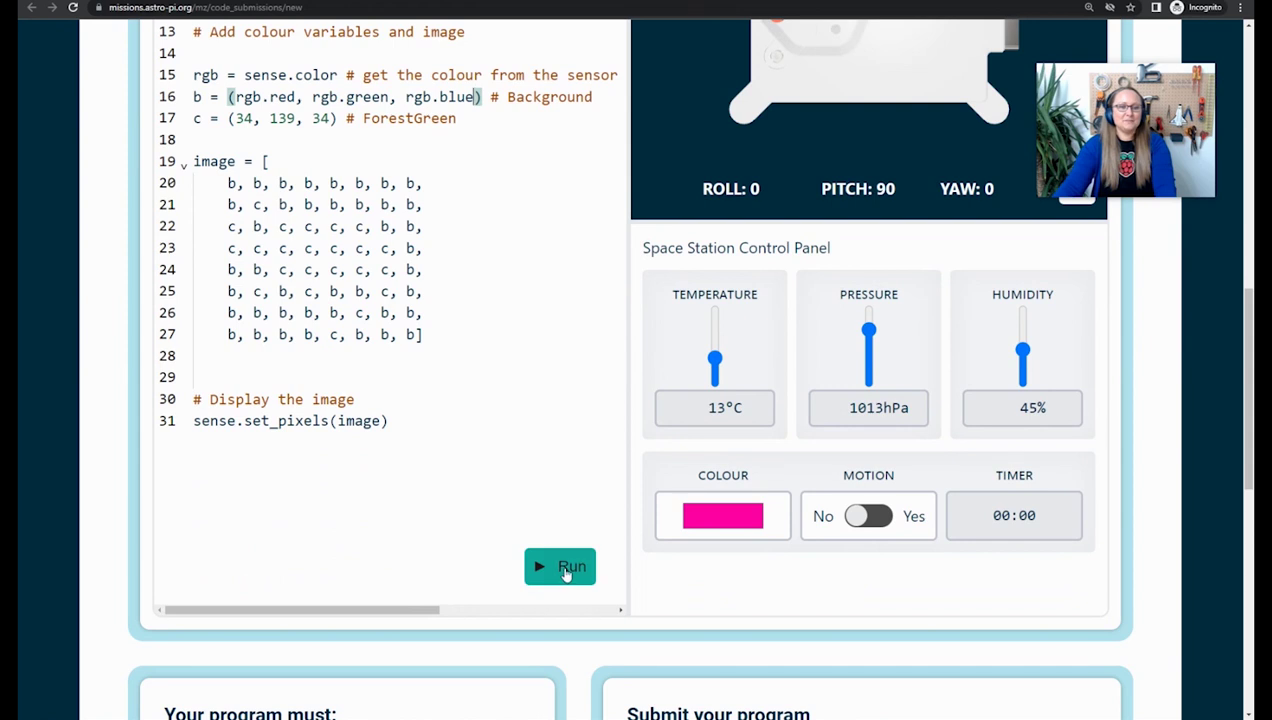
pyautogui.click(560, 566)
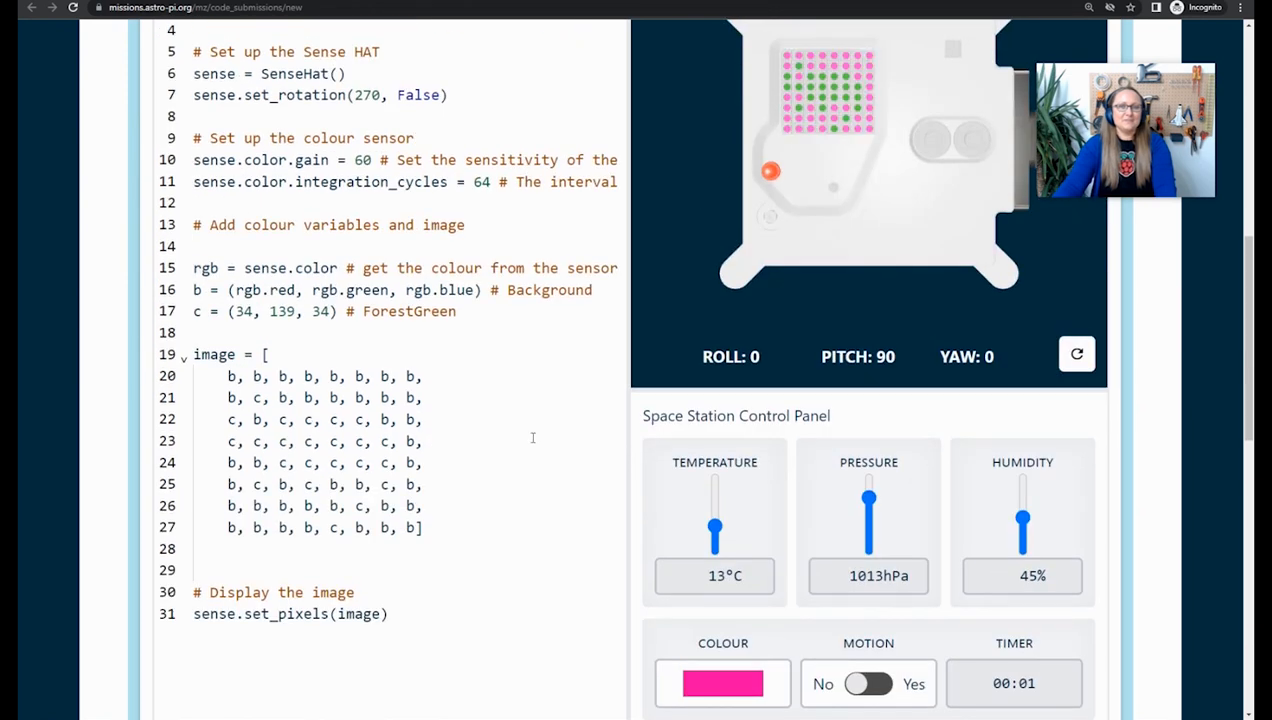
pyautogui.moveTo(772, 132)
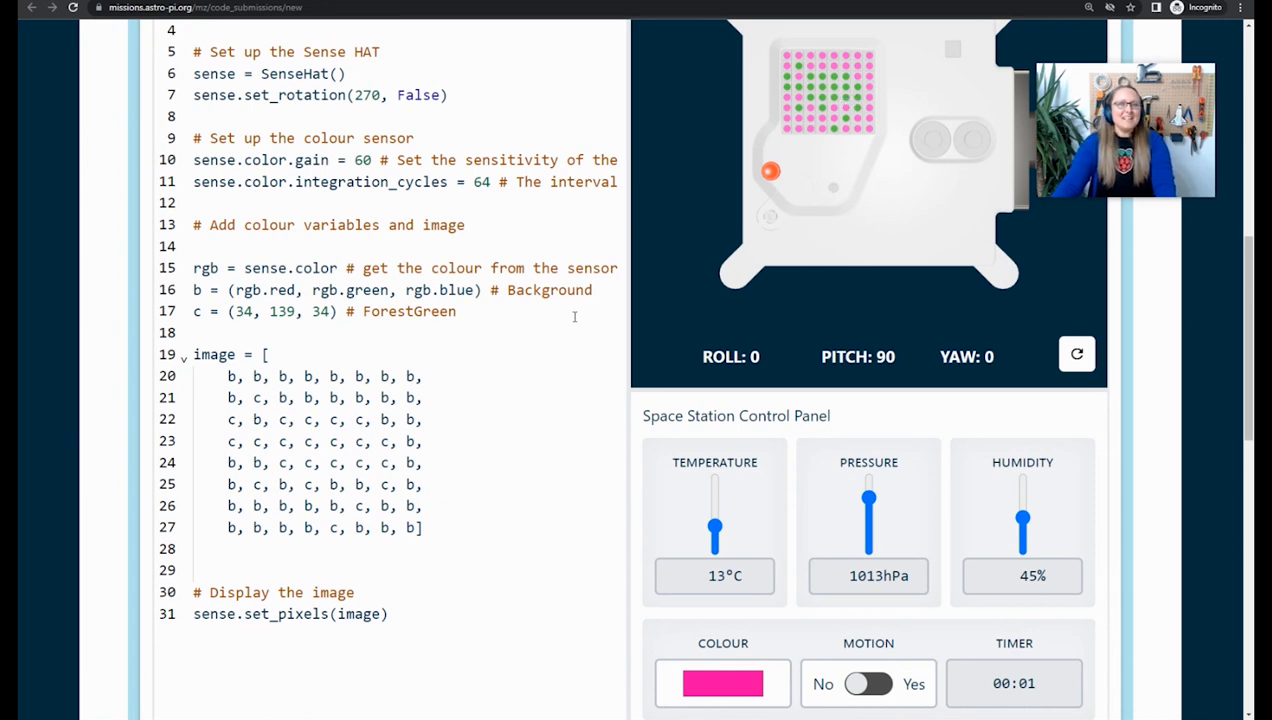
pyautogui.scroll(-3)
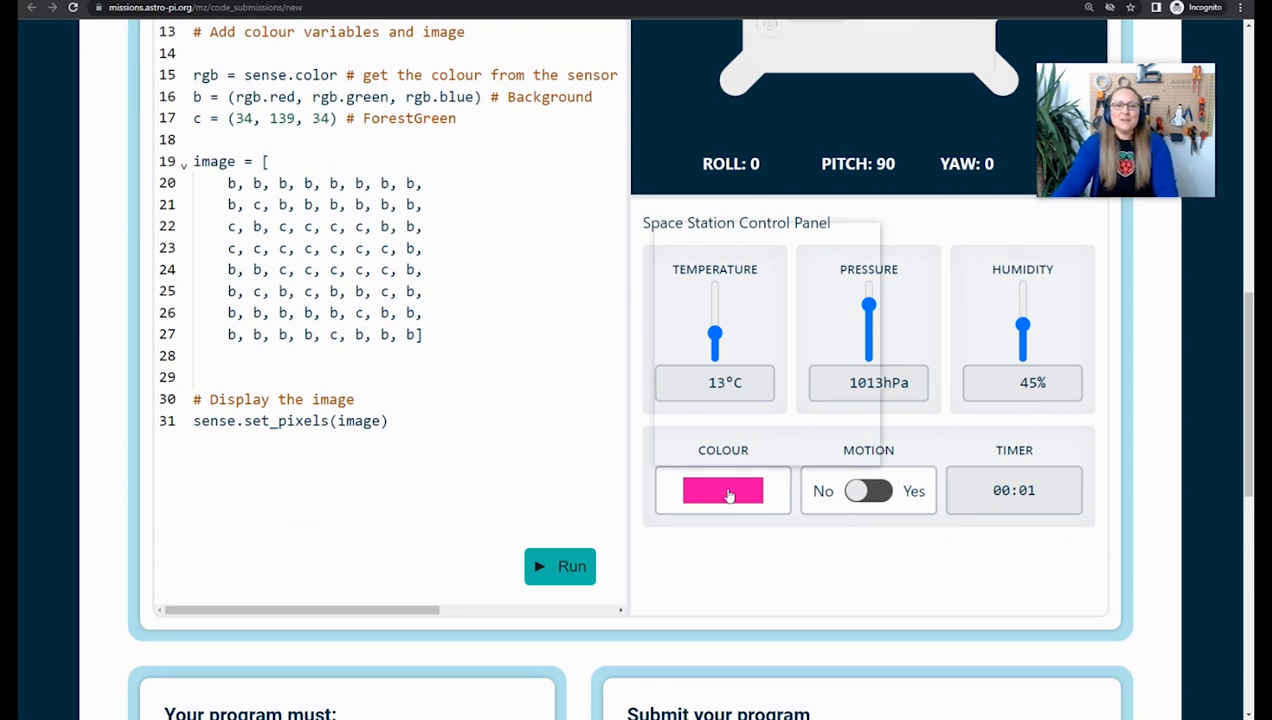
pyautogui.click(722, 490)
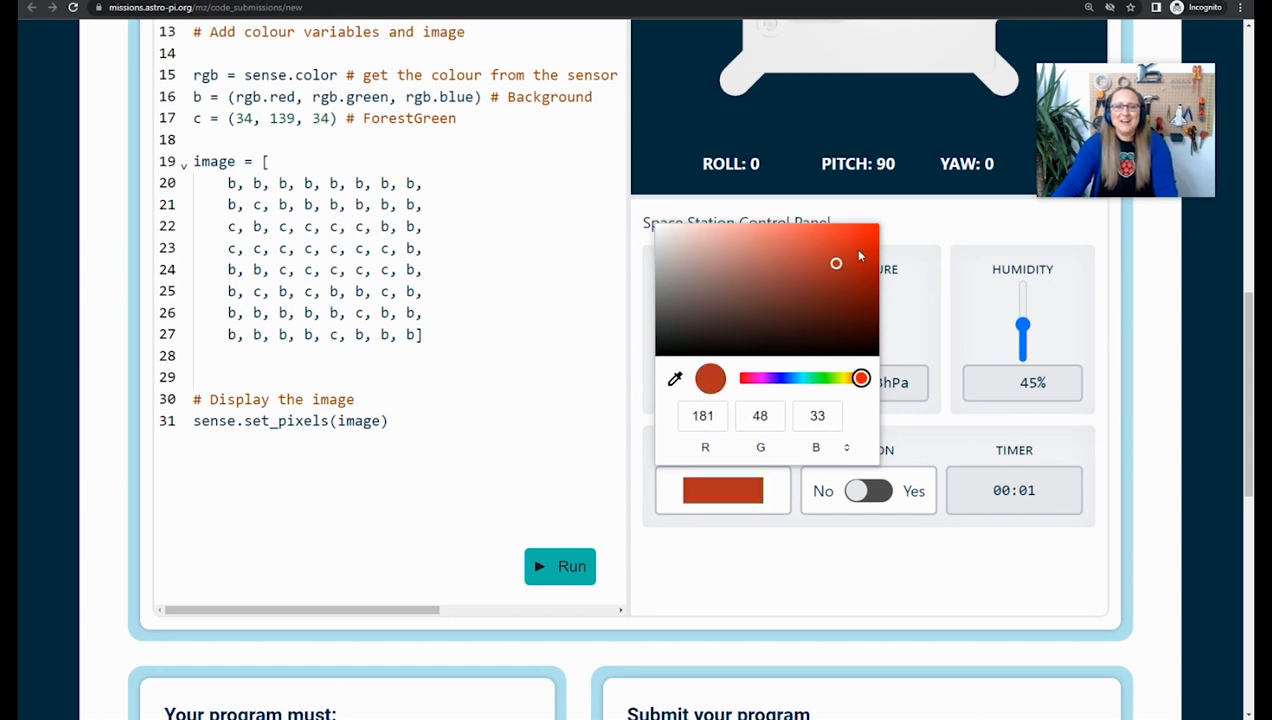
pyautogui.click(860, 242)
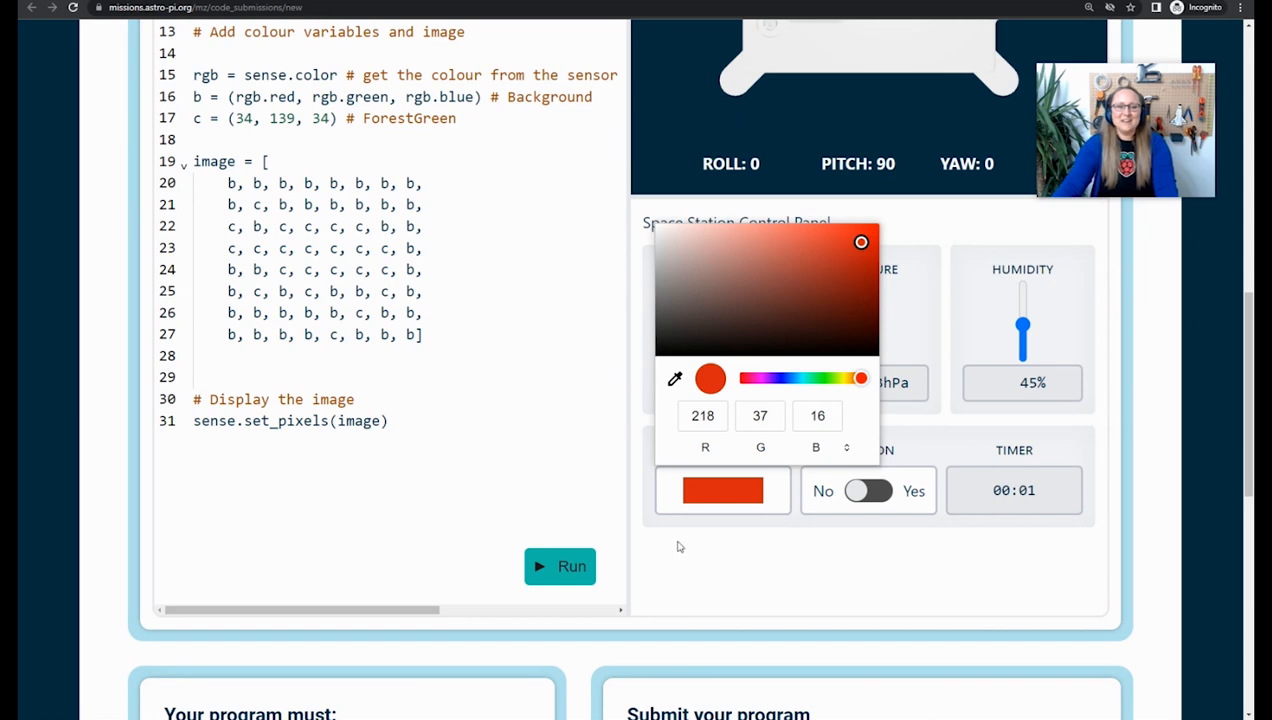
pyautogui.click(560, 566)
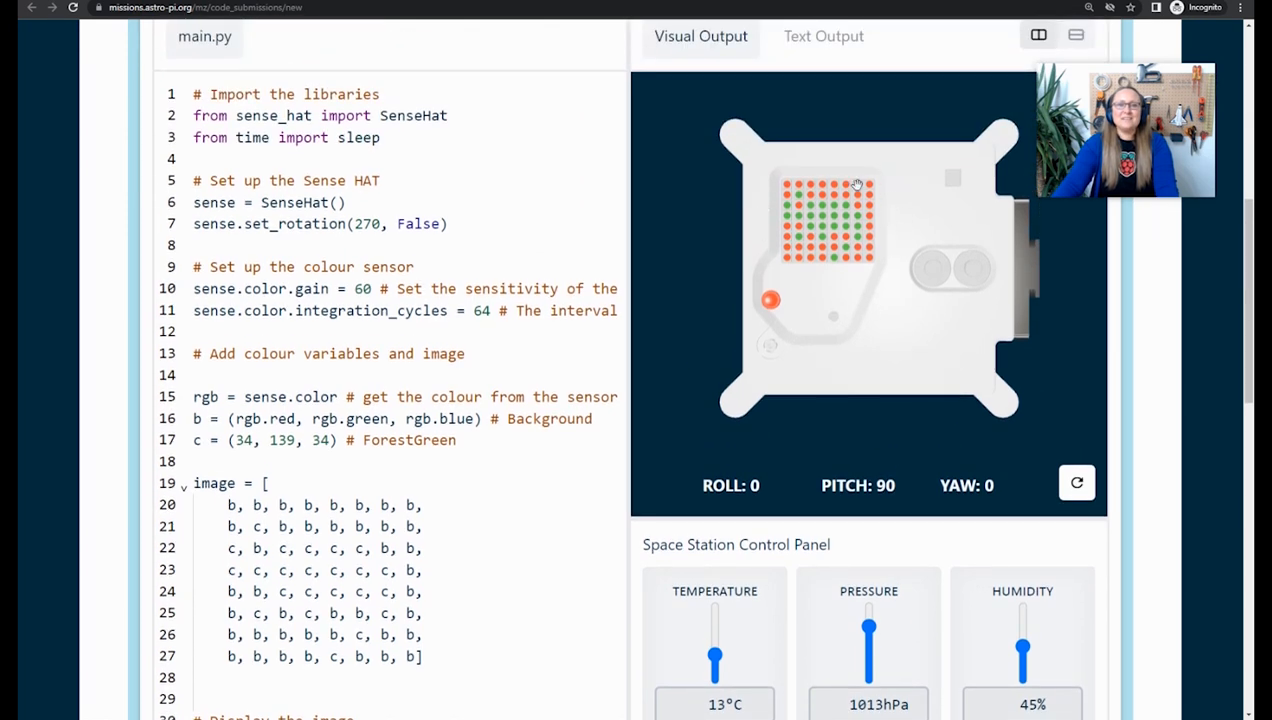
pyautogui.moveTo(804, 210)
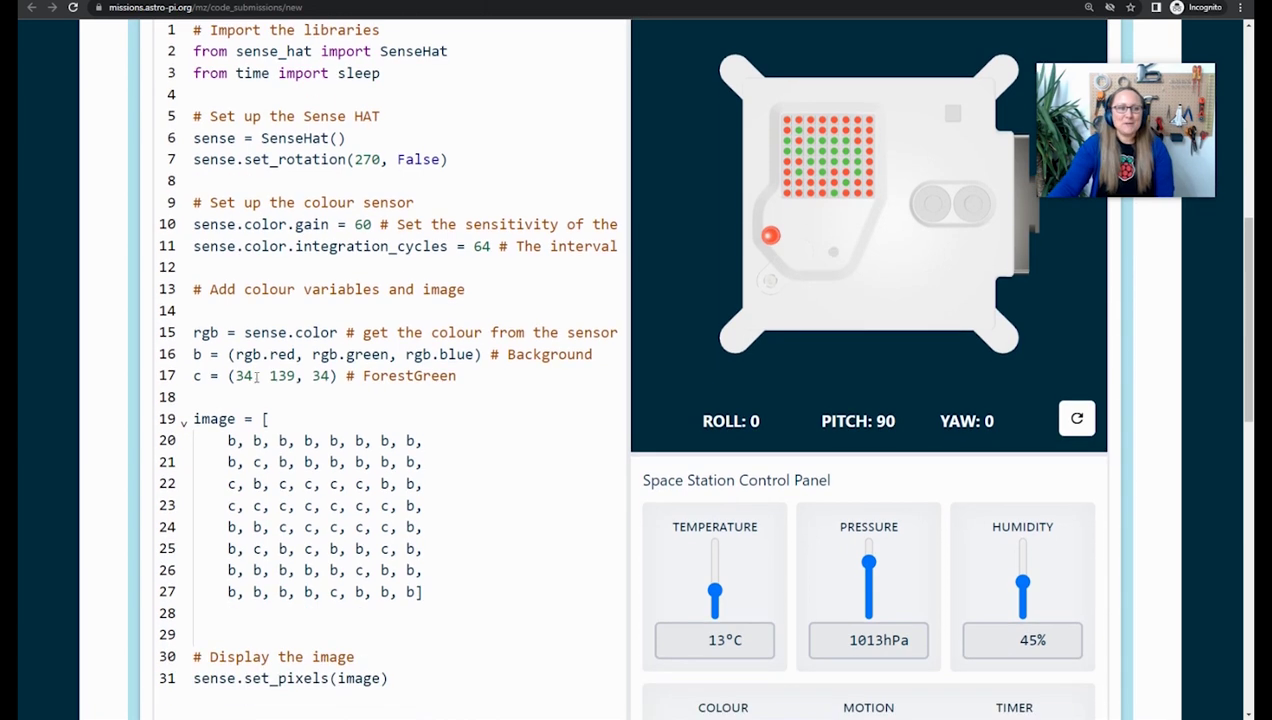
pyautogui.scroll(-3)
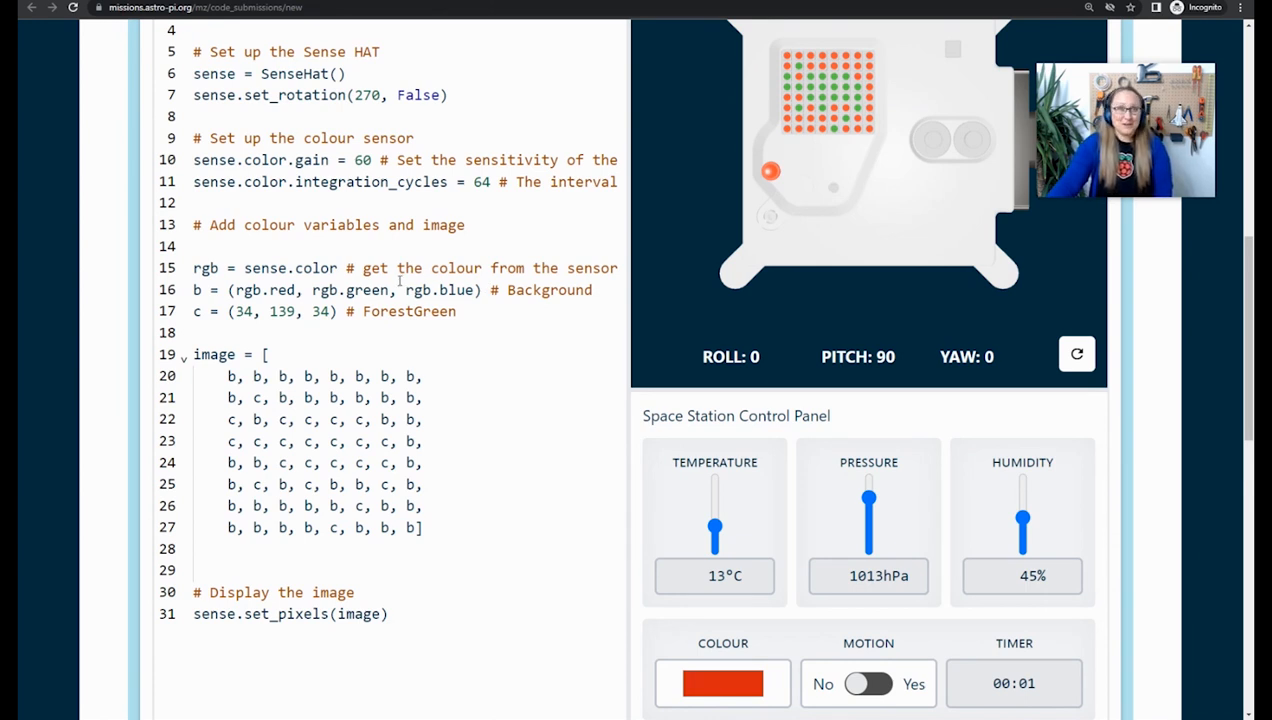
pyautogui.scroll(-3)
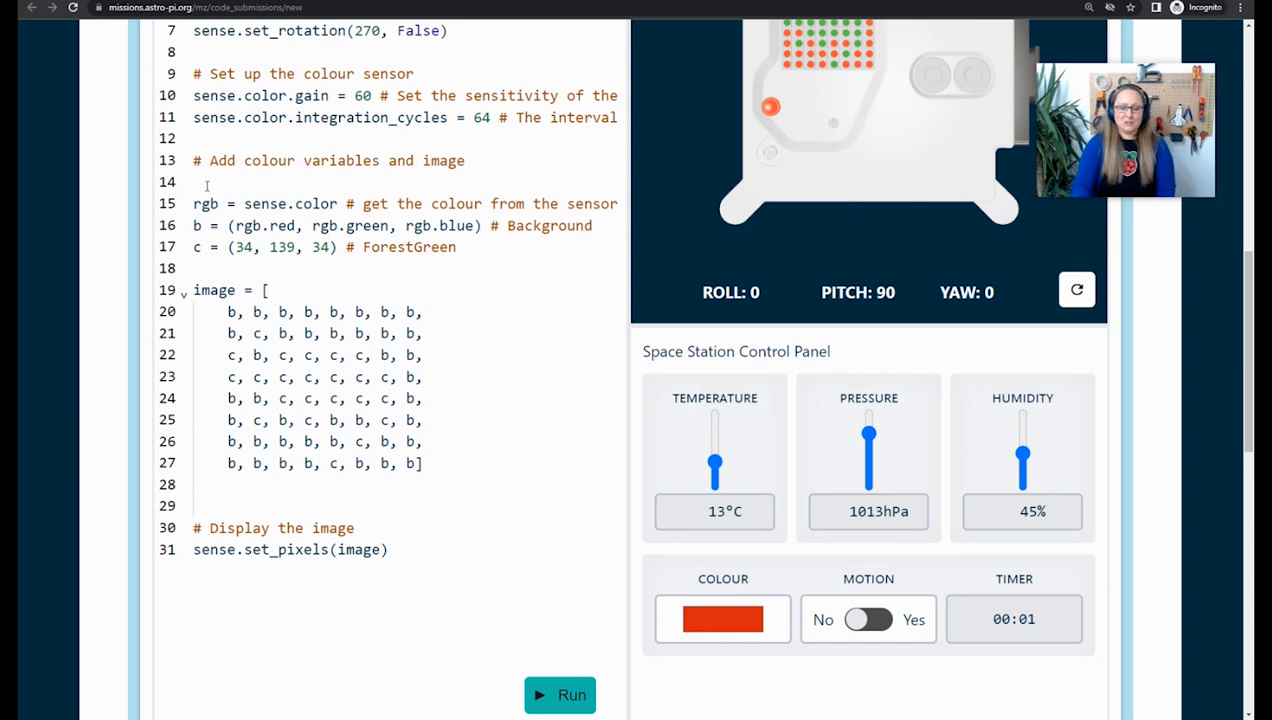
# Add 'for i in range(28):' and indent the sensor, colour and display lines inside it
pyautogui.press('Enter')
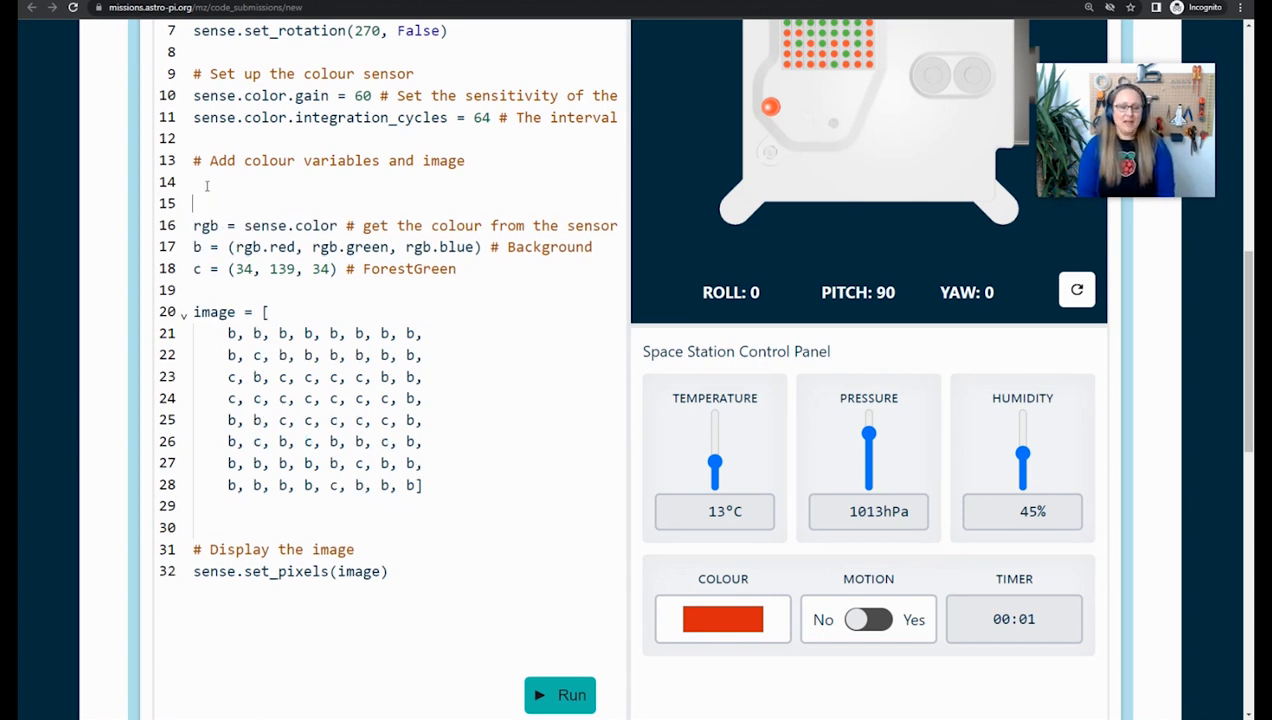
pyautogui.write('for i in range(28):')
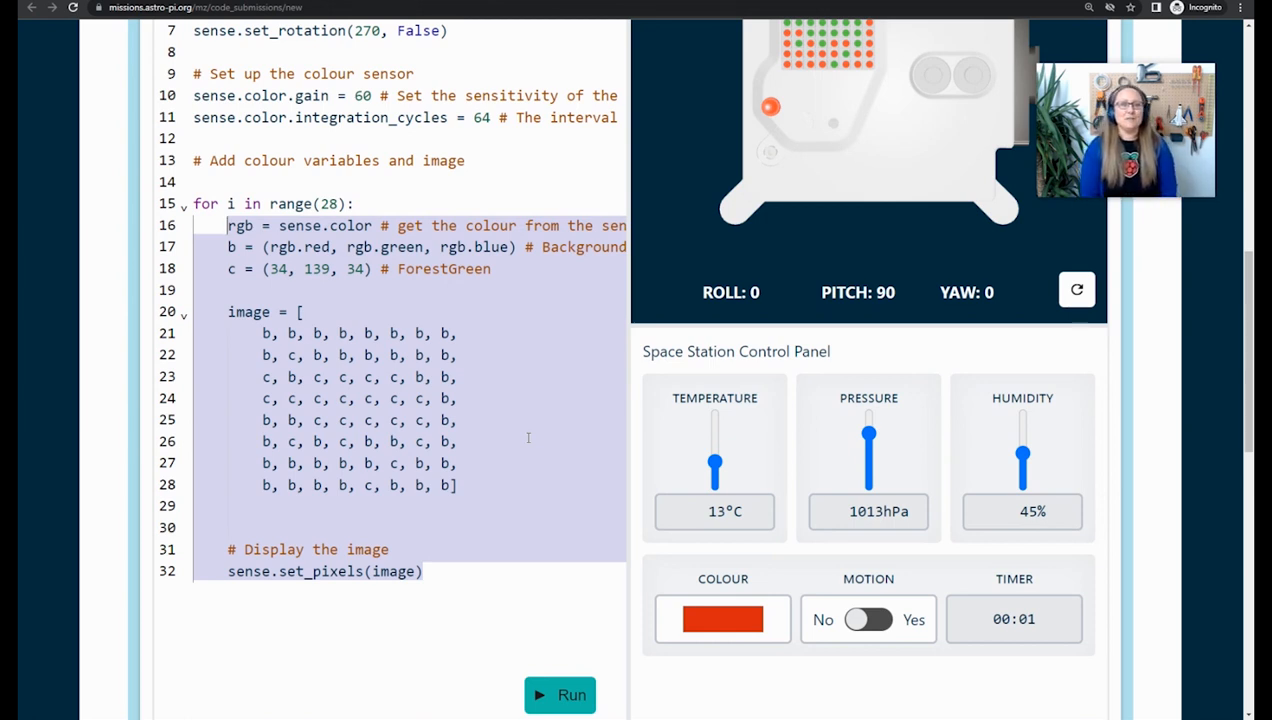
pyautogui.click(390, 332)
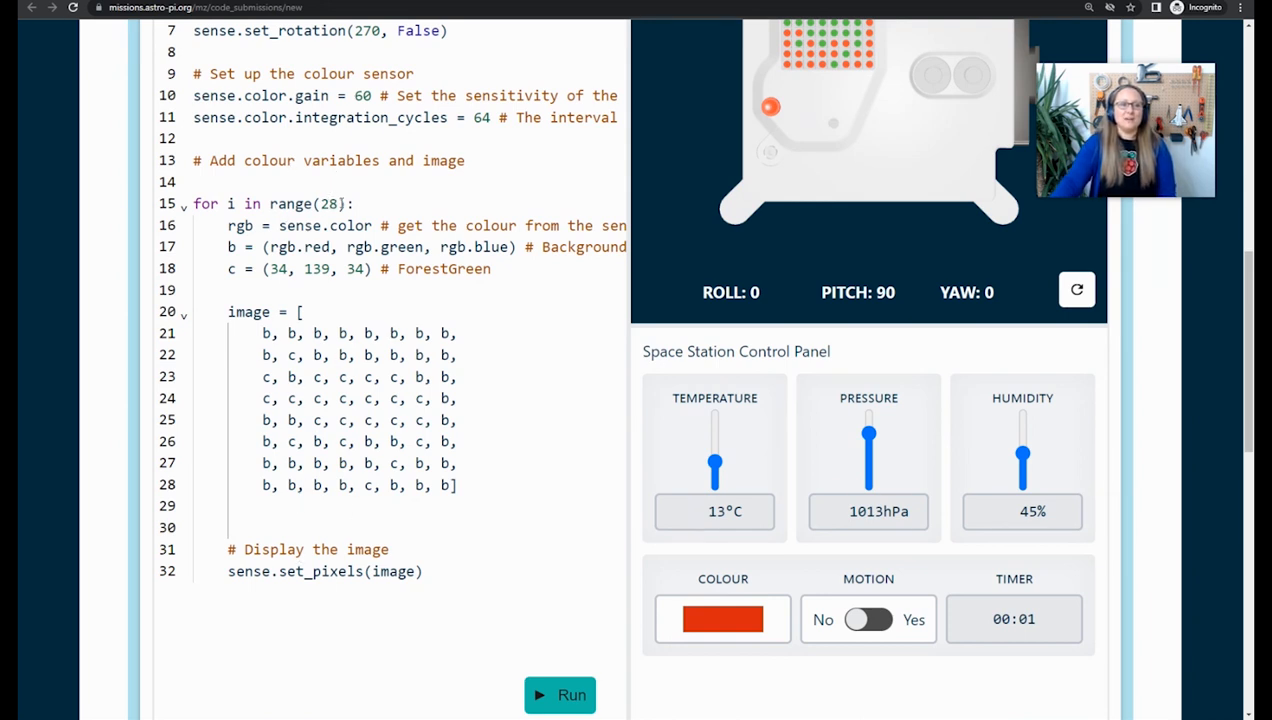
pyautogui.click(560, 696)
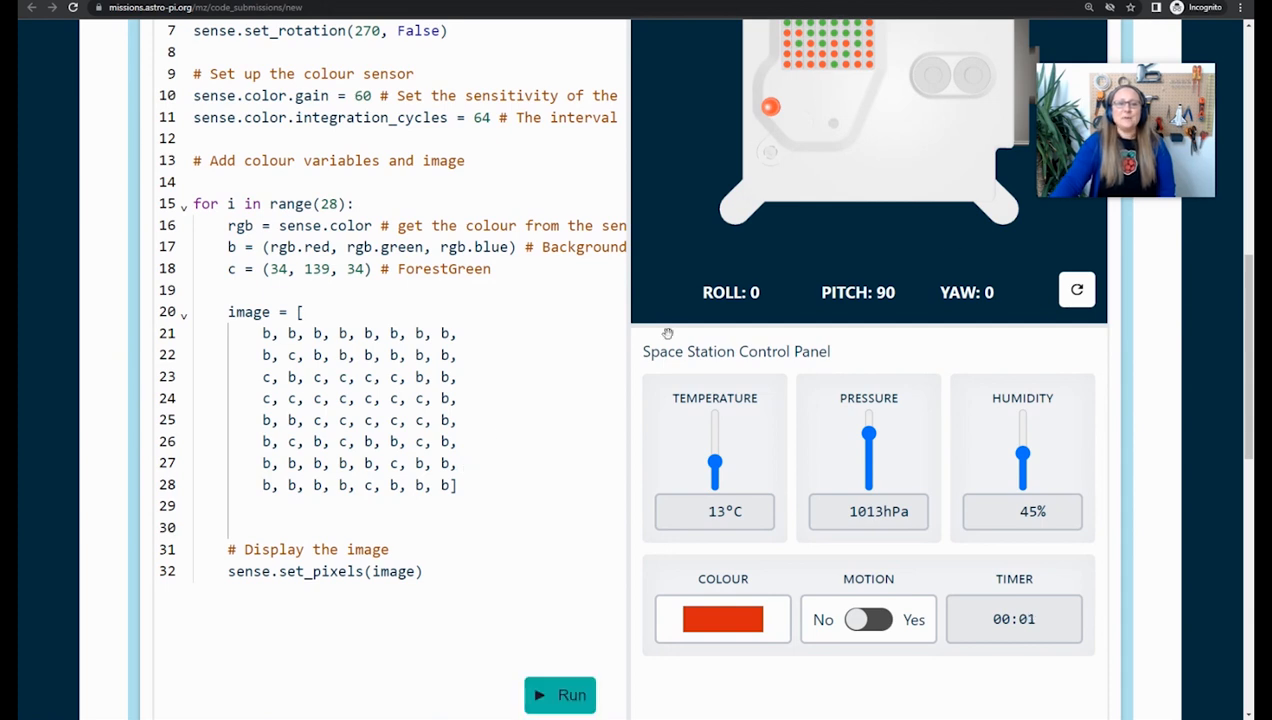
pyautogui.click(560, 696)
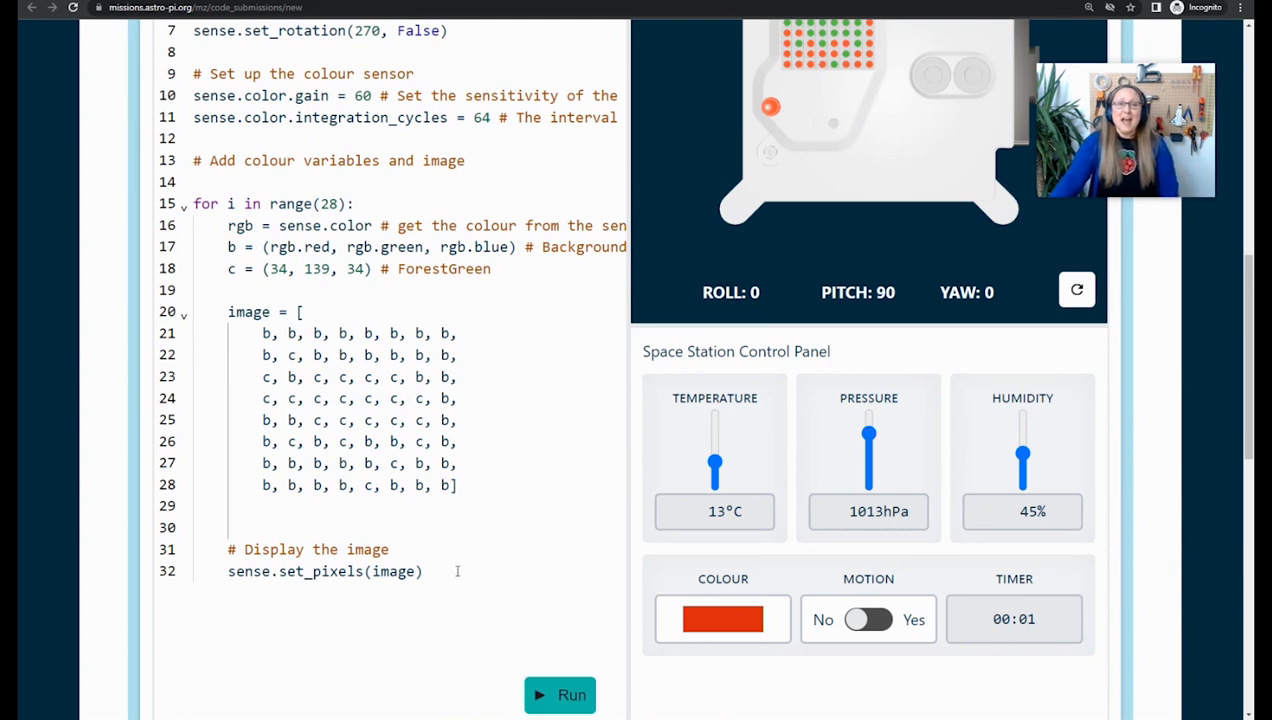
pyautogui.moveTo(440, 546)
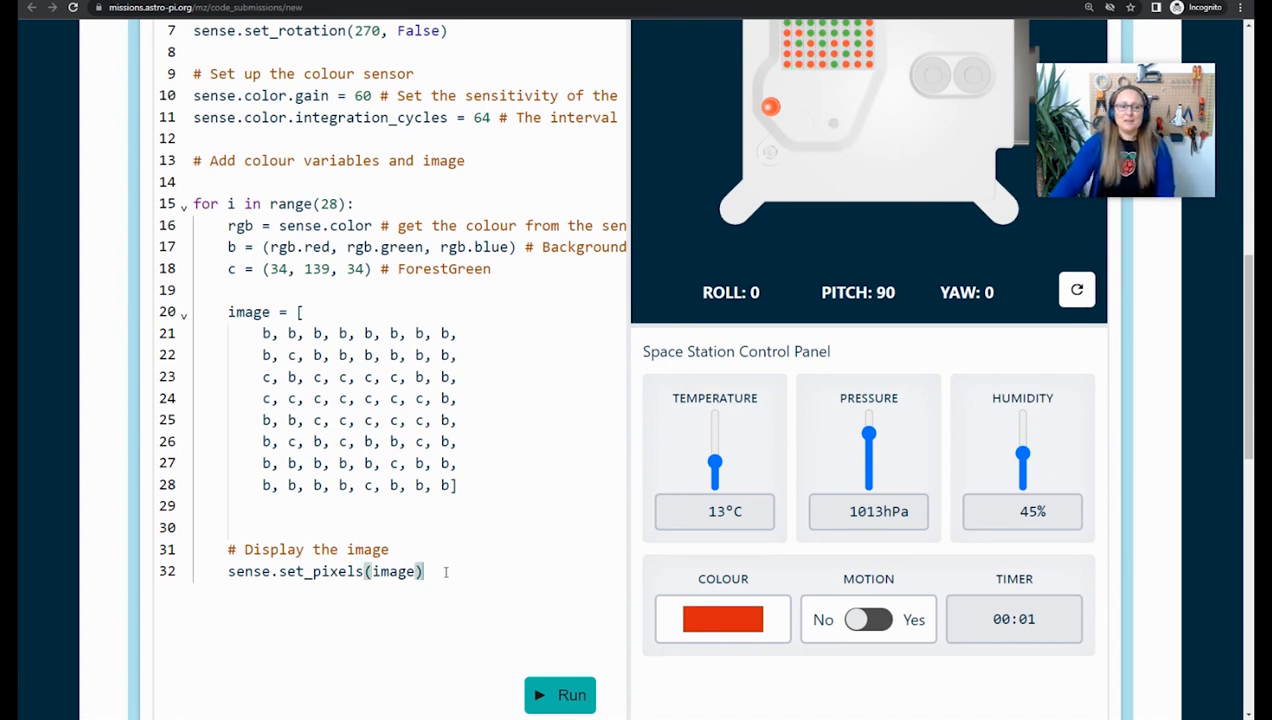
# Add sleep(1) after set_pixels(image) inside the loop and start the program running
pyautogui.press('Enter')
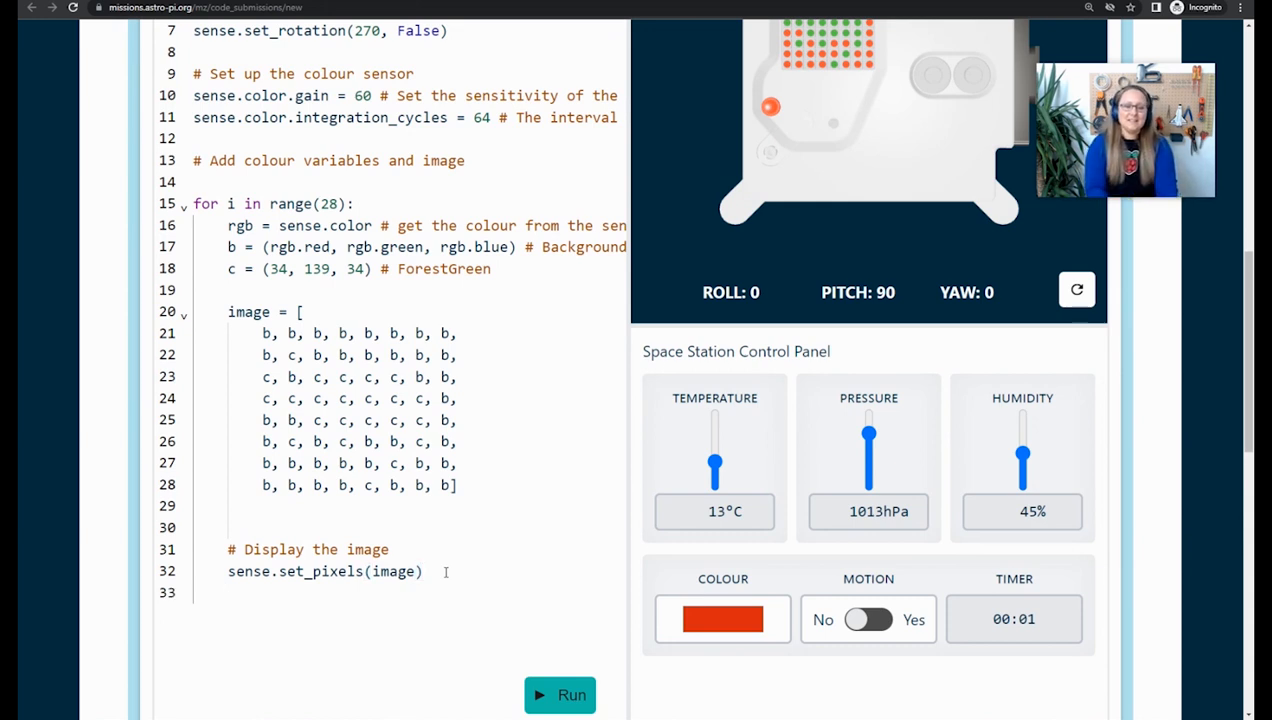
pyautogui.write('sleep')
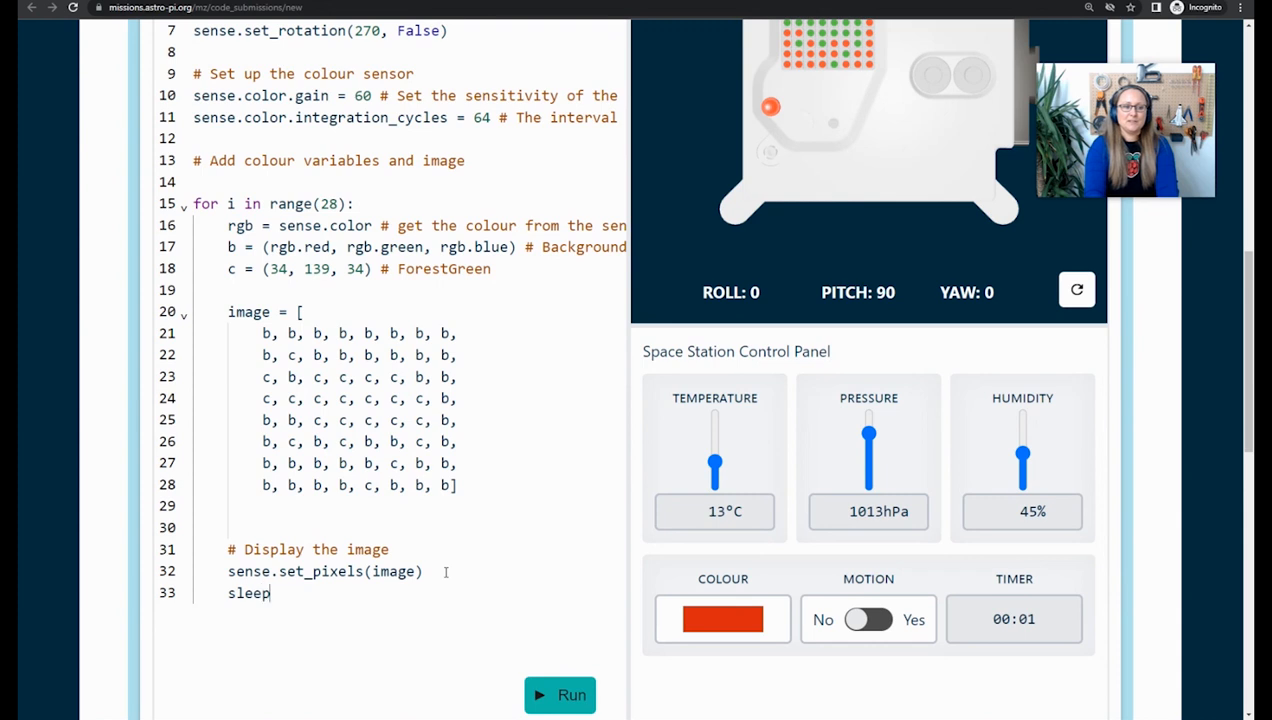
pyautogui.write('(1)')
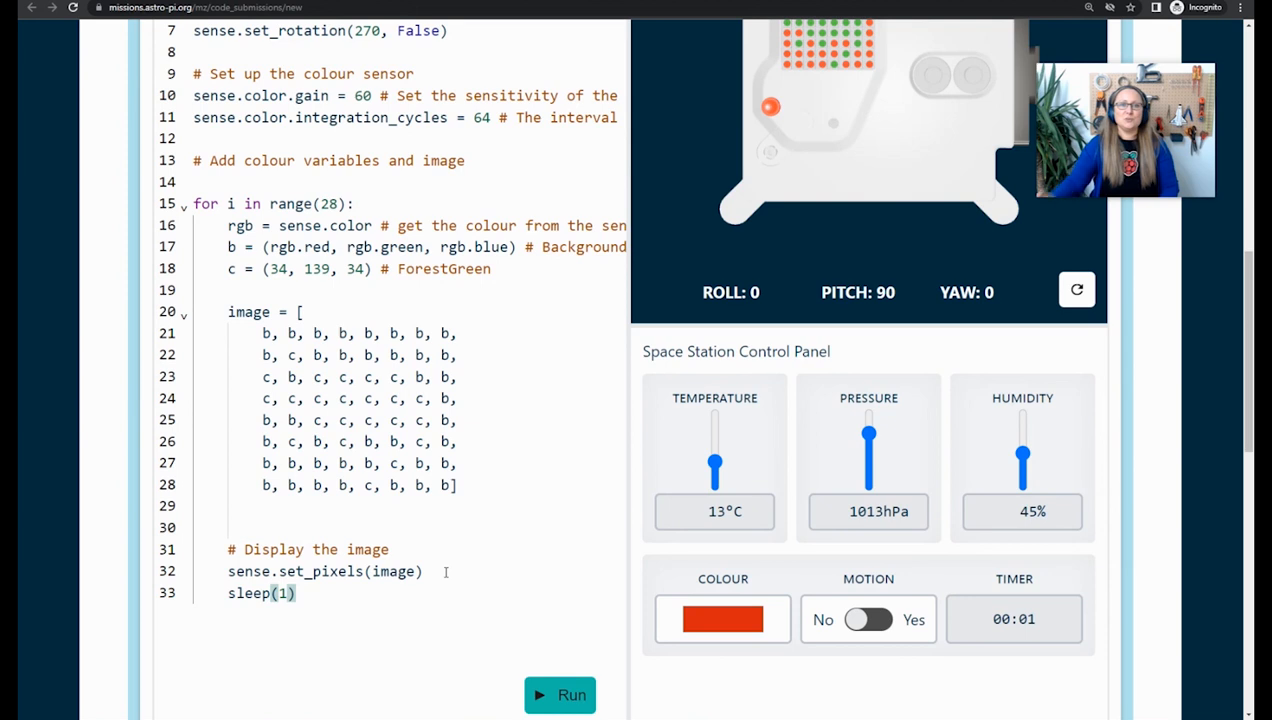
pyautogui.click(560, 696)
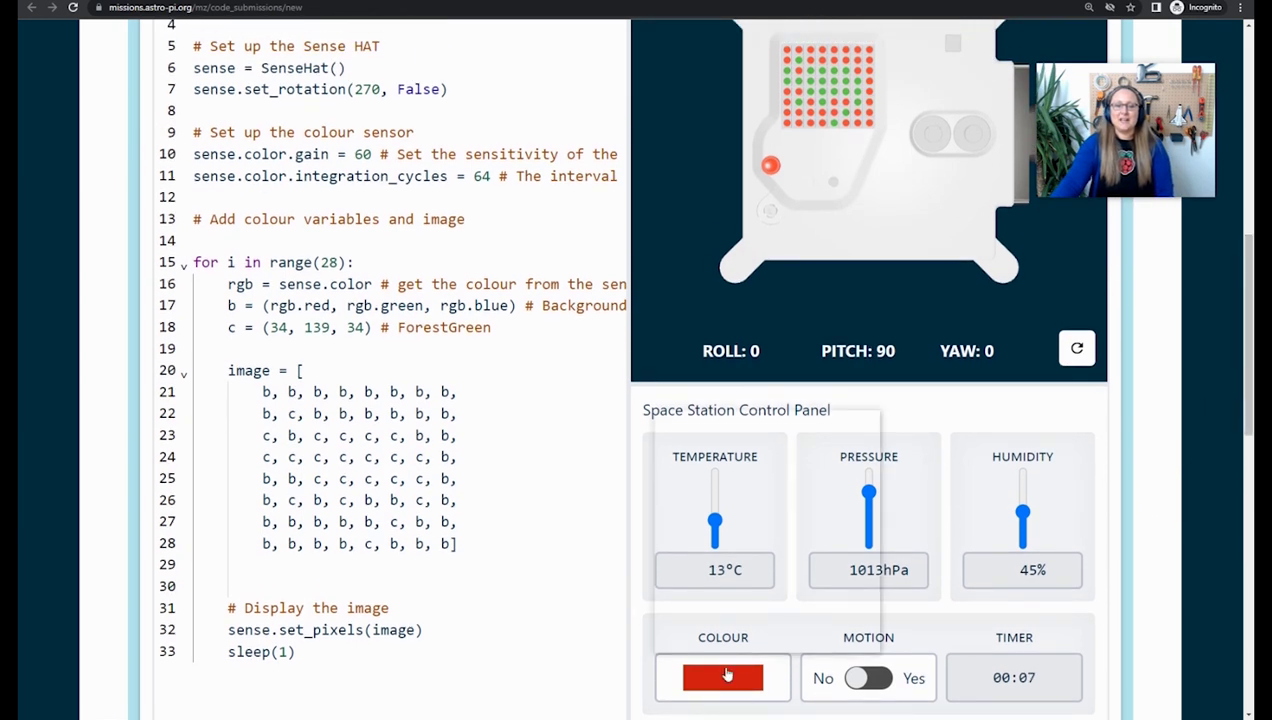
# Change the simulated sensor colour to dark navy blue while the loop runs
pyautogui.click(720, 678)
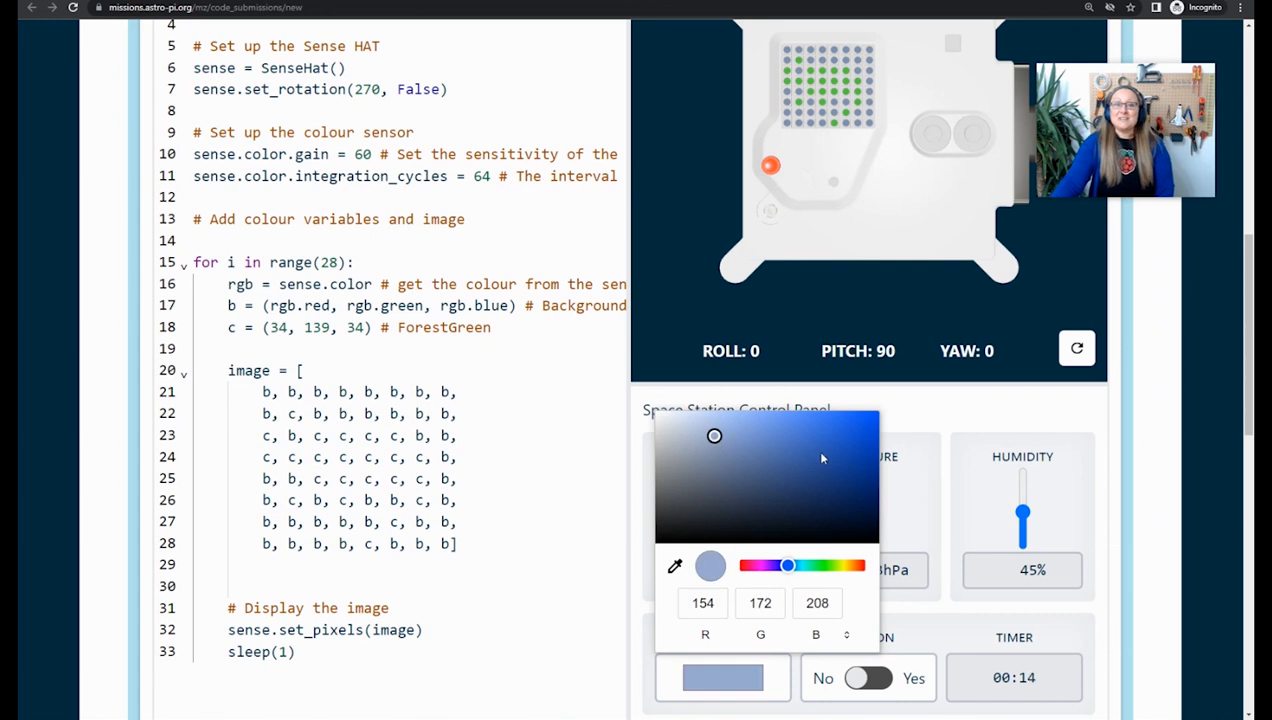
pyautogui.click(838, 502)
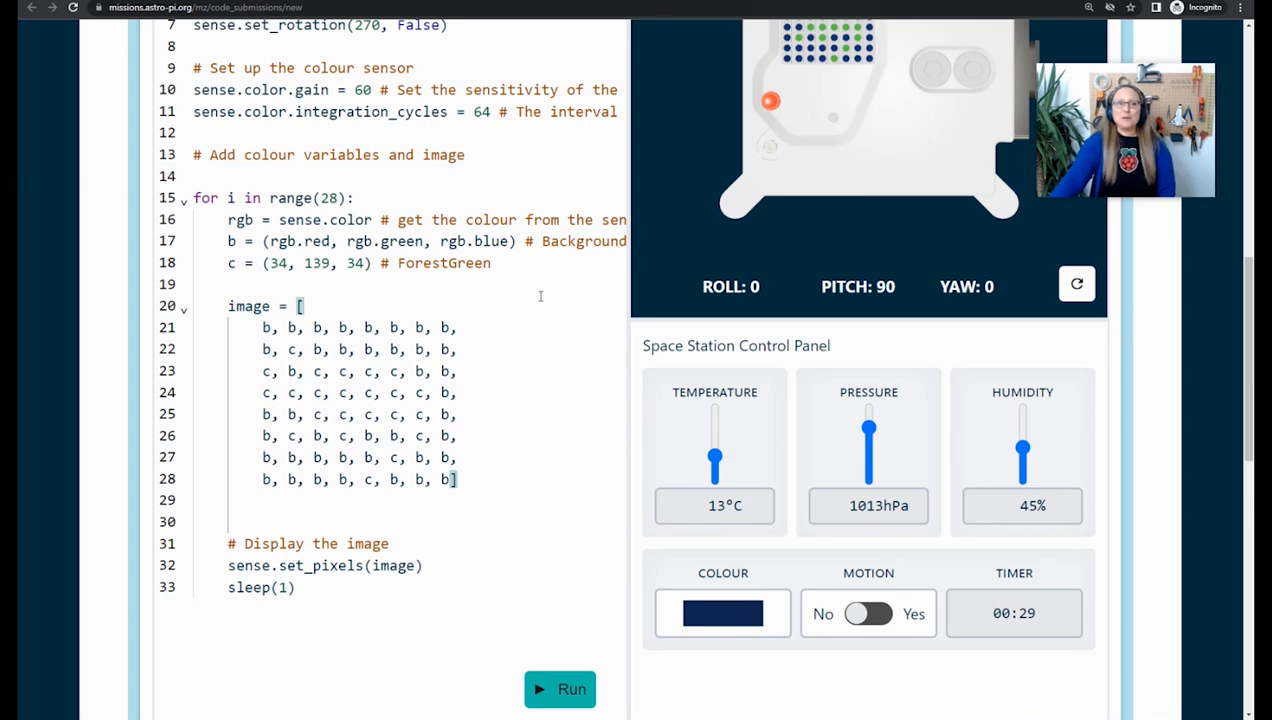
pyautogui.moveTo(1048, 500)
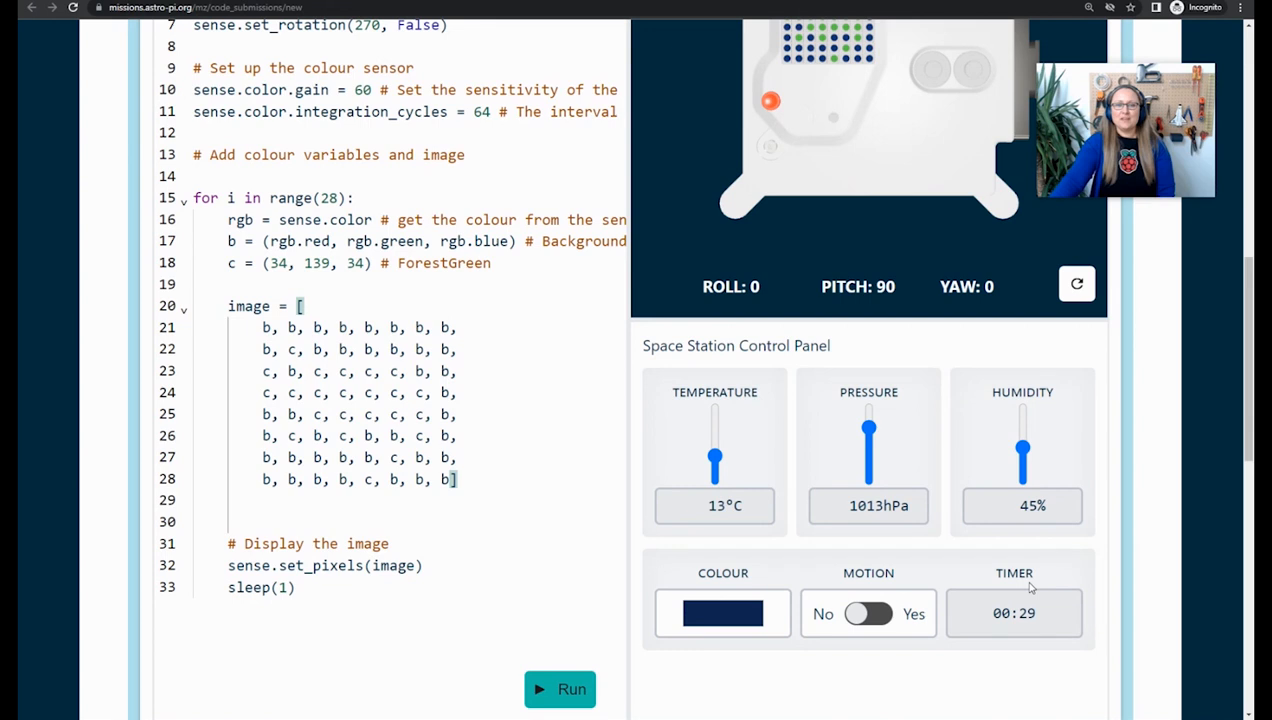
# Scroll to the four ticked 'Your program must' checks and the submission form
pyautogui.scroll(-3)
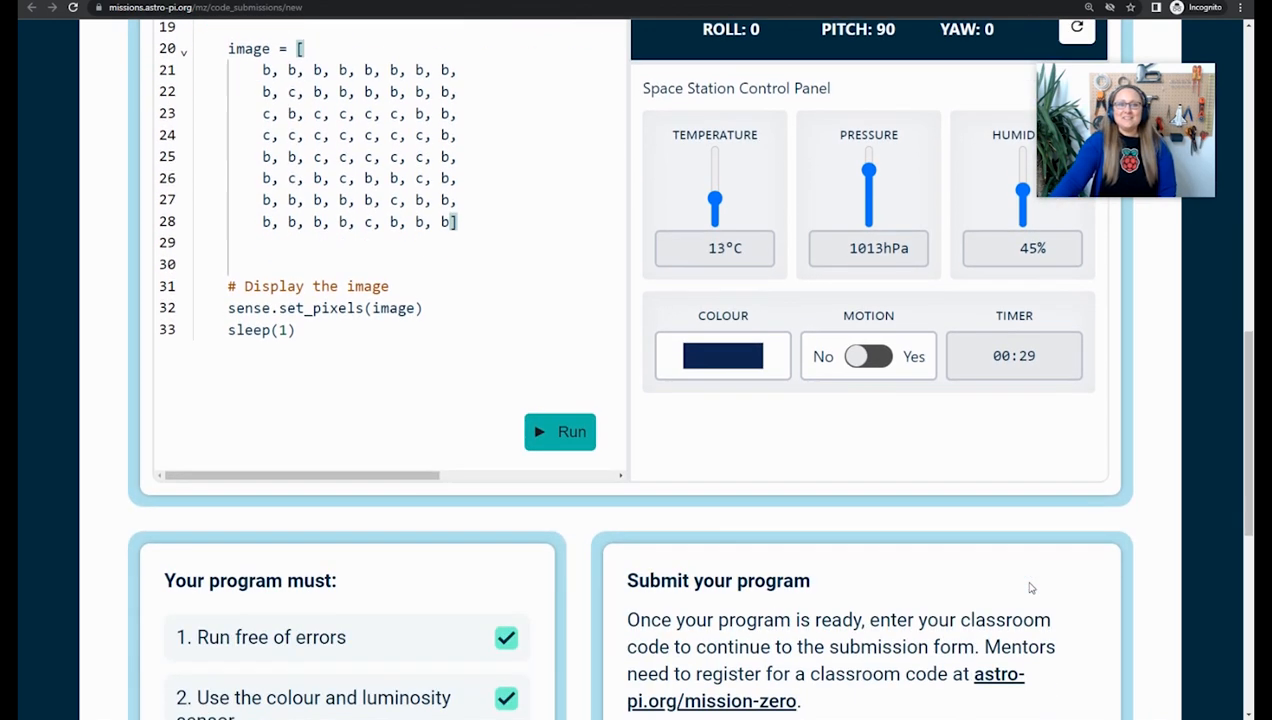
pyautogui.scroll(-3)
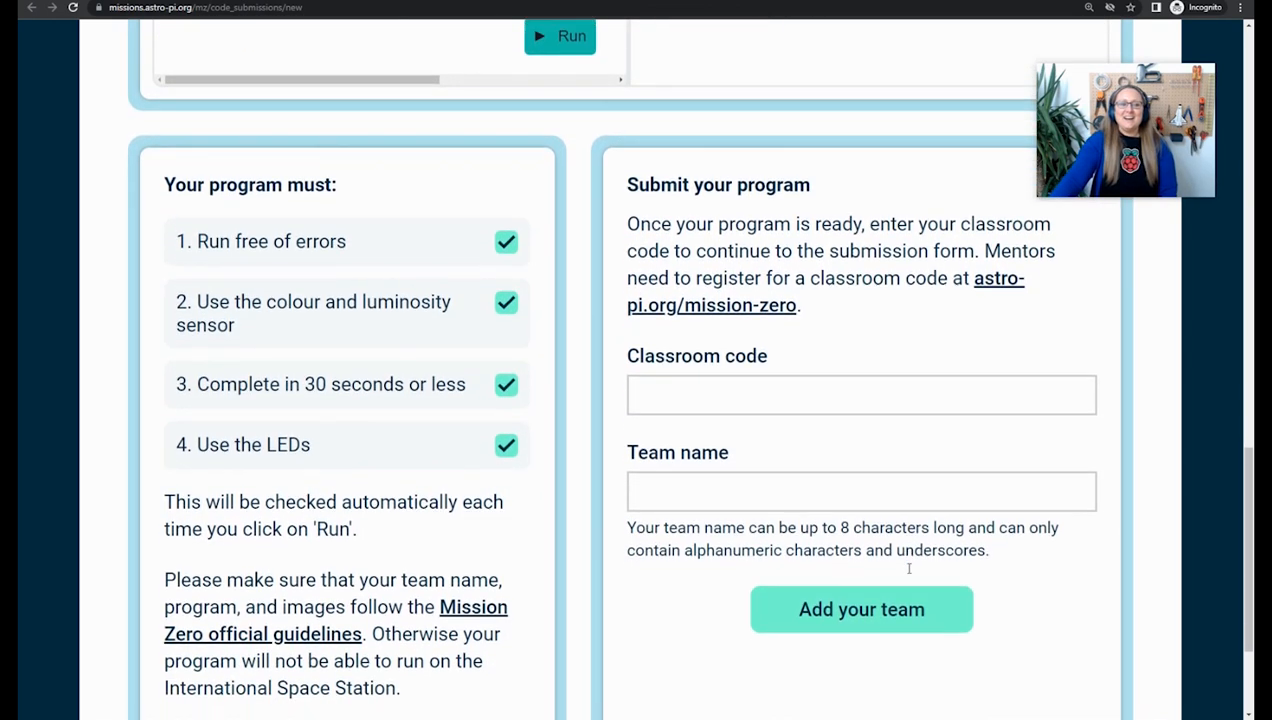
pyautogui.scroll(-3)
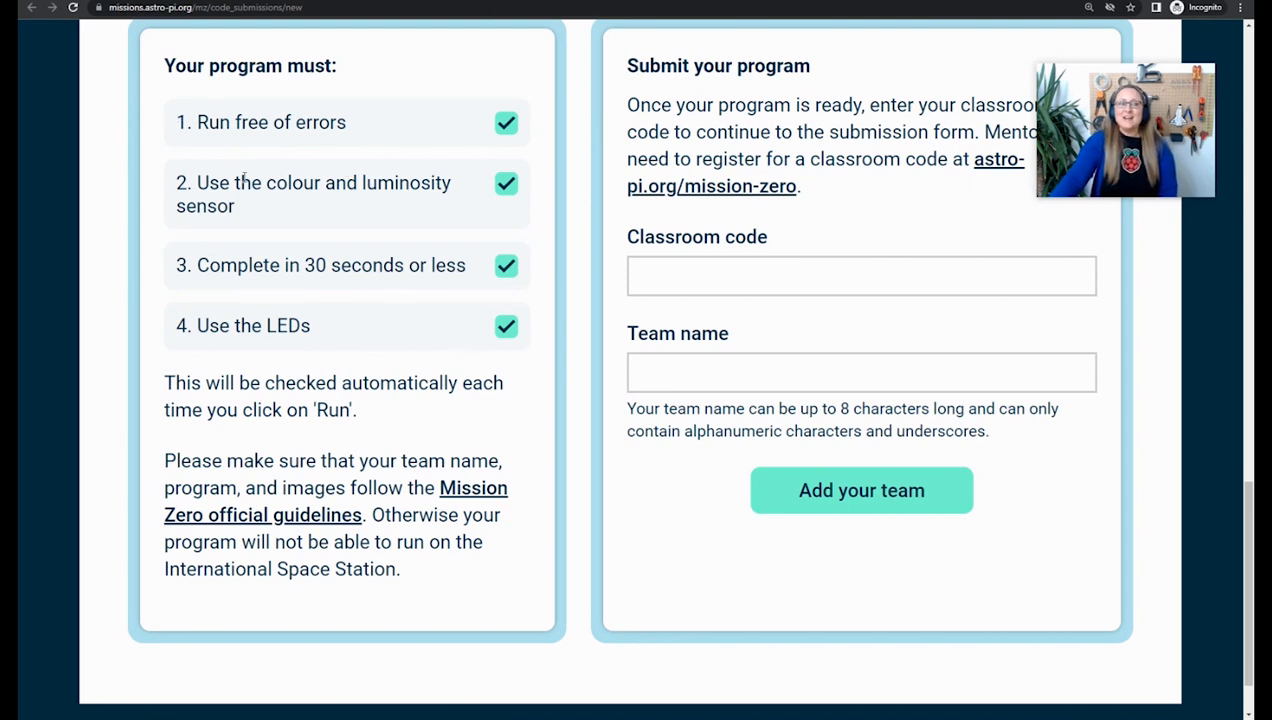
pyautogui.moveTo(284, 200)
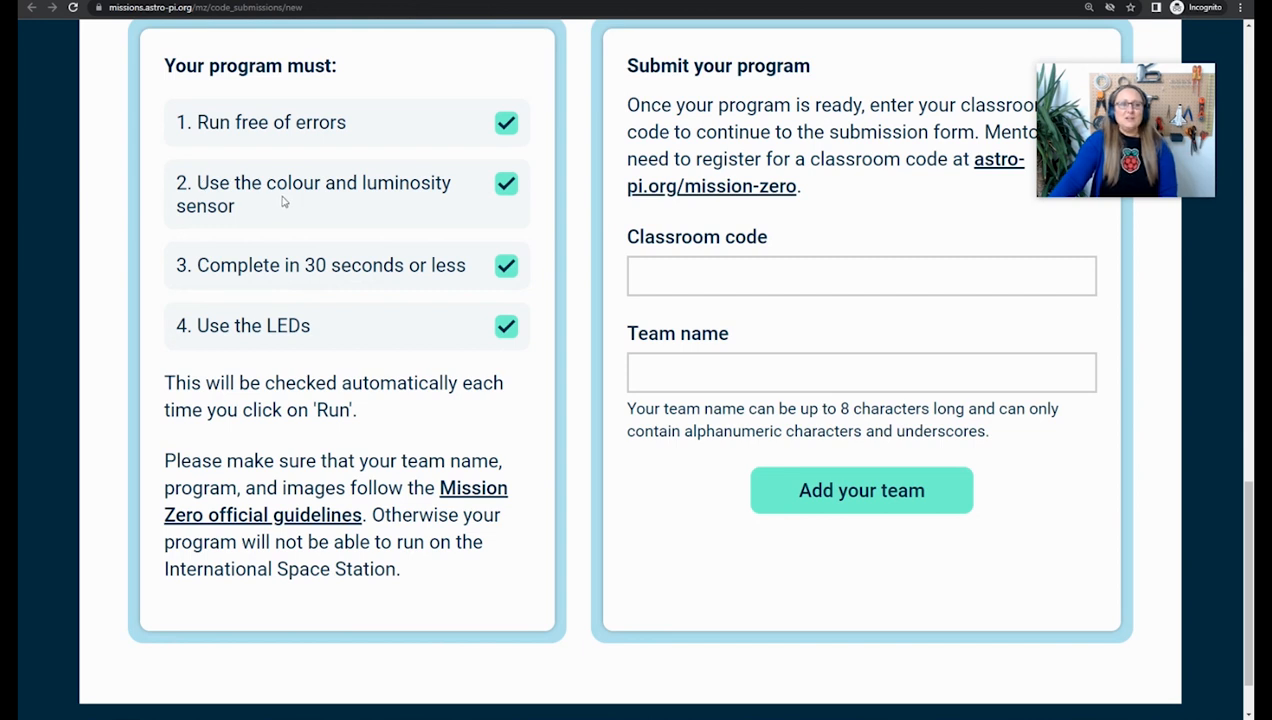
pyautogui.moveTo(278, 206)
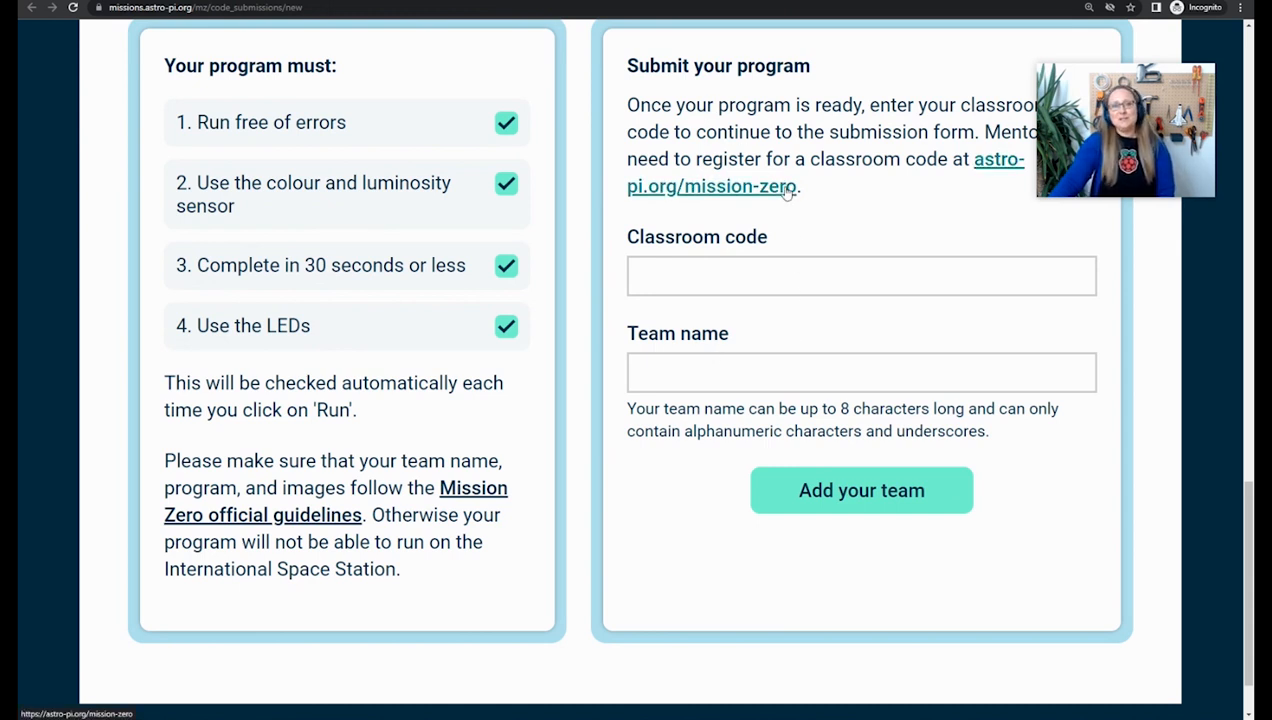
pyautogui.click(860, 276)
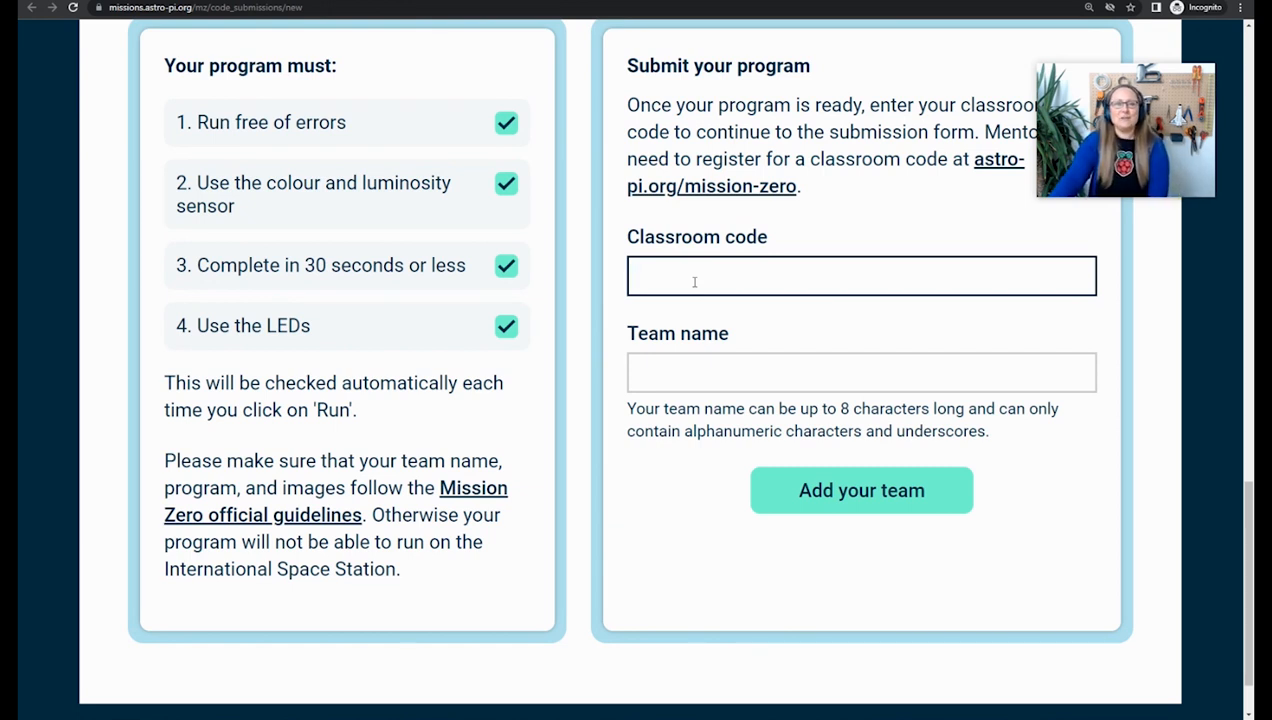
pyautogui.click(860, 372)
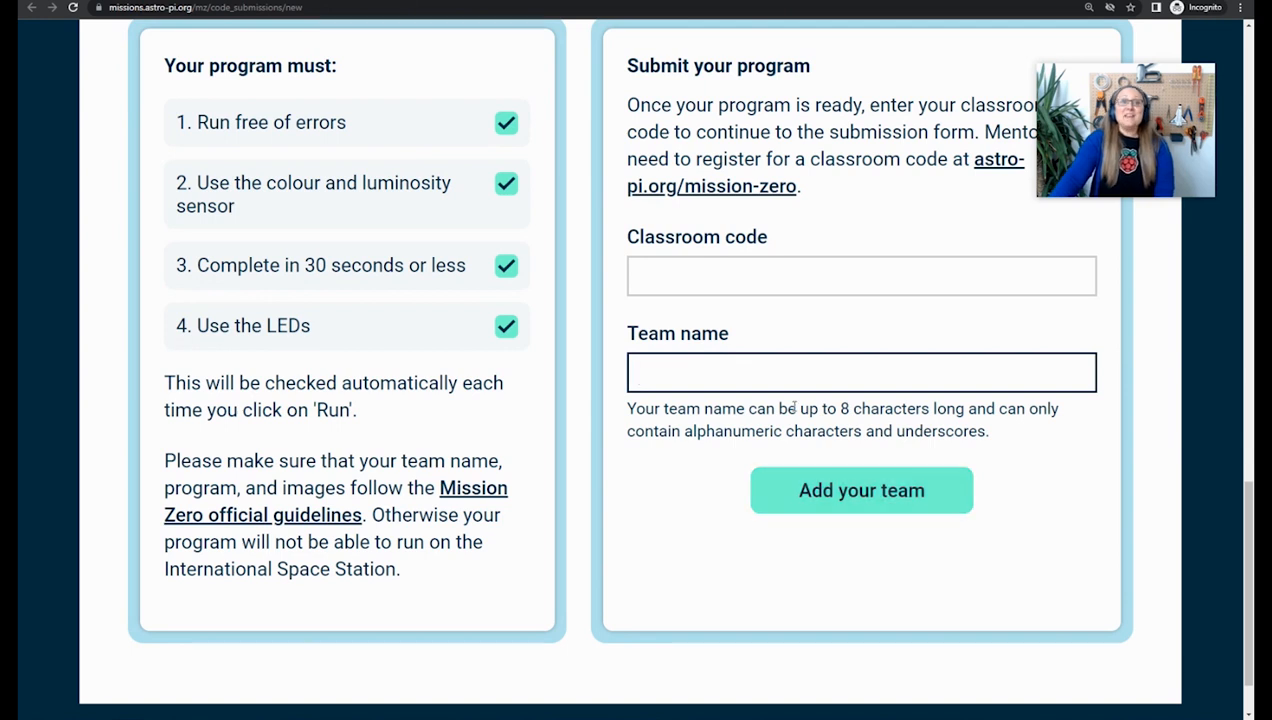
pyautogui.click(860, 372)
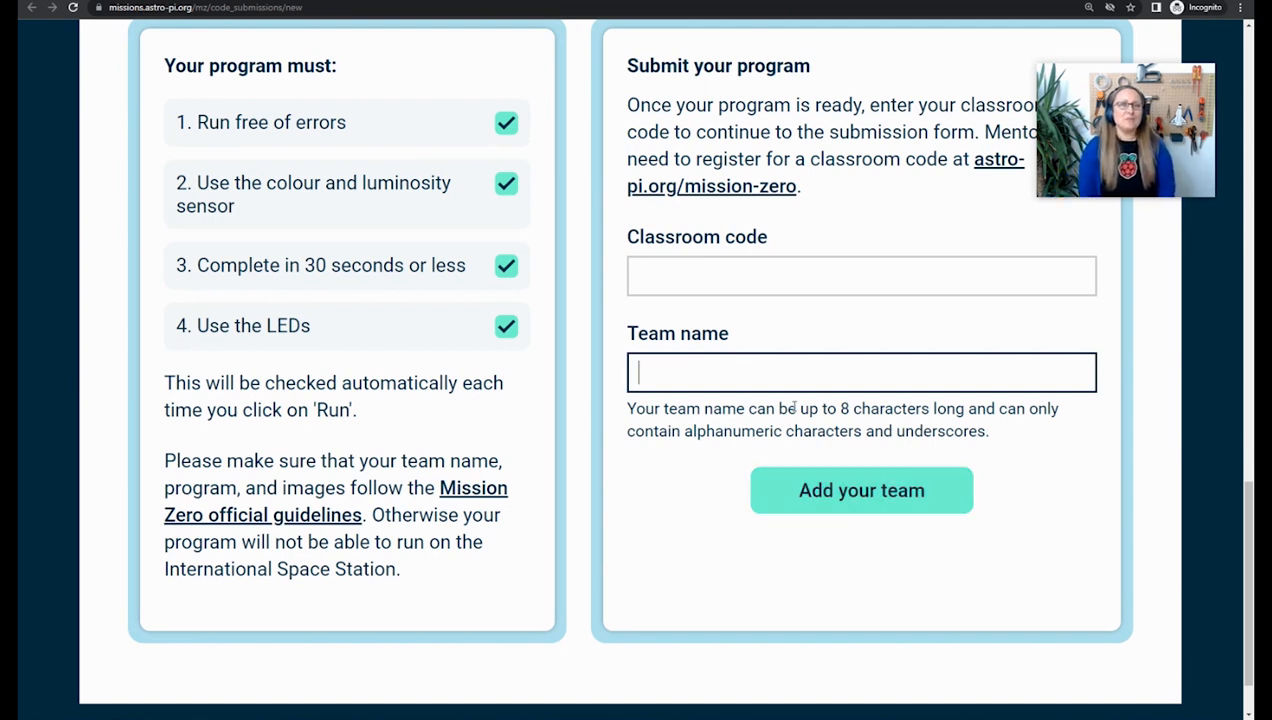